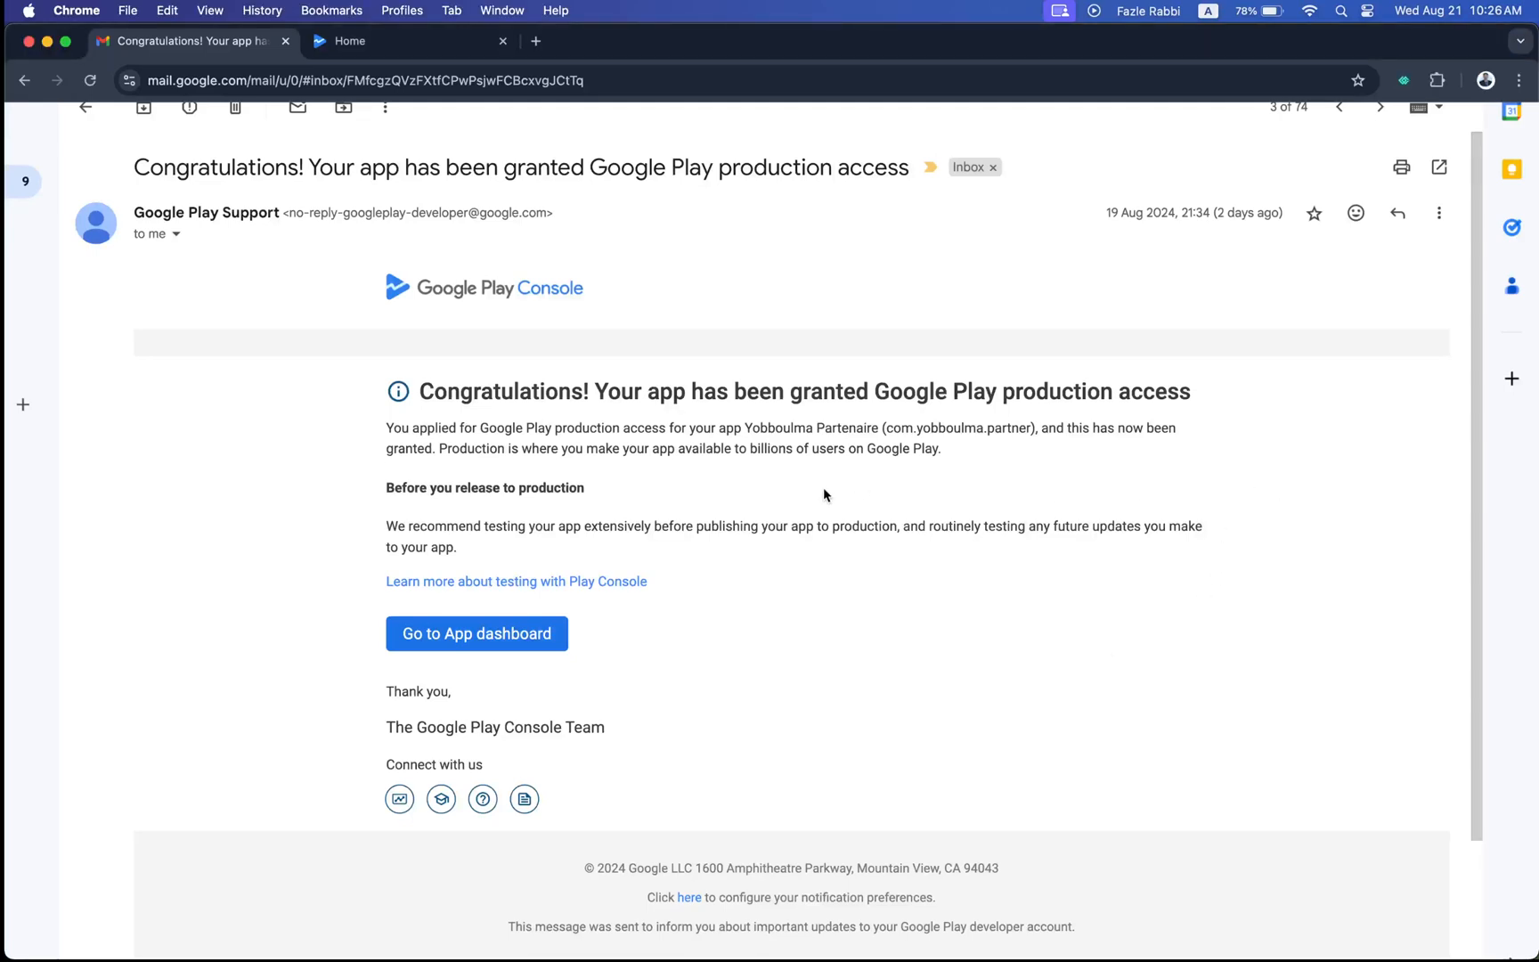
mouse_move(1238, 236)
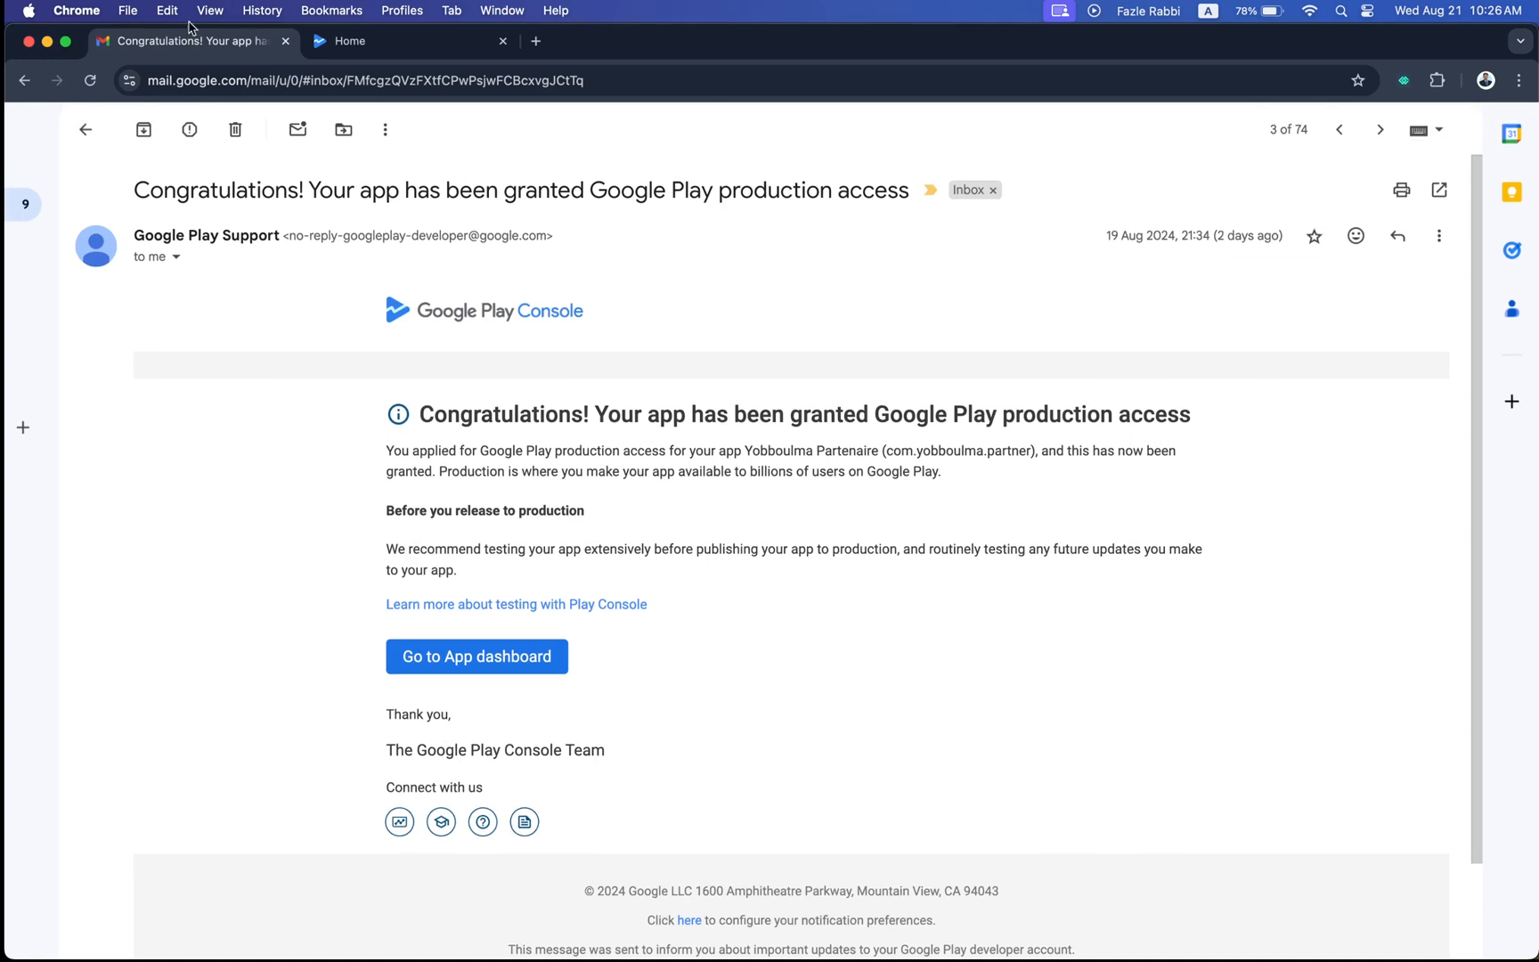
Step: Open the Yobboulma Partenaire app dashboard in Play Console from the email link
left_click(89, 80)
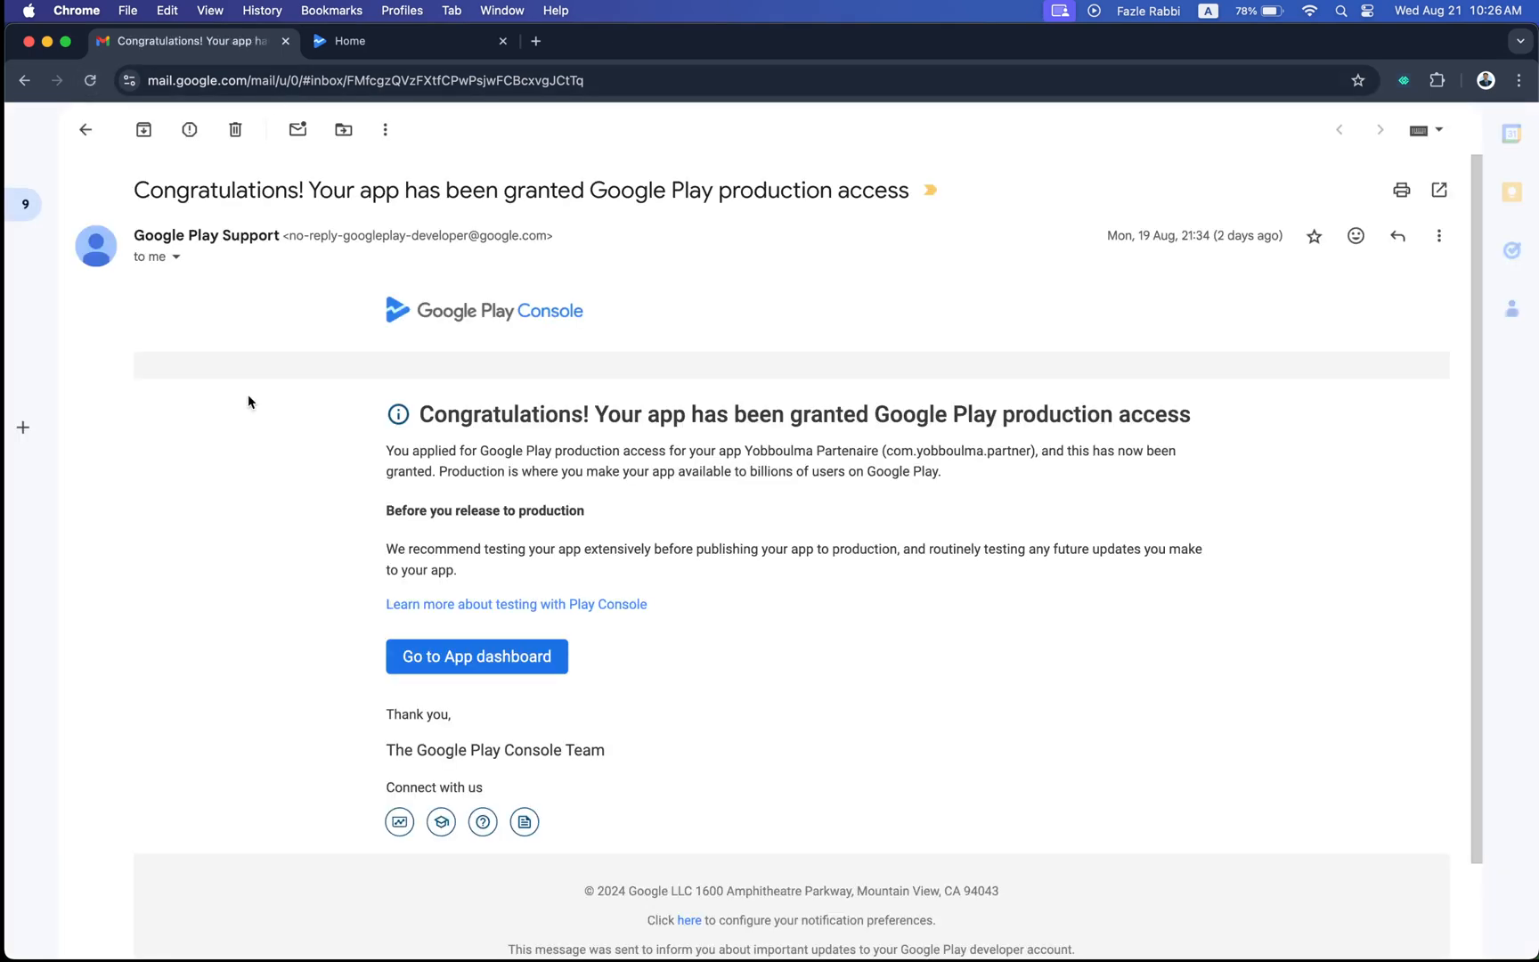
left_click(89, 80)
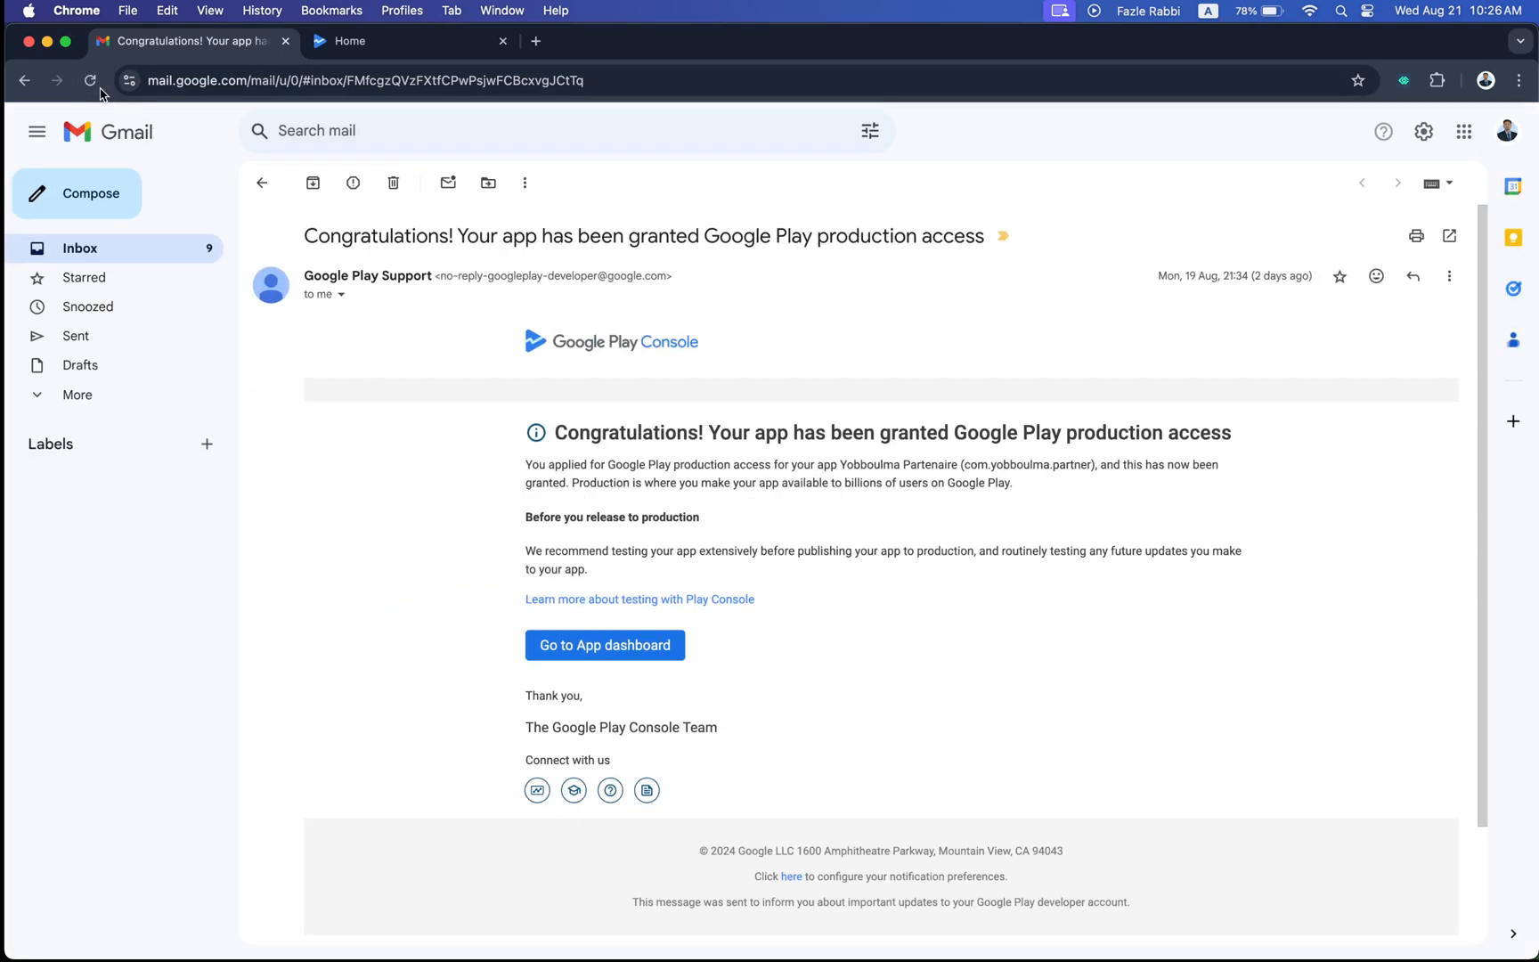
left_click(89, 80)
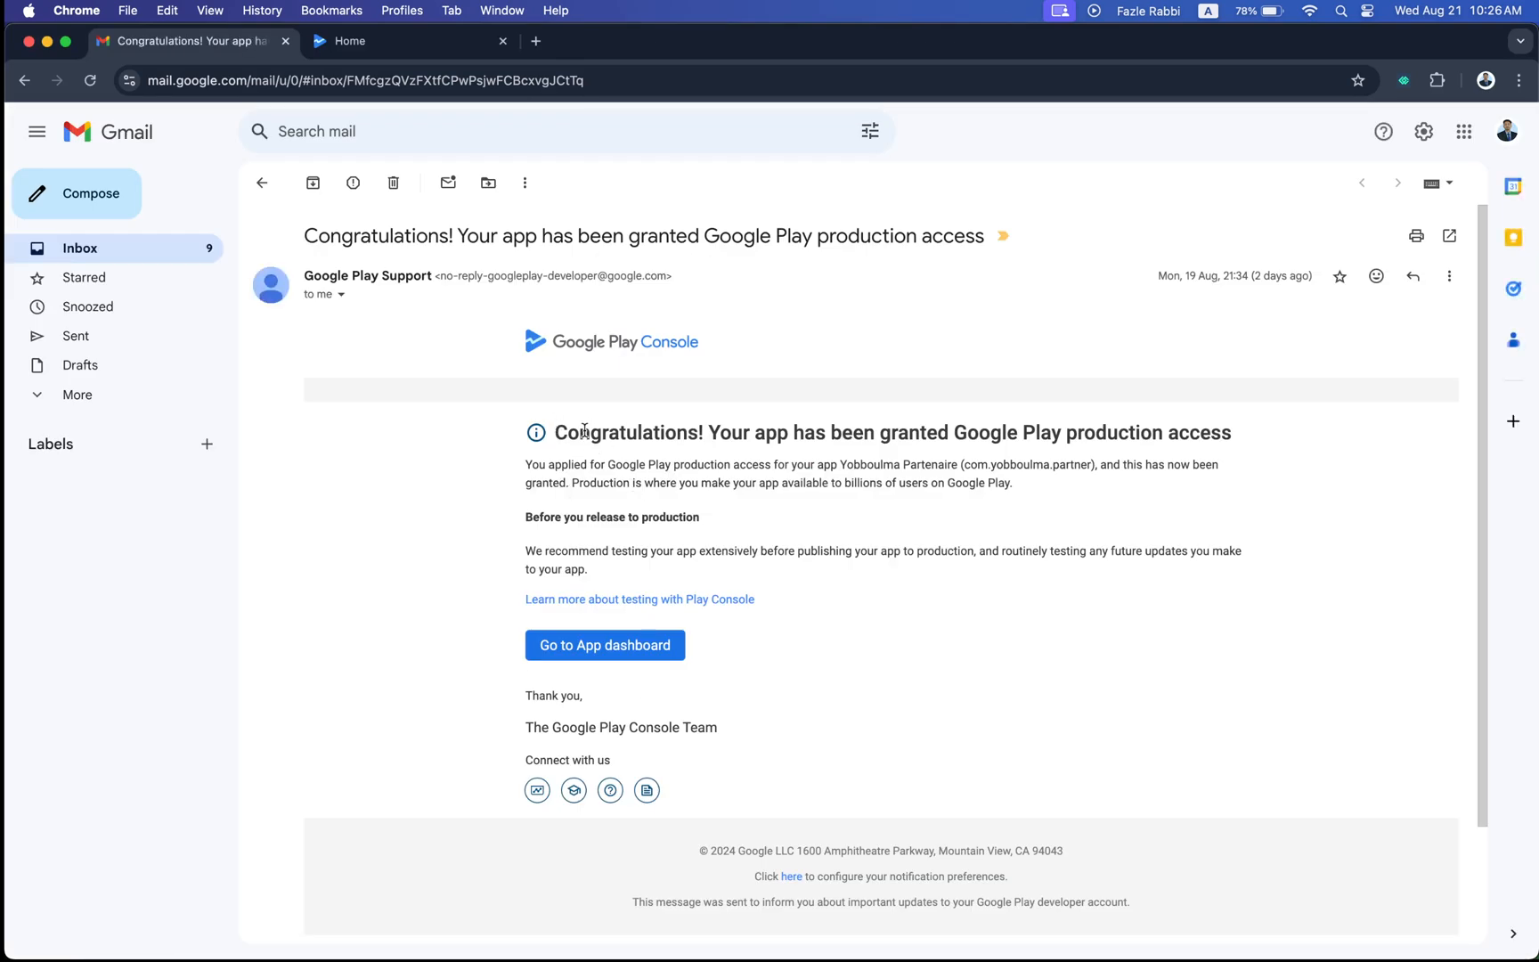
mouse_move(907, 449)
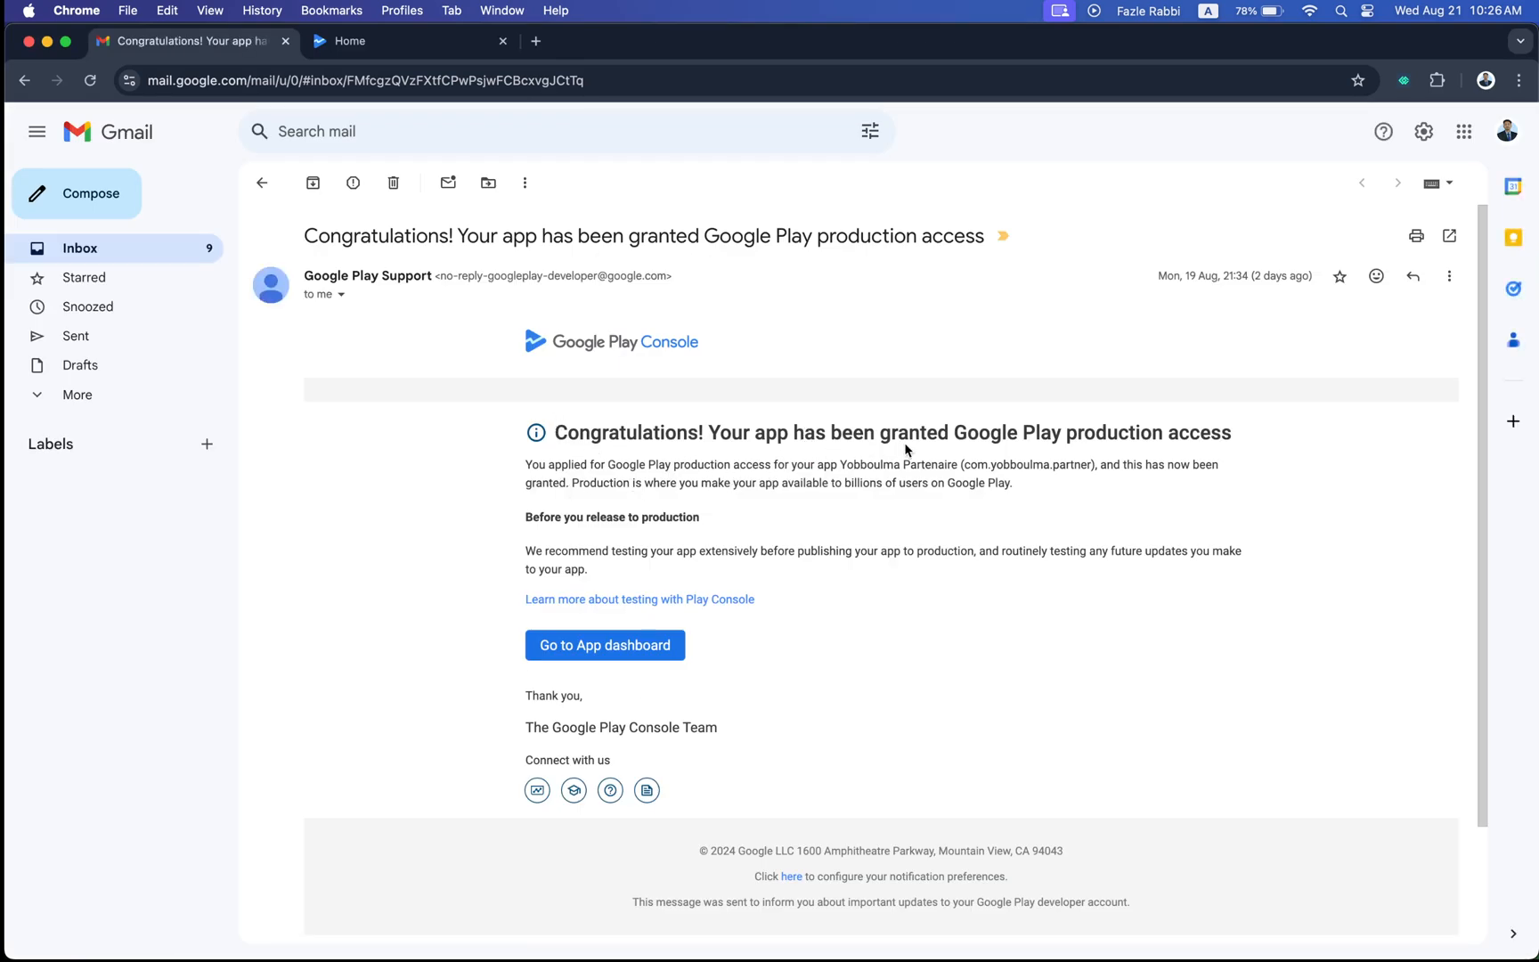
mouse_move(930, 454)
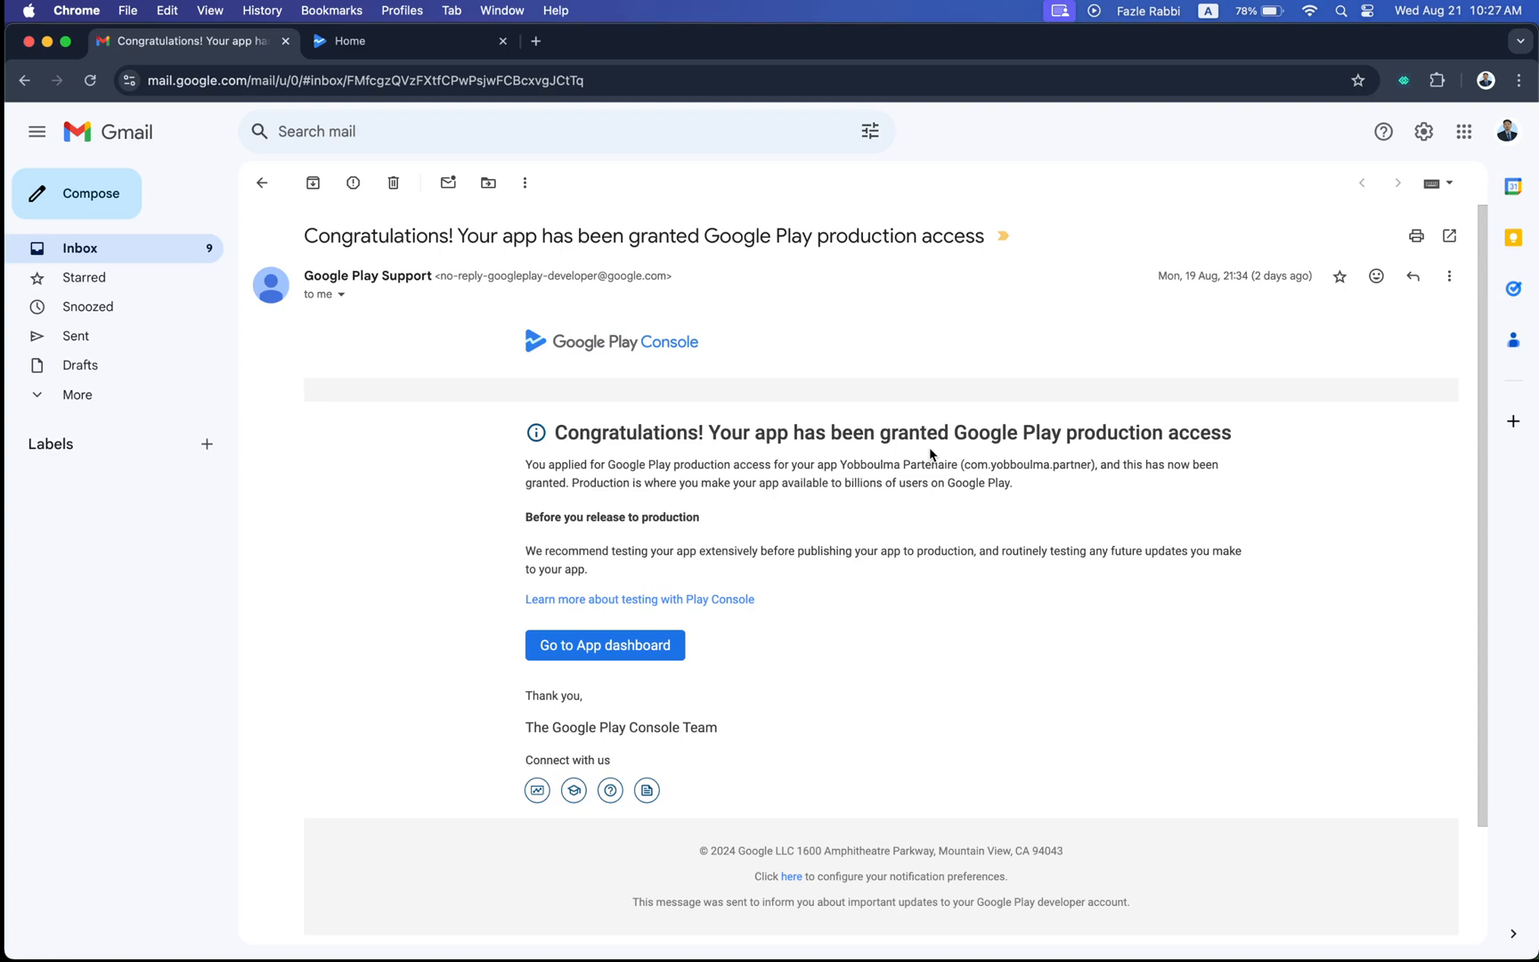
mouse_move(604, 644)
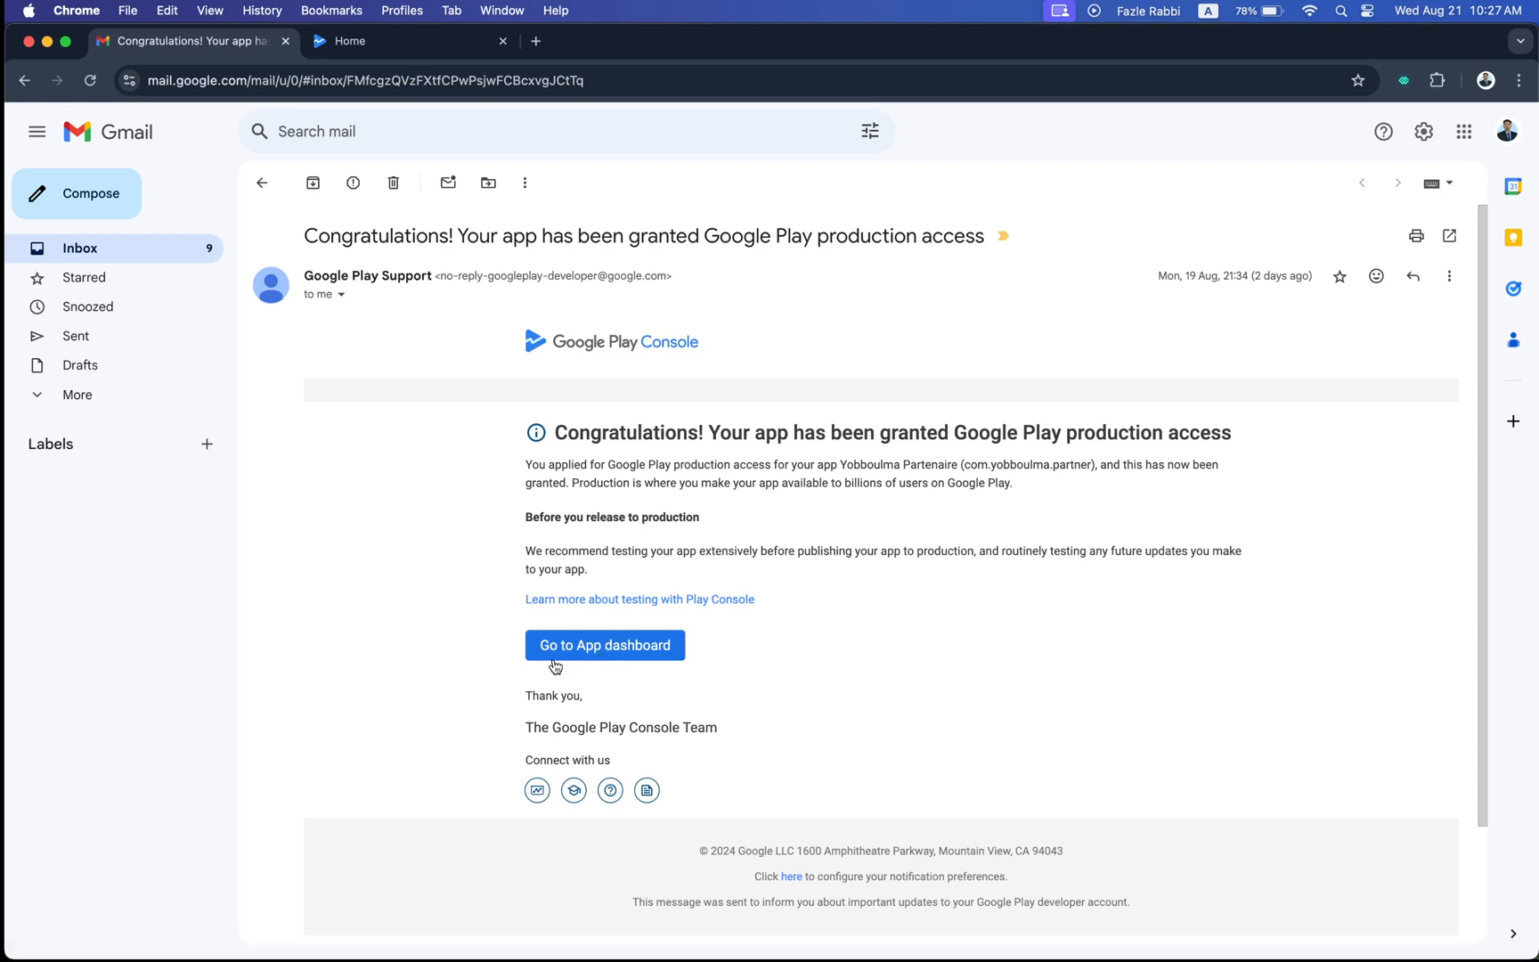
left_click(603, 645)
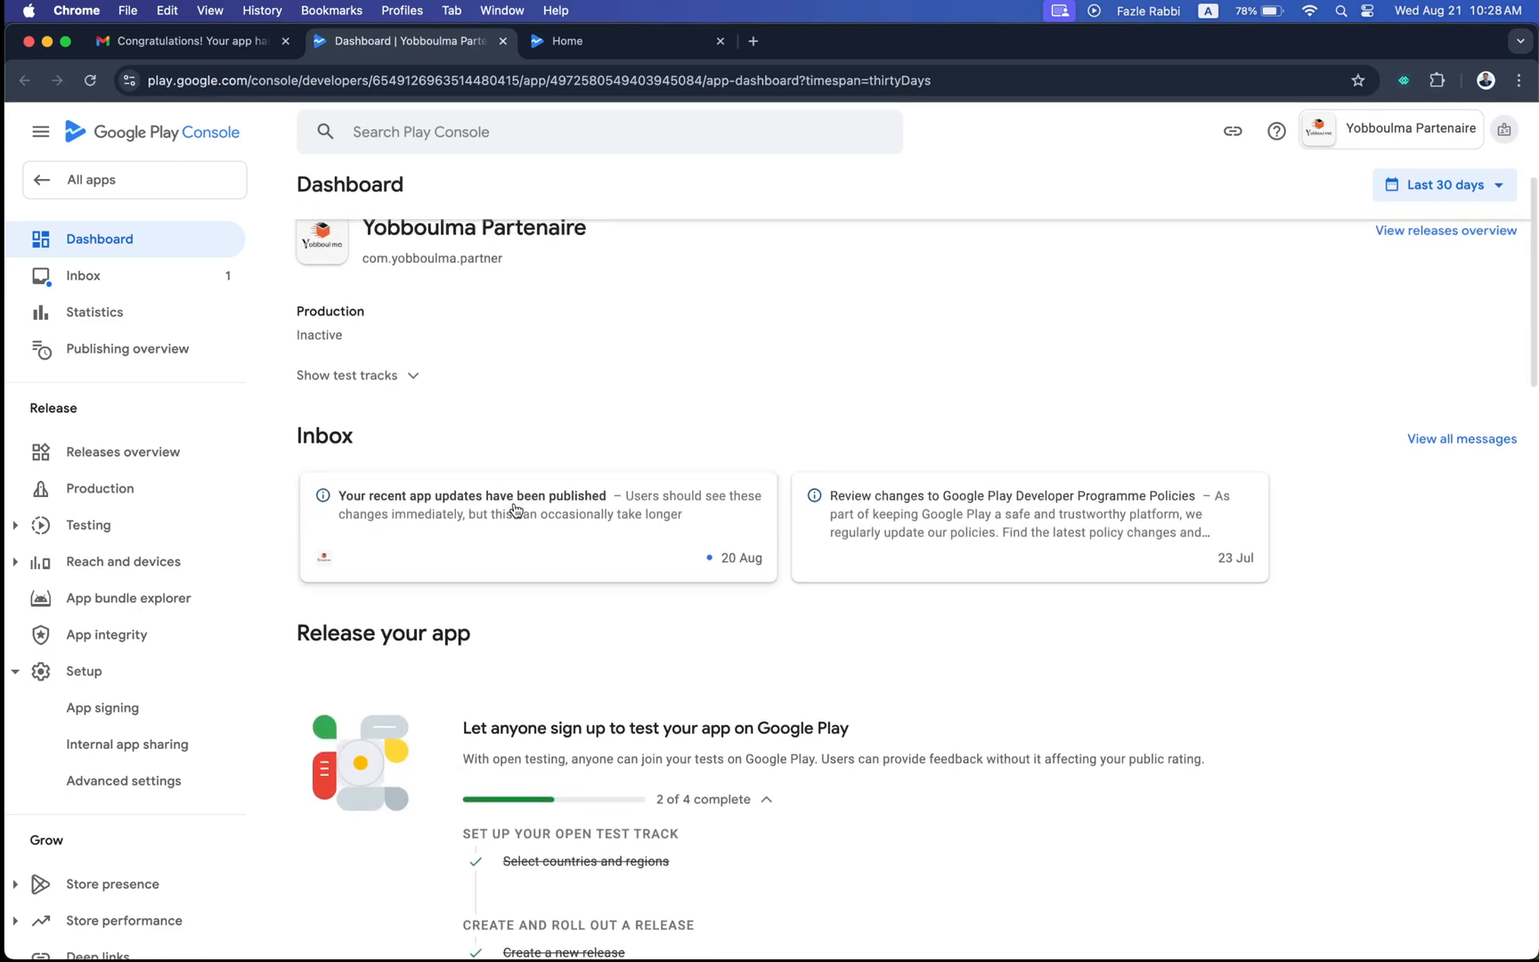
mouse_move(475, 558)
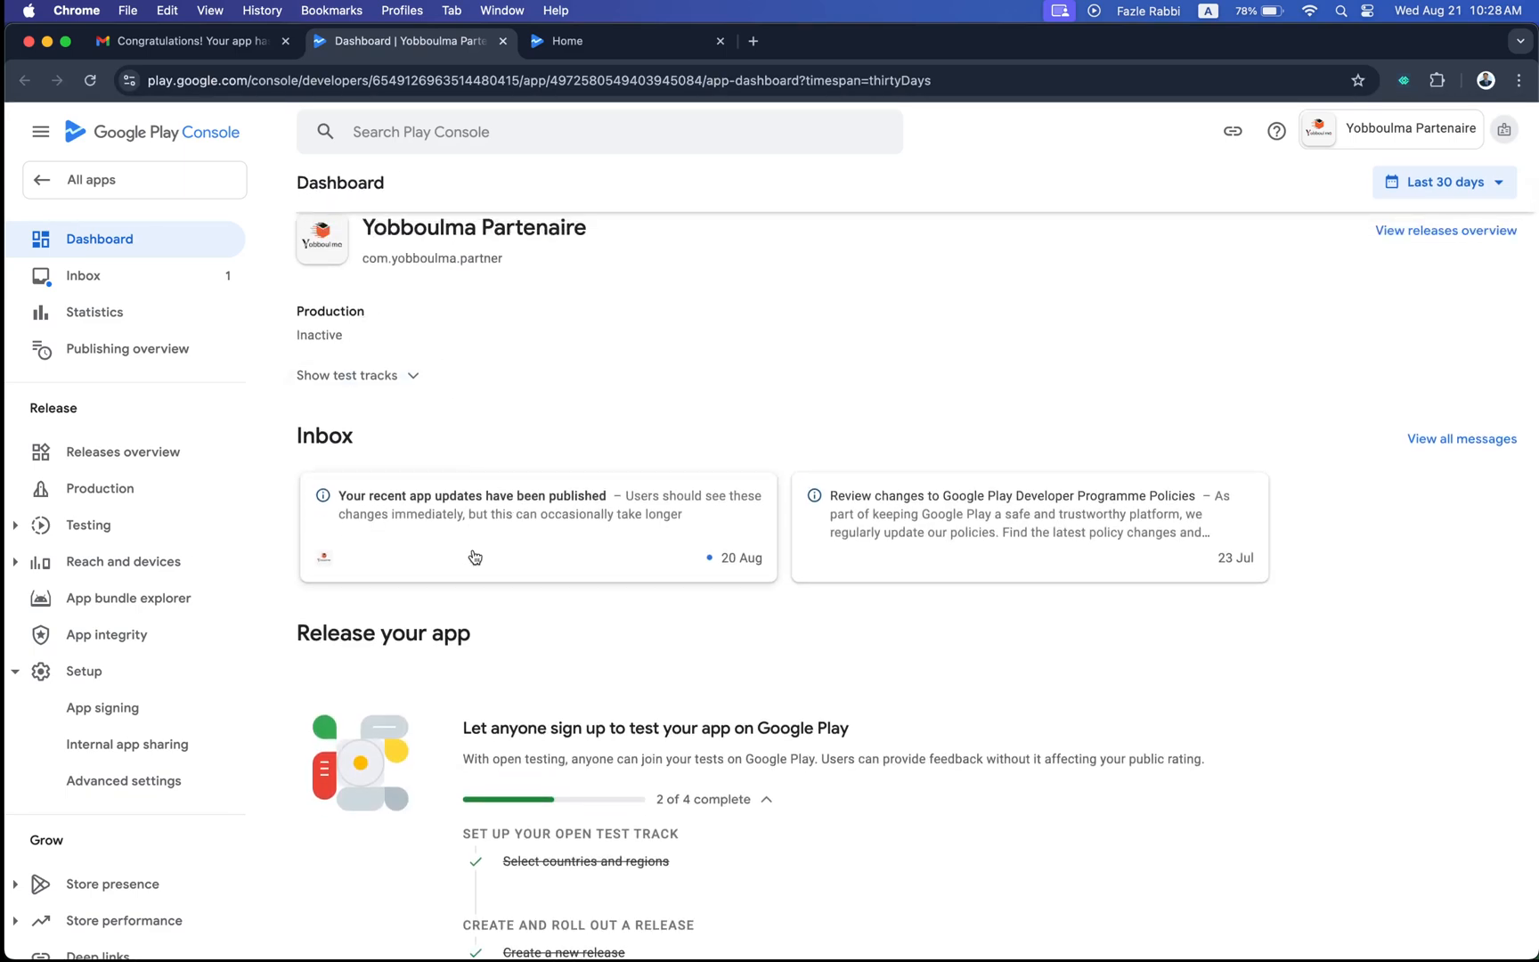
Step: Review the dashboard's Release your app section and its production and testing checklists
scroll("down", 3)
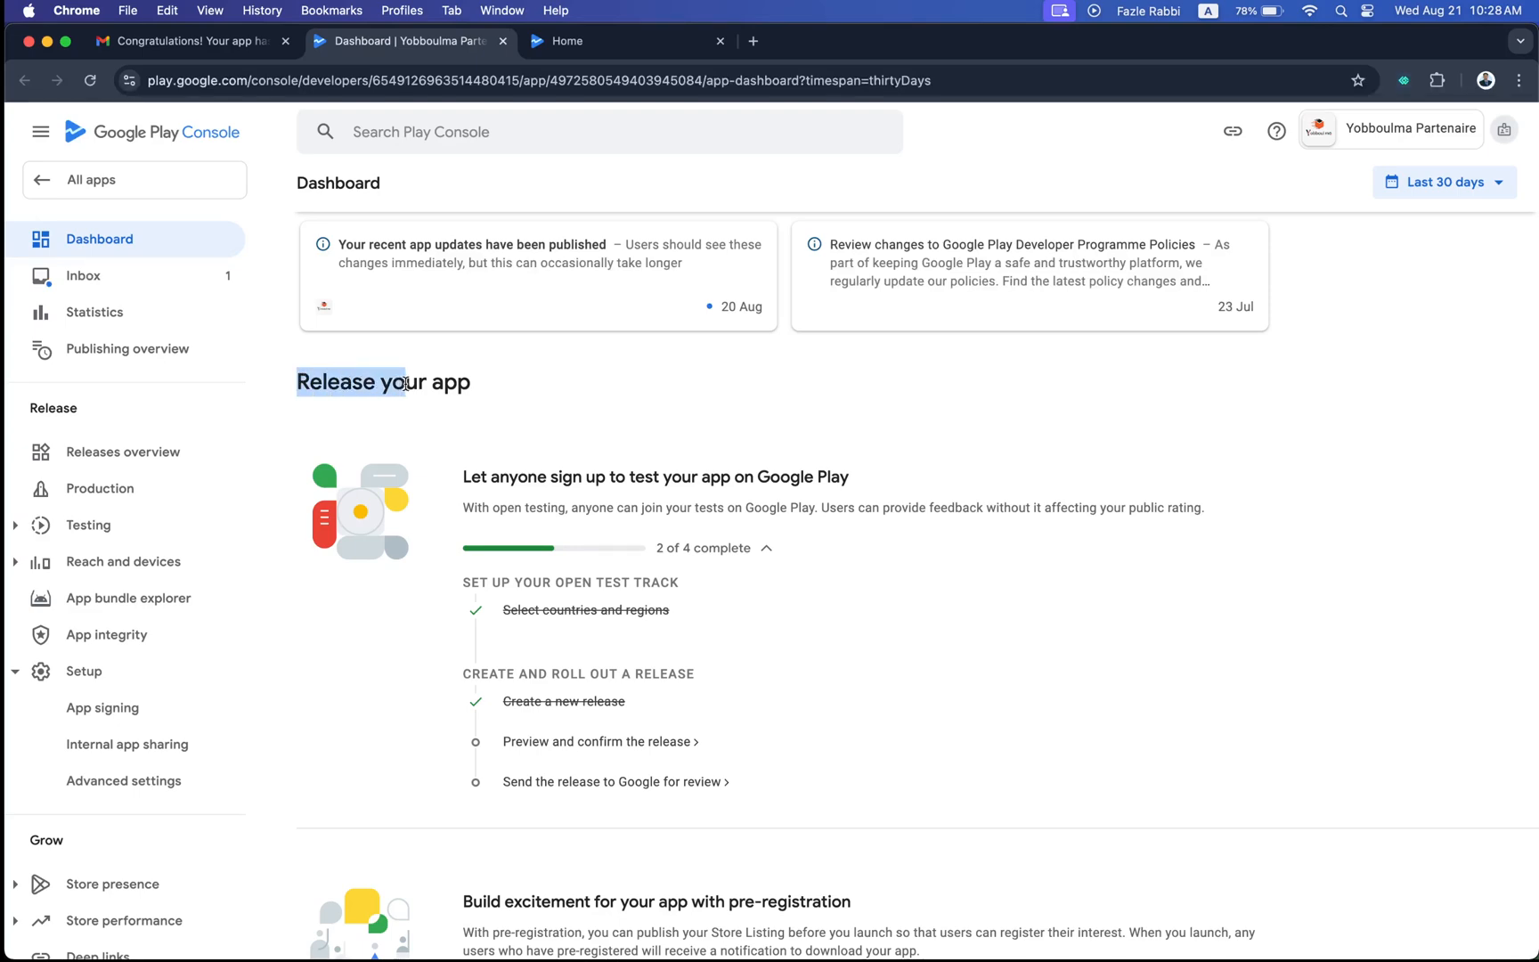
scroll("down", 3)
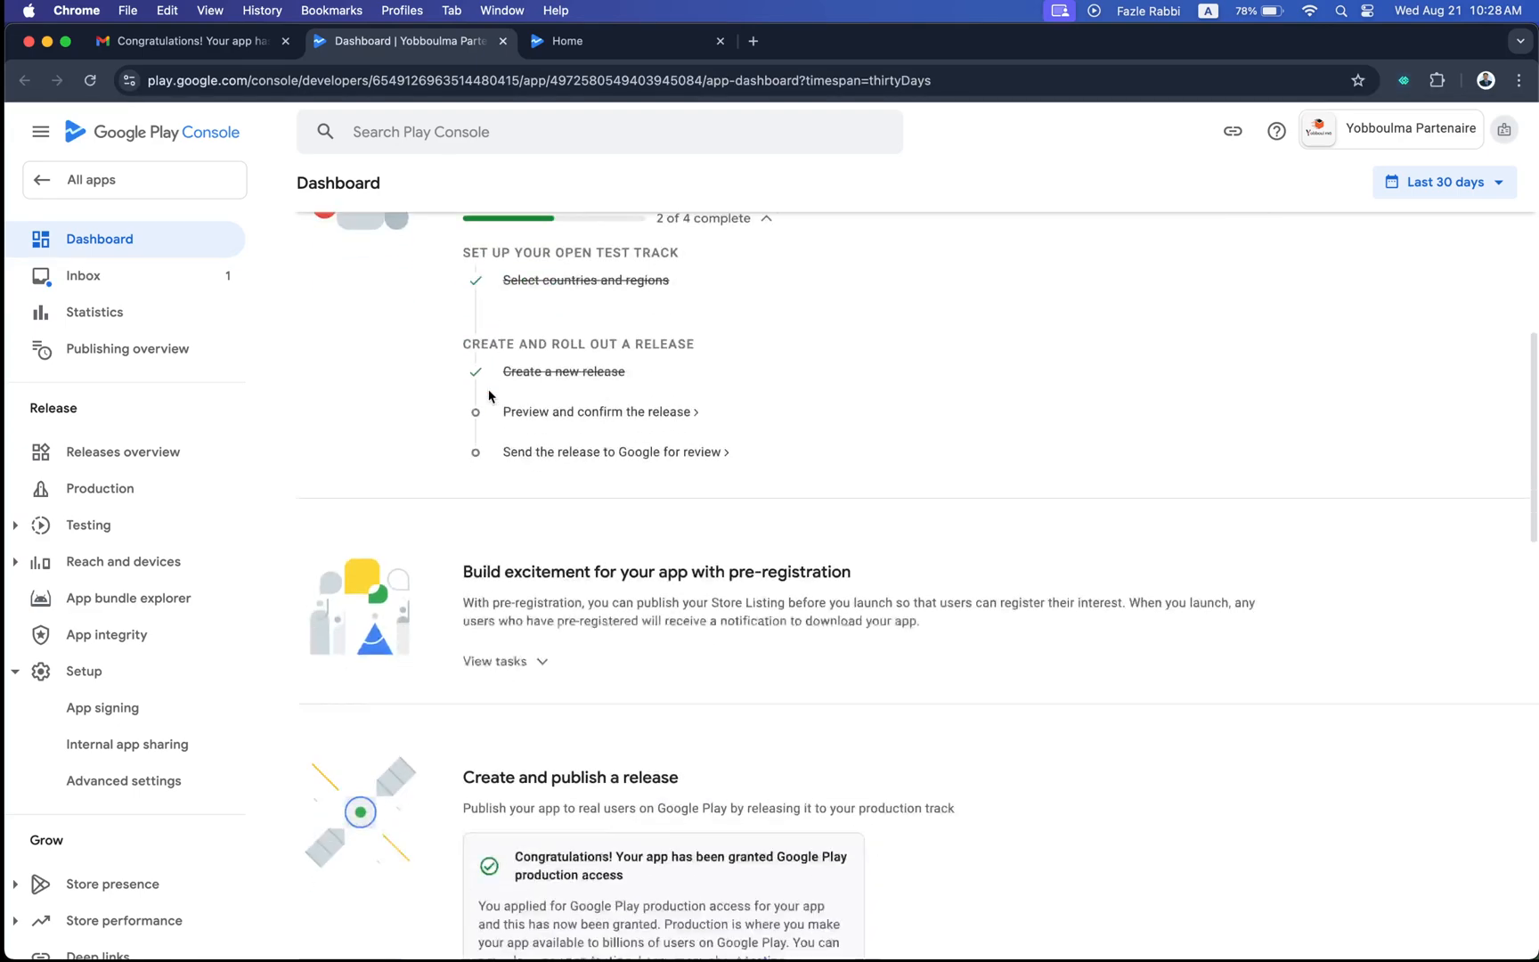
scroll("down", 3)
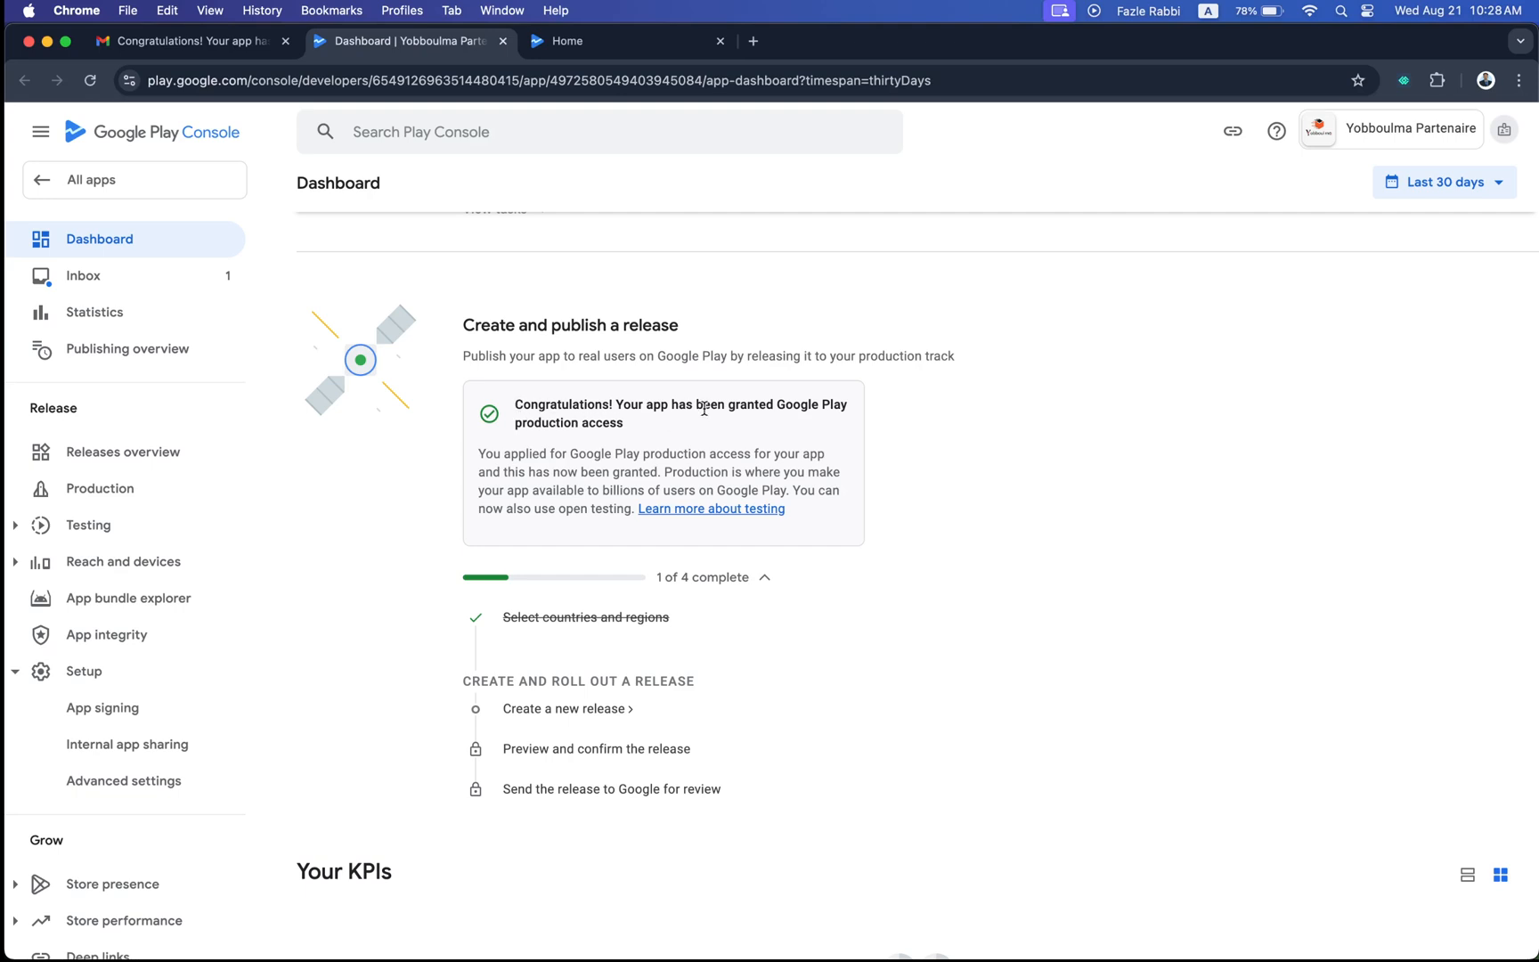
mouse_move(884, 417)
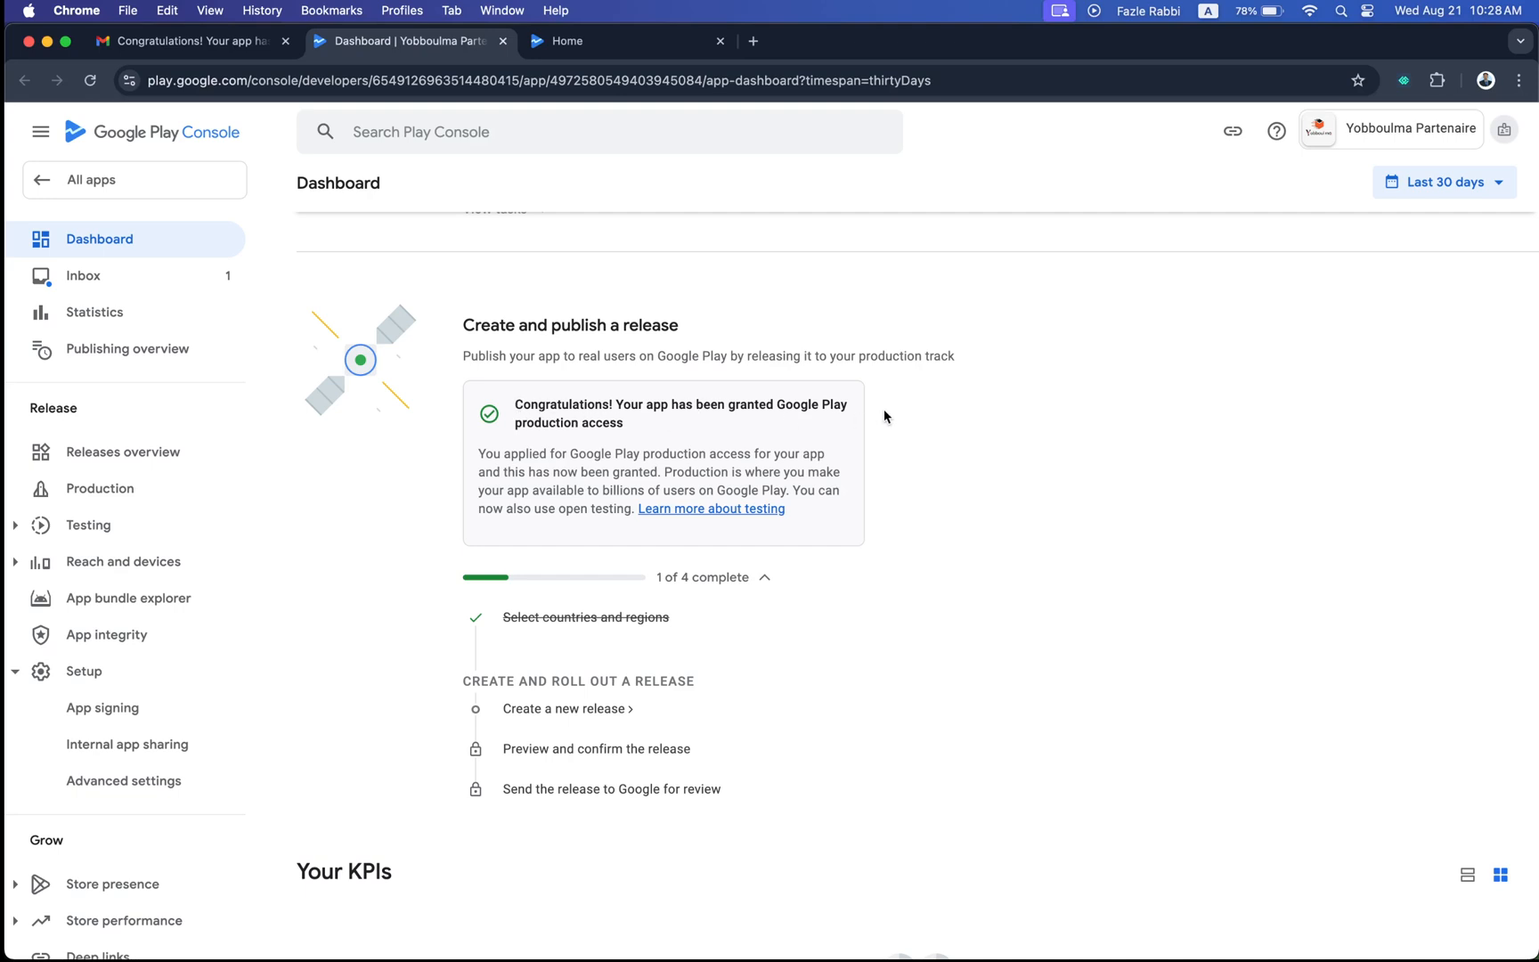
mouse_move(618, 424)
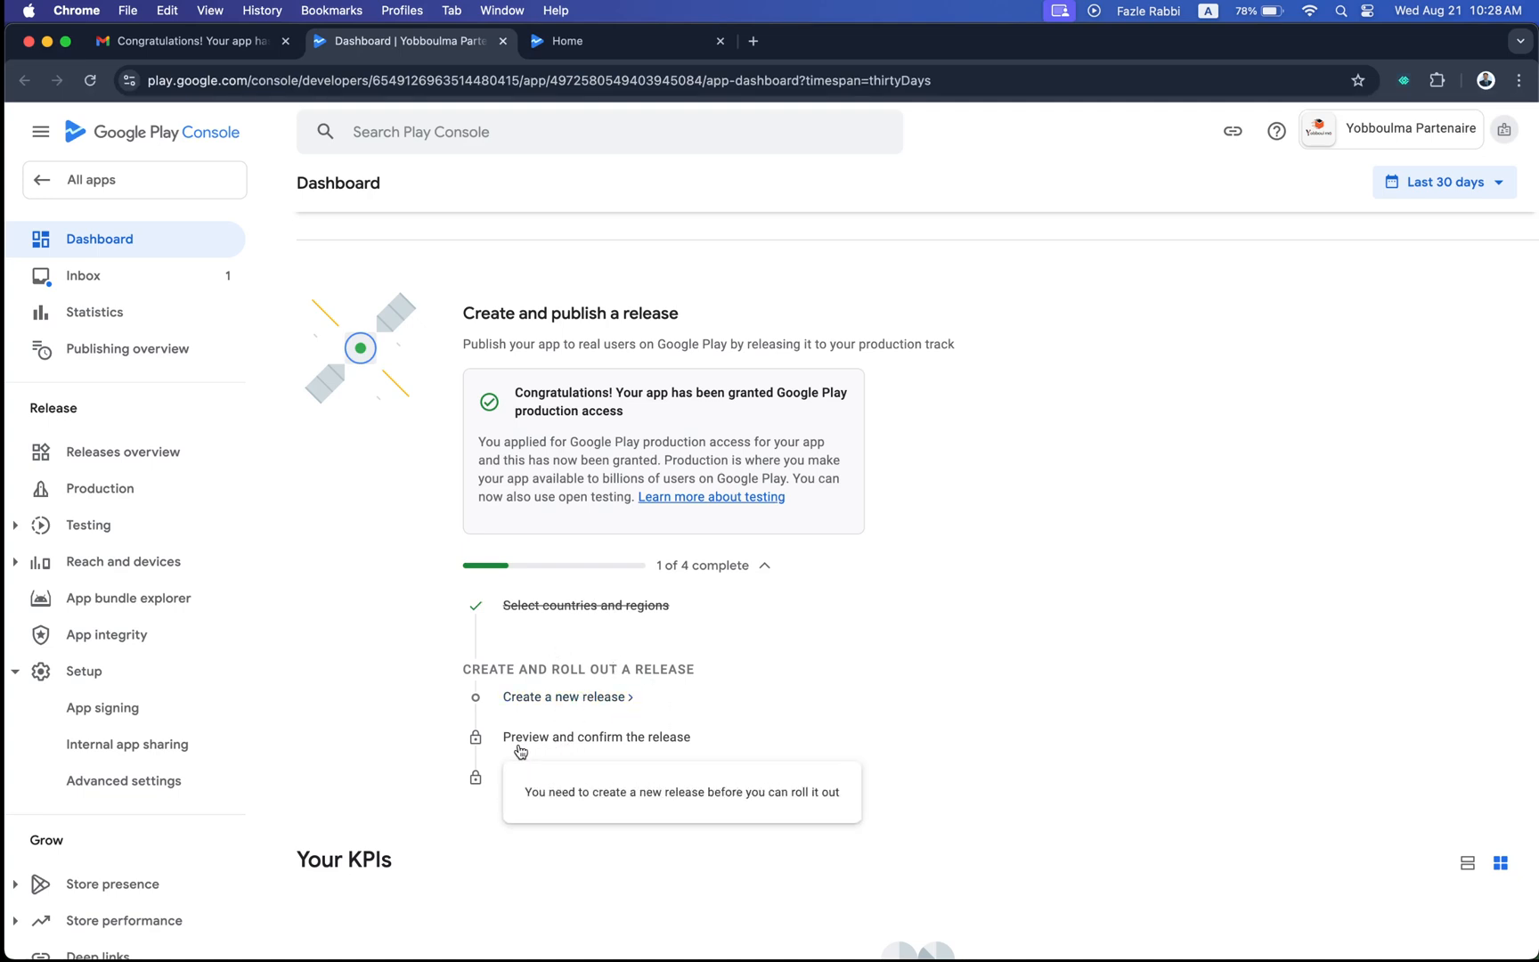
mouse_move(654, 743)
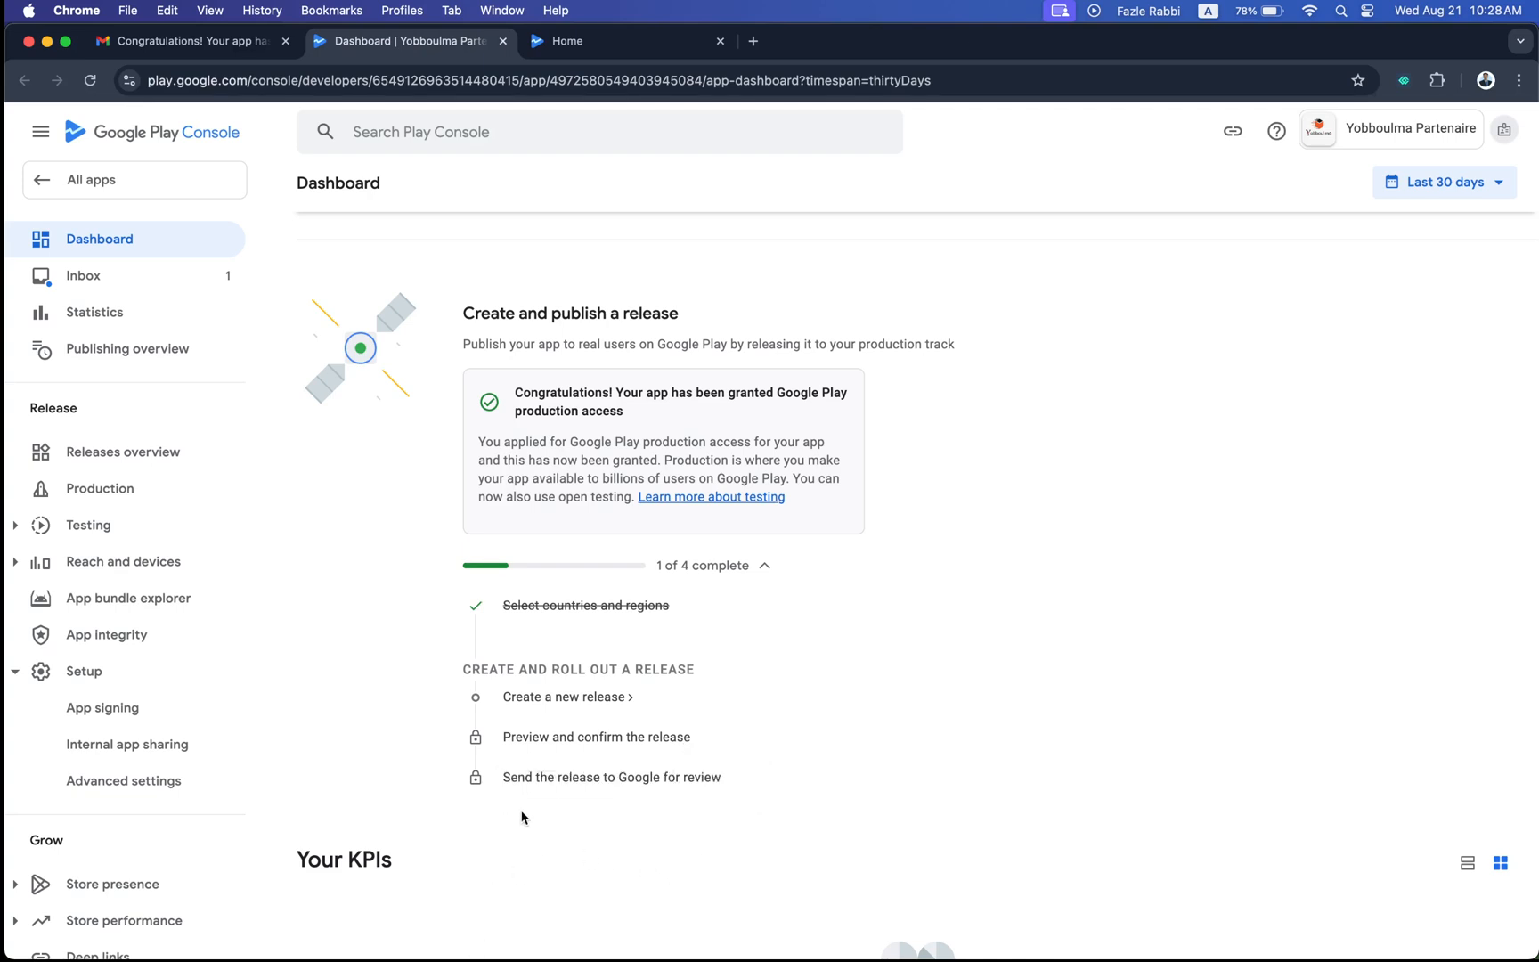
mouse_move(659, 780)
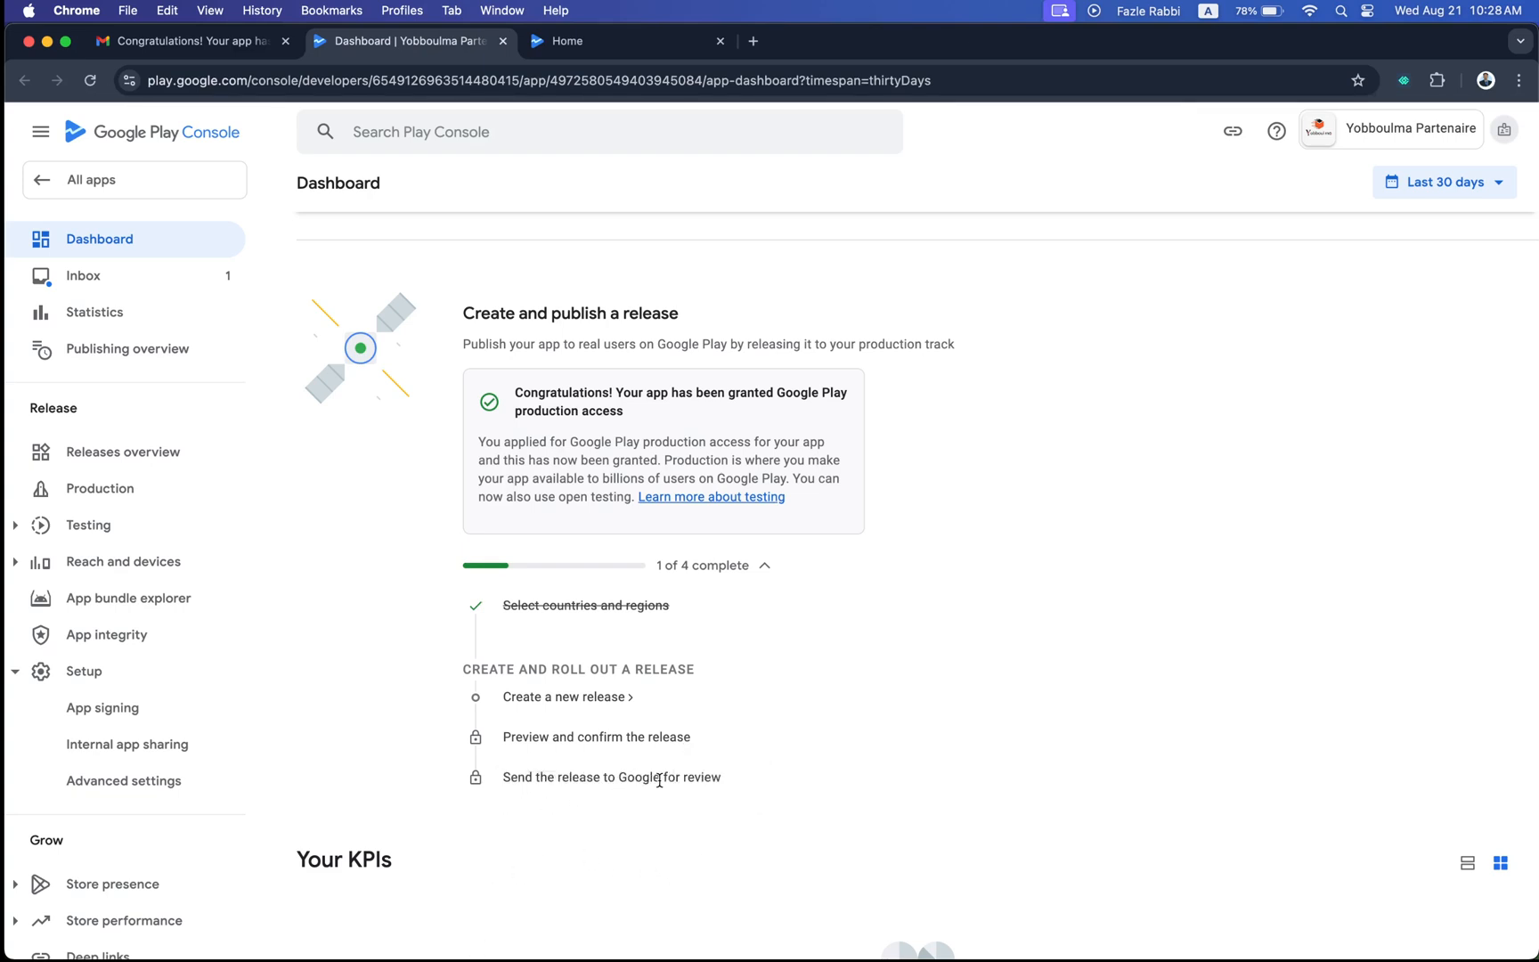
mouse_move(716, 776)
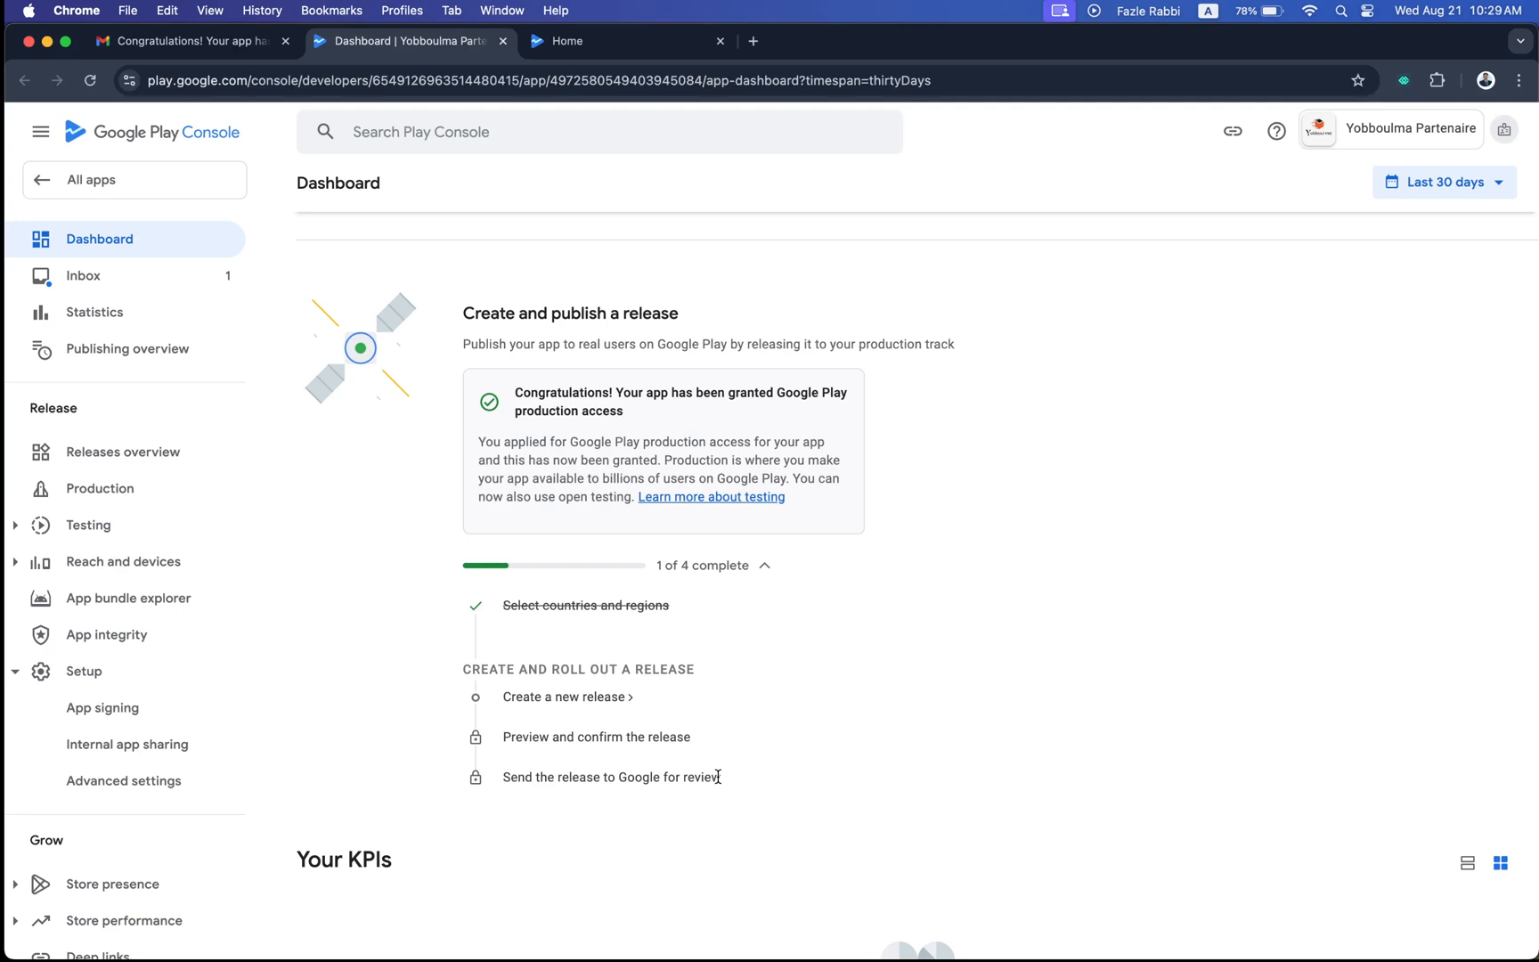
scroll("up", 3)
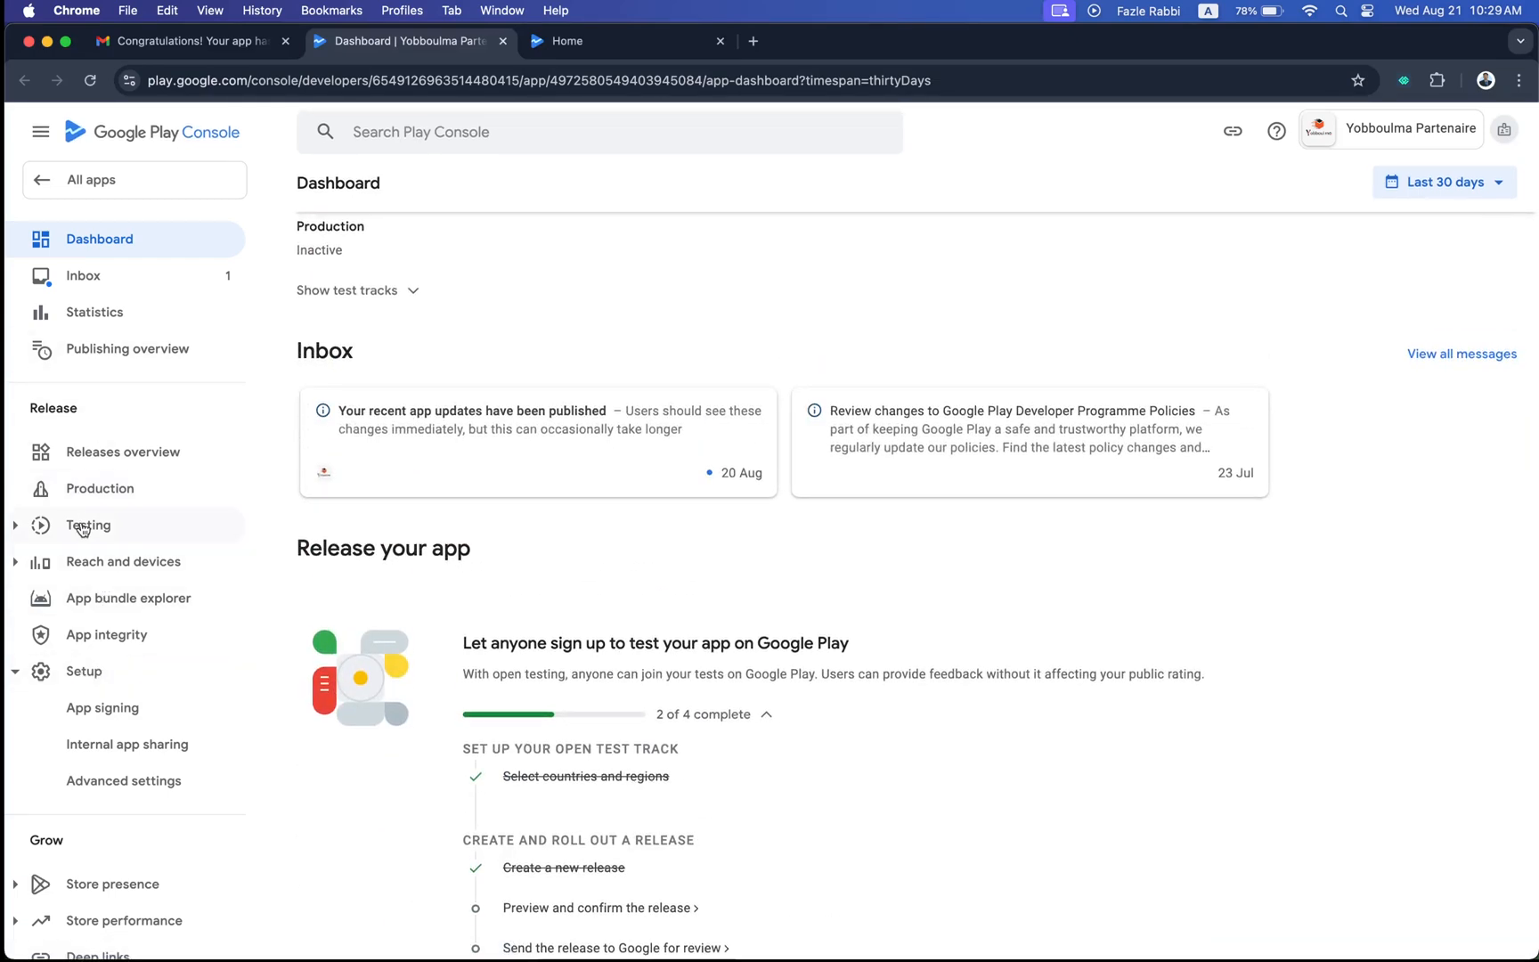
Step: Navigate to the Production track page from the sidebar's Release section
left_click(87, 525)
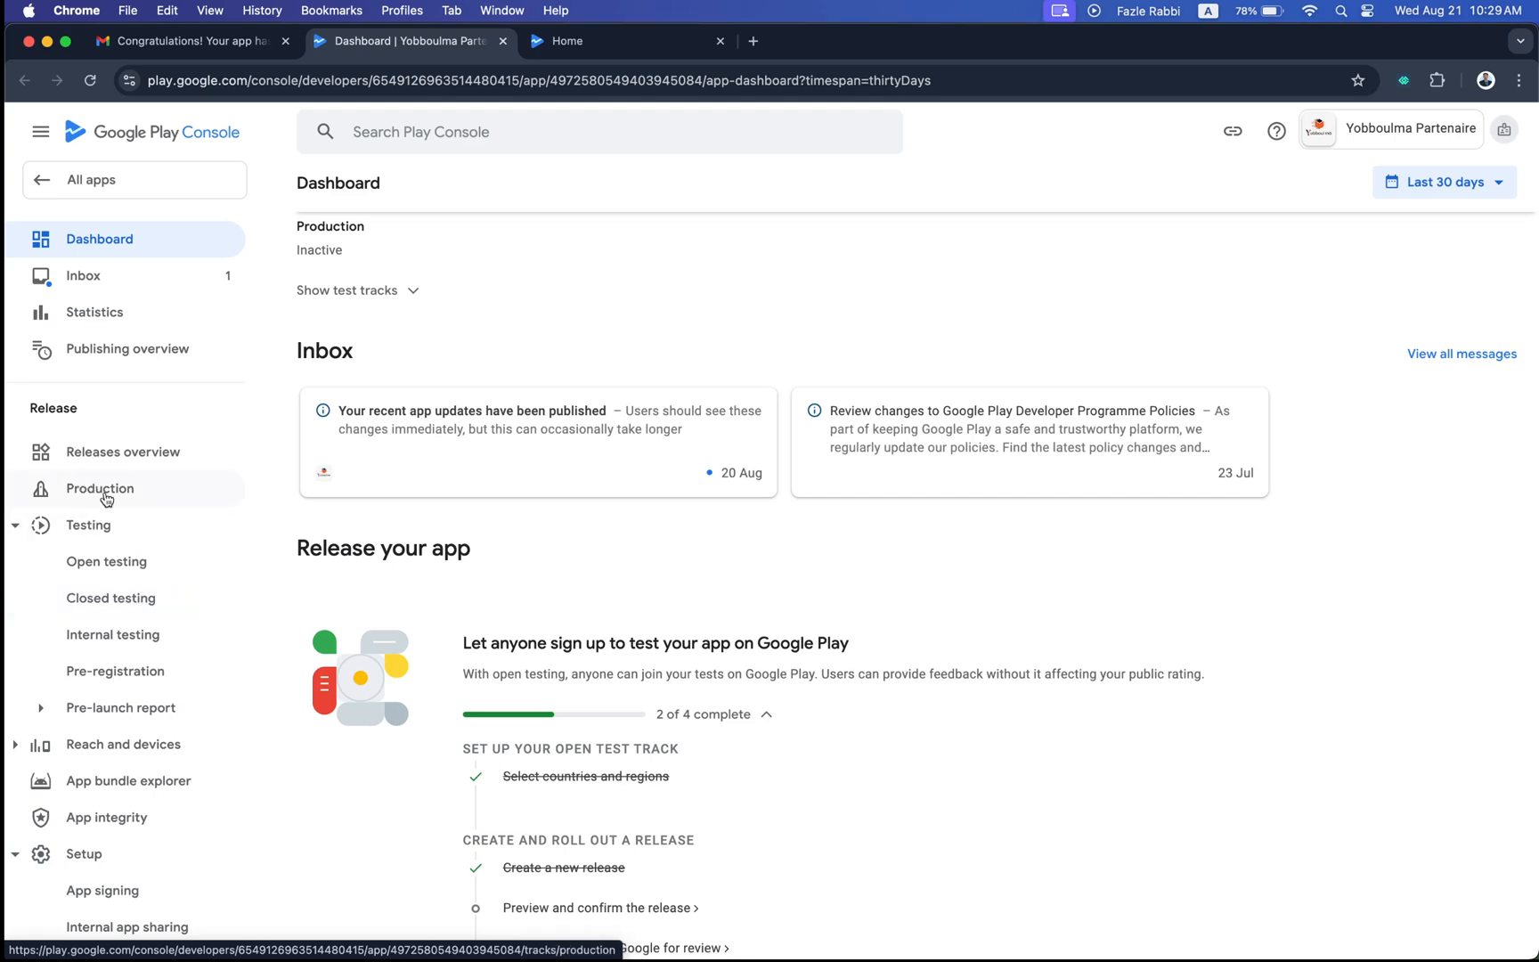
left_click(100, 488)
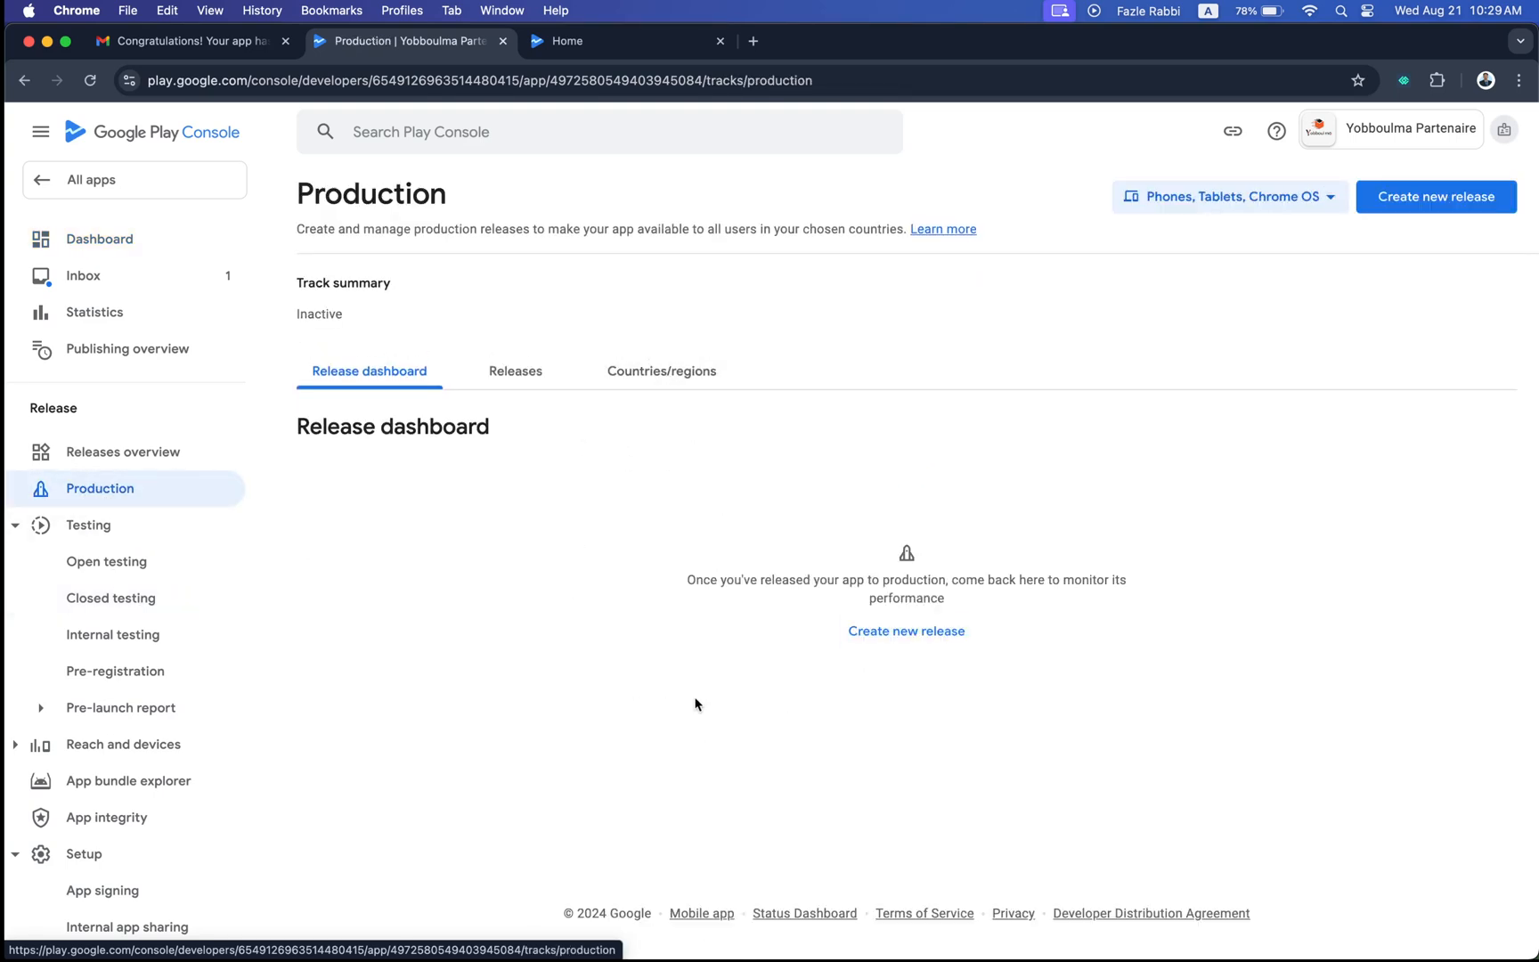
mouse_move(545, 506)
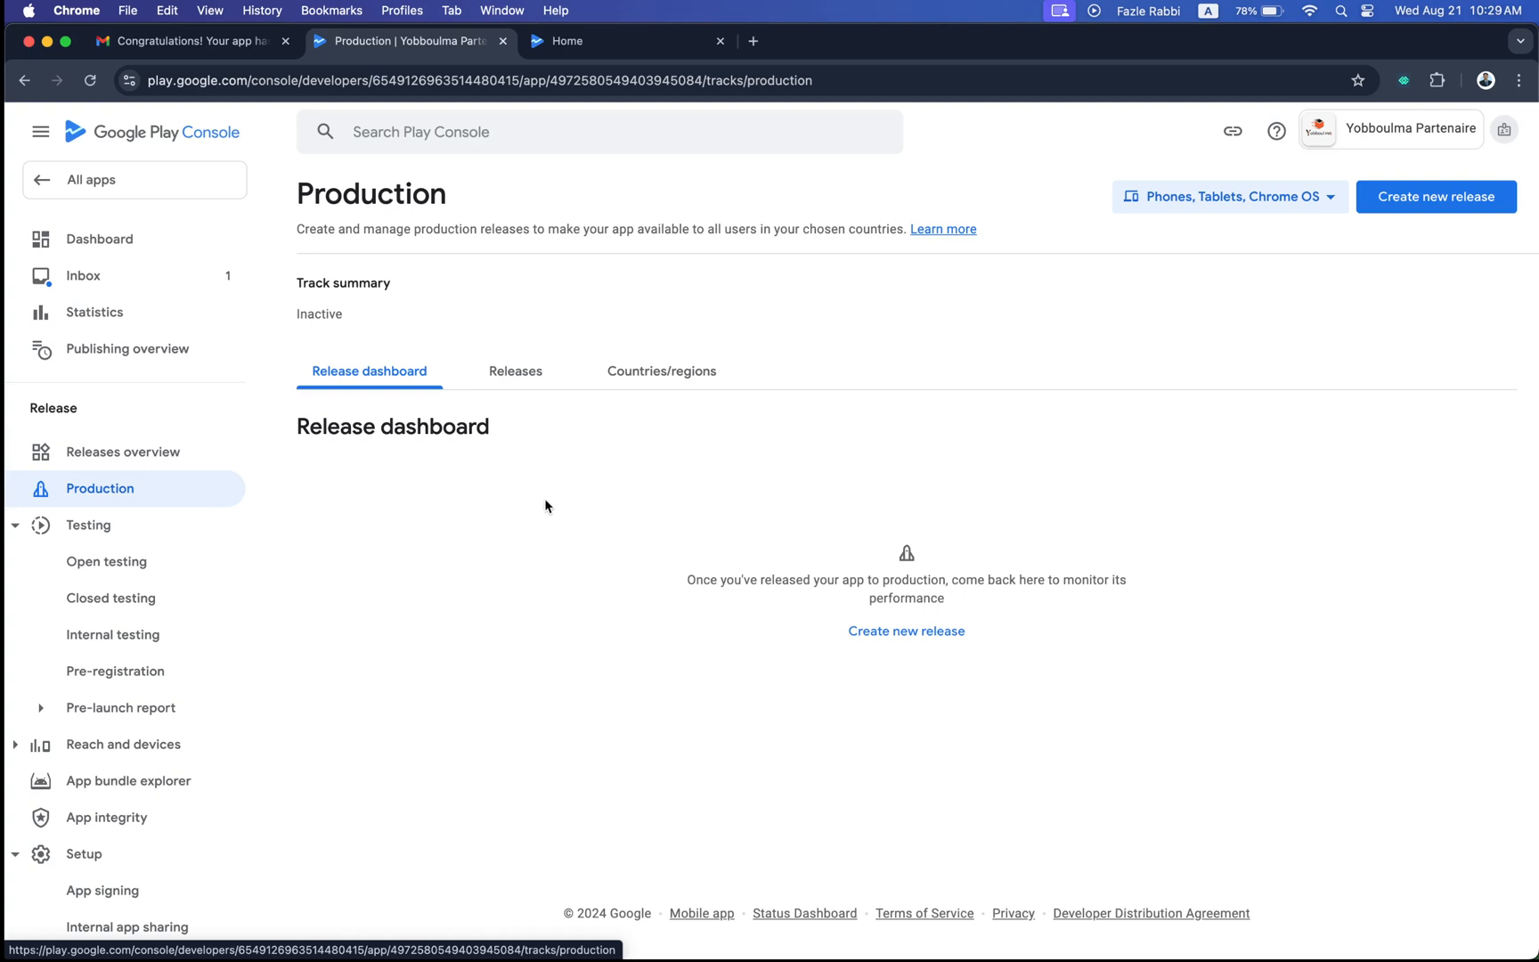
mouse_move(166, 507)
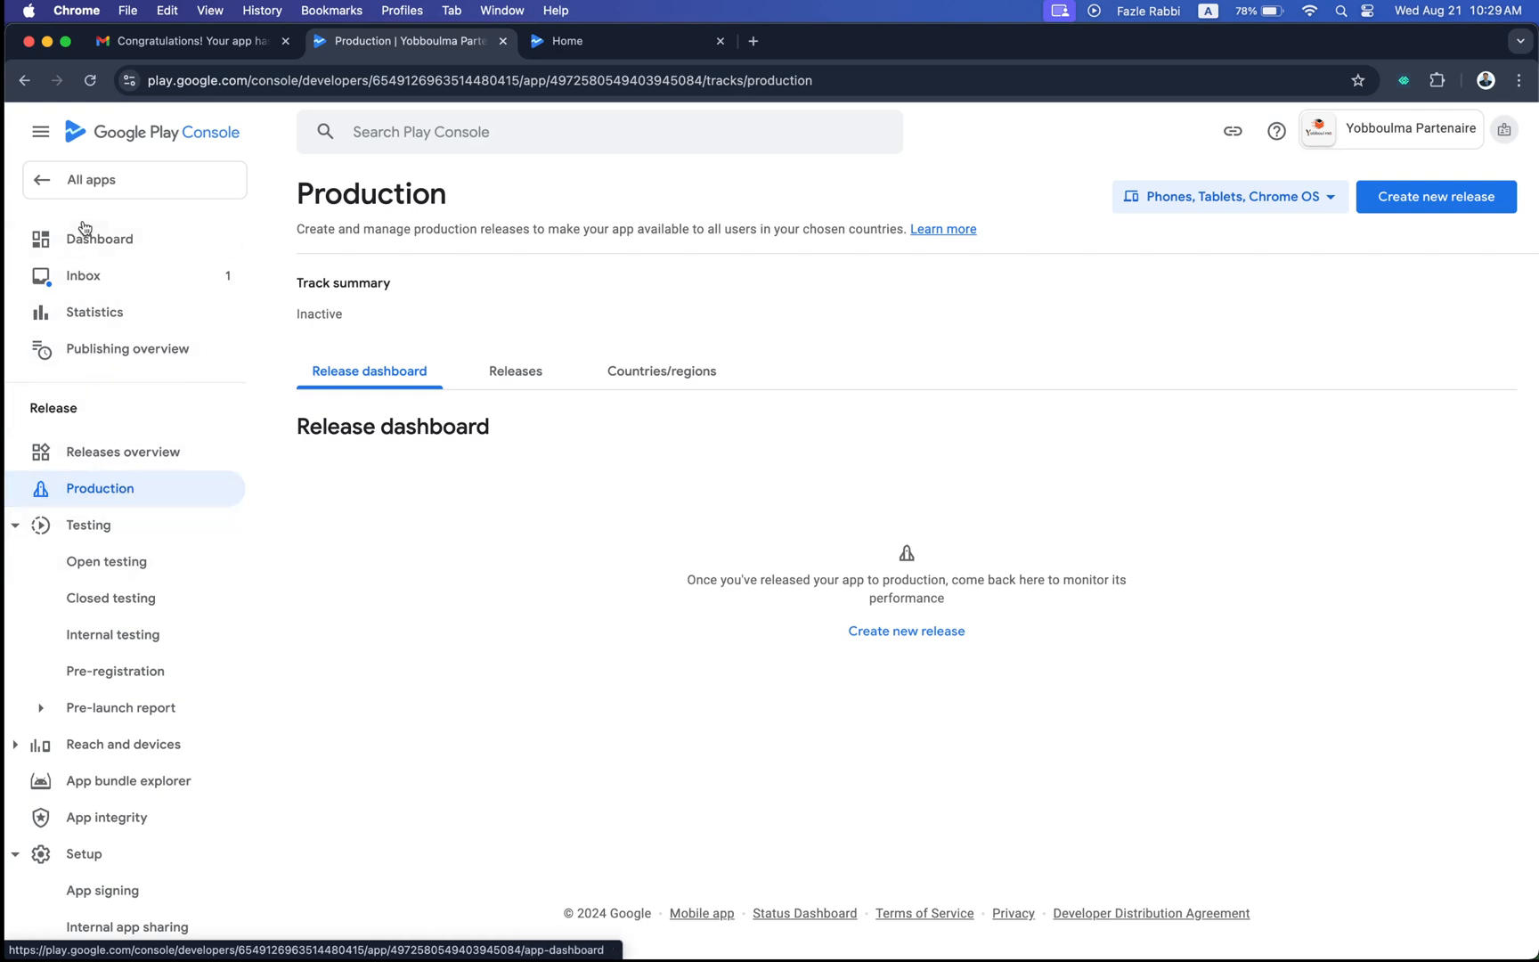
Step: Reach the Production track's empty Releases list via the dashboard's 'Create a new release' task
left_click(99, 238)
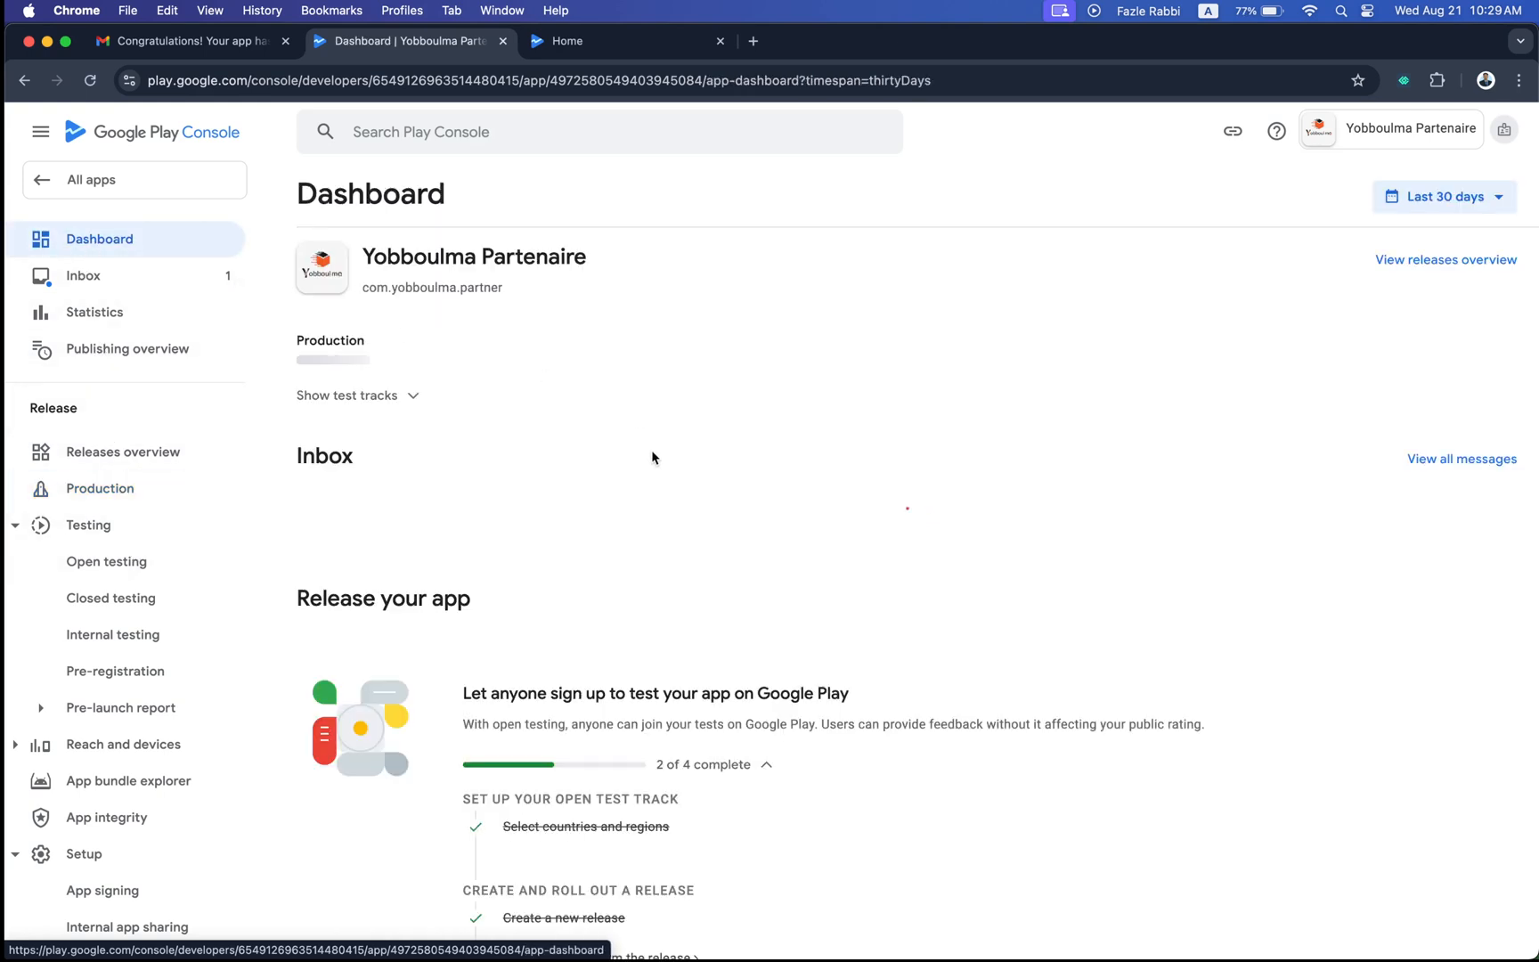
scroll("down", 3)
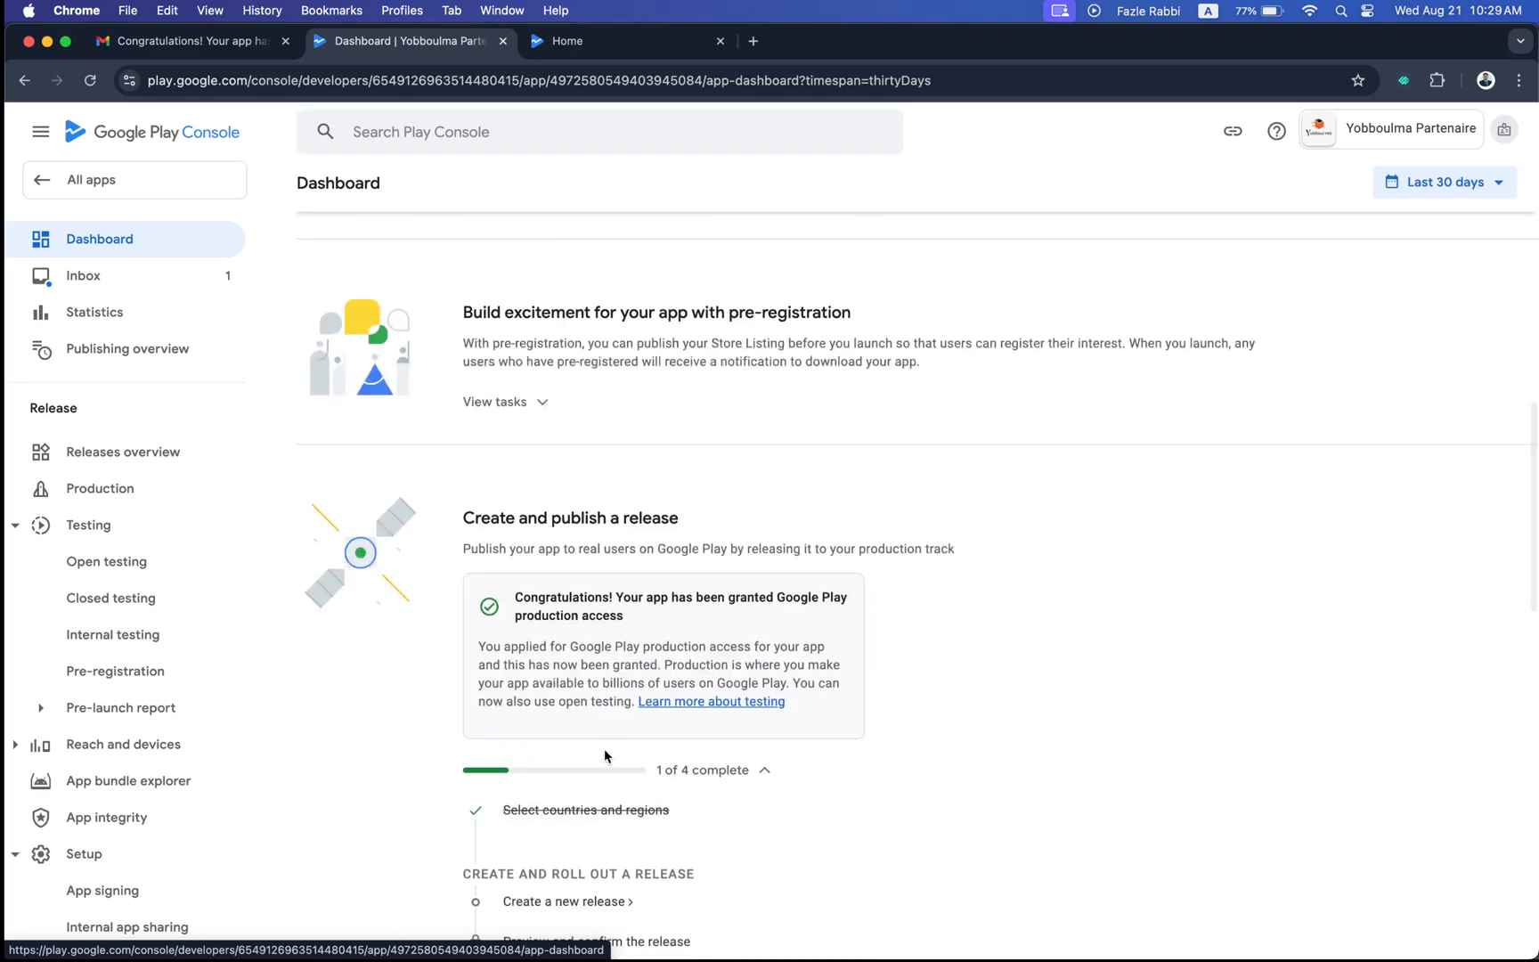
scroll("down", 3)
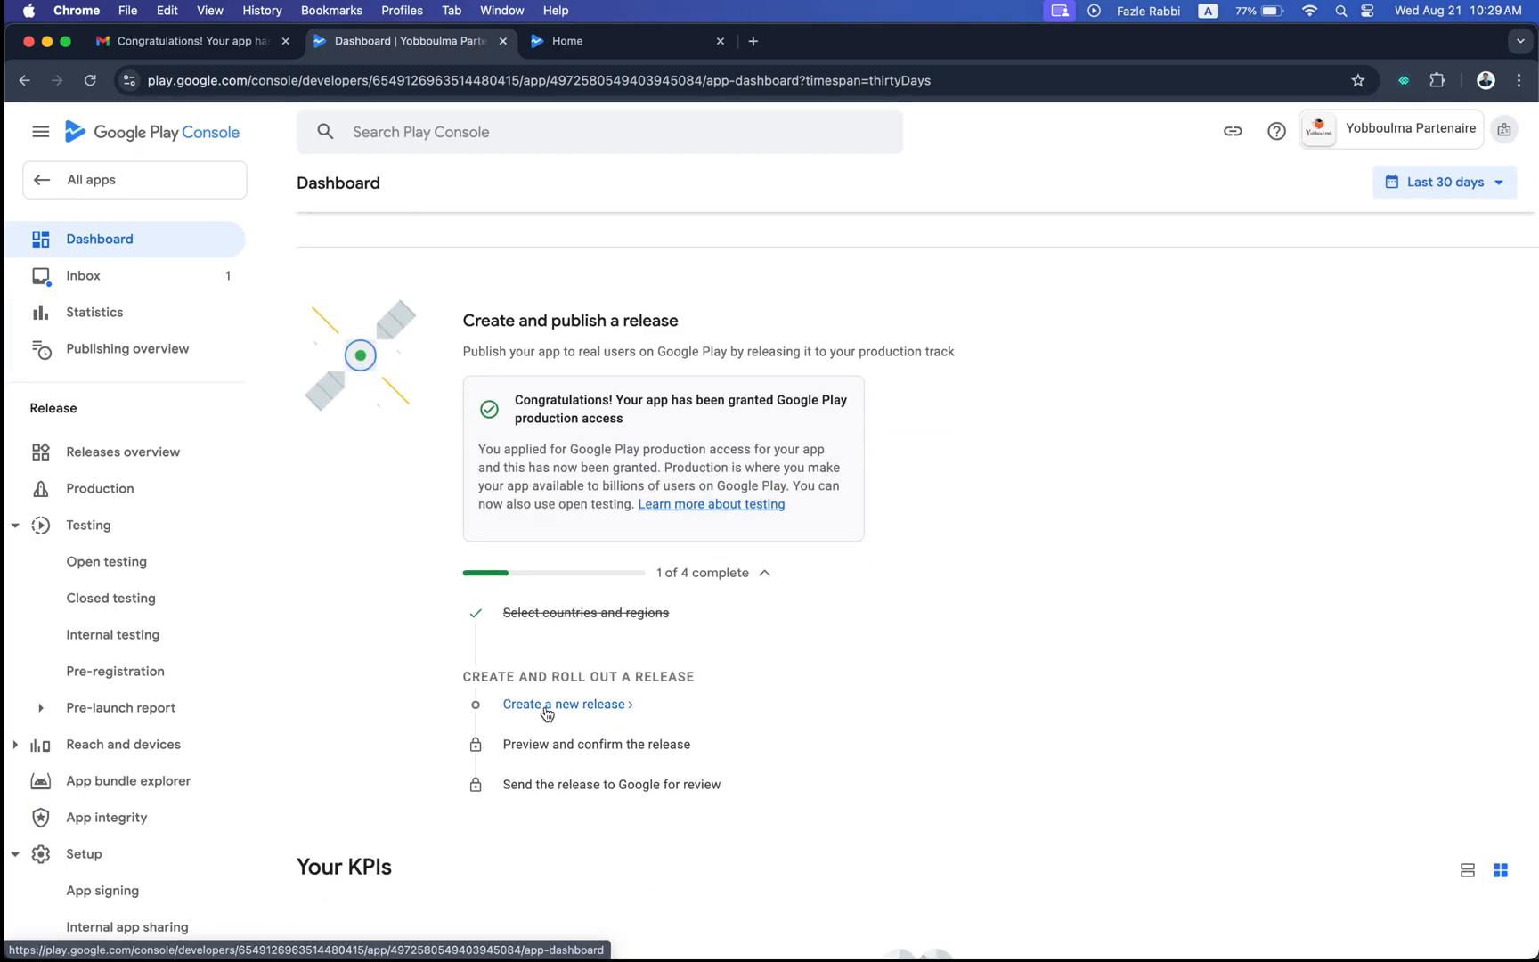
left_click(565, 703)
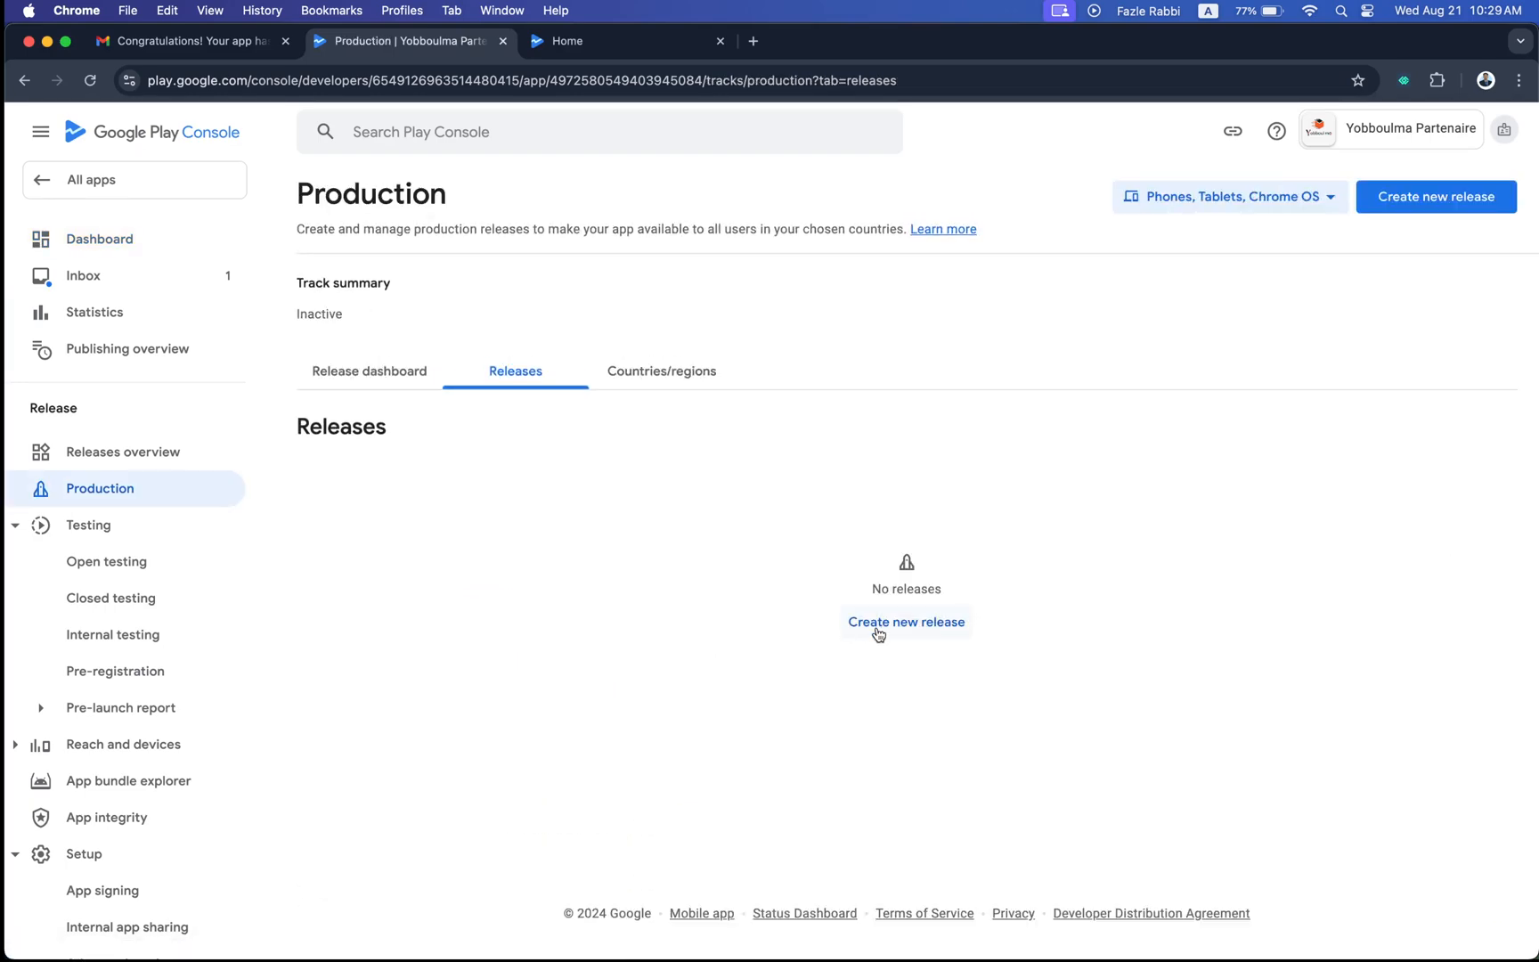
Step: Create a production release draft and add the 1.0.0 app bundle from the library
left_click(904, 621)
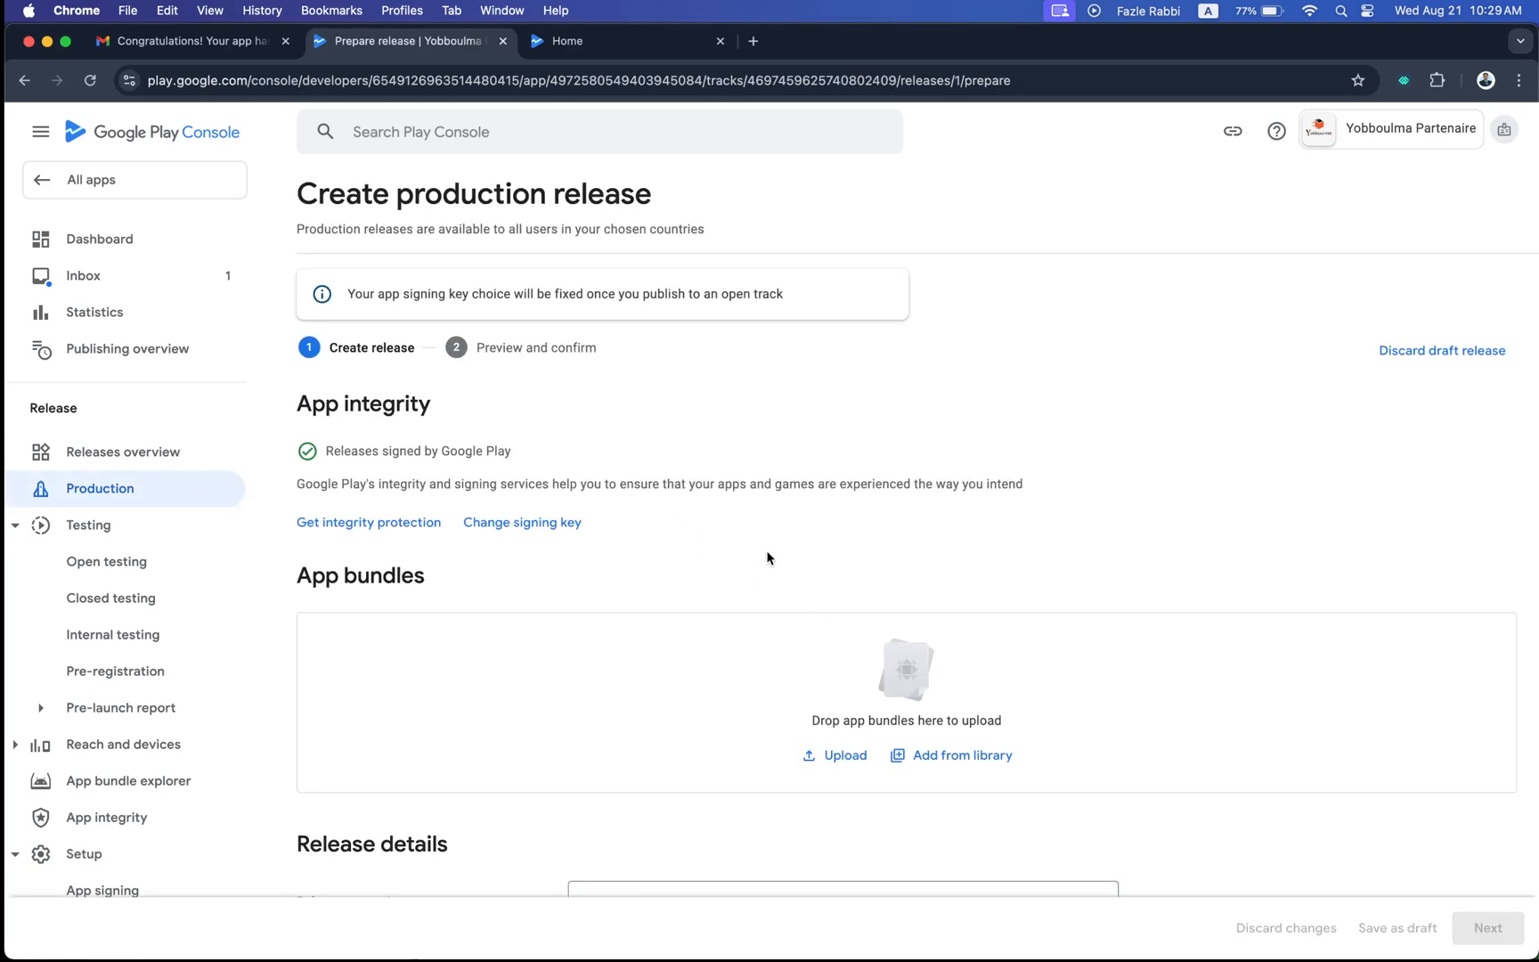
scroll("down", 3)
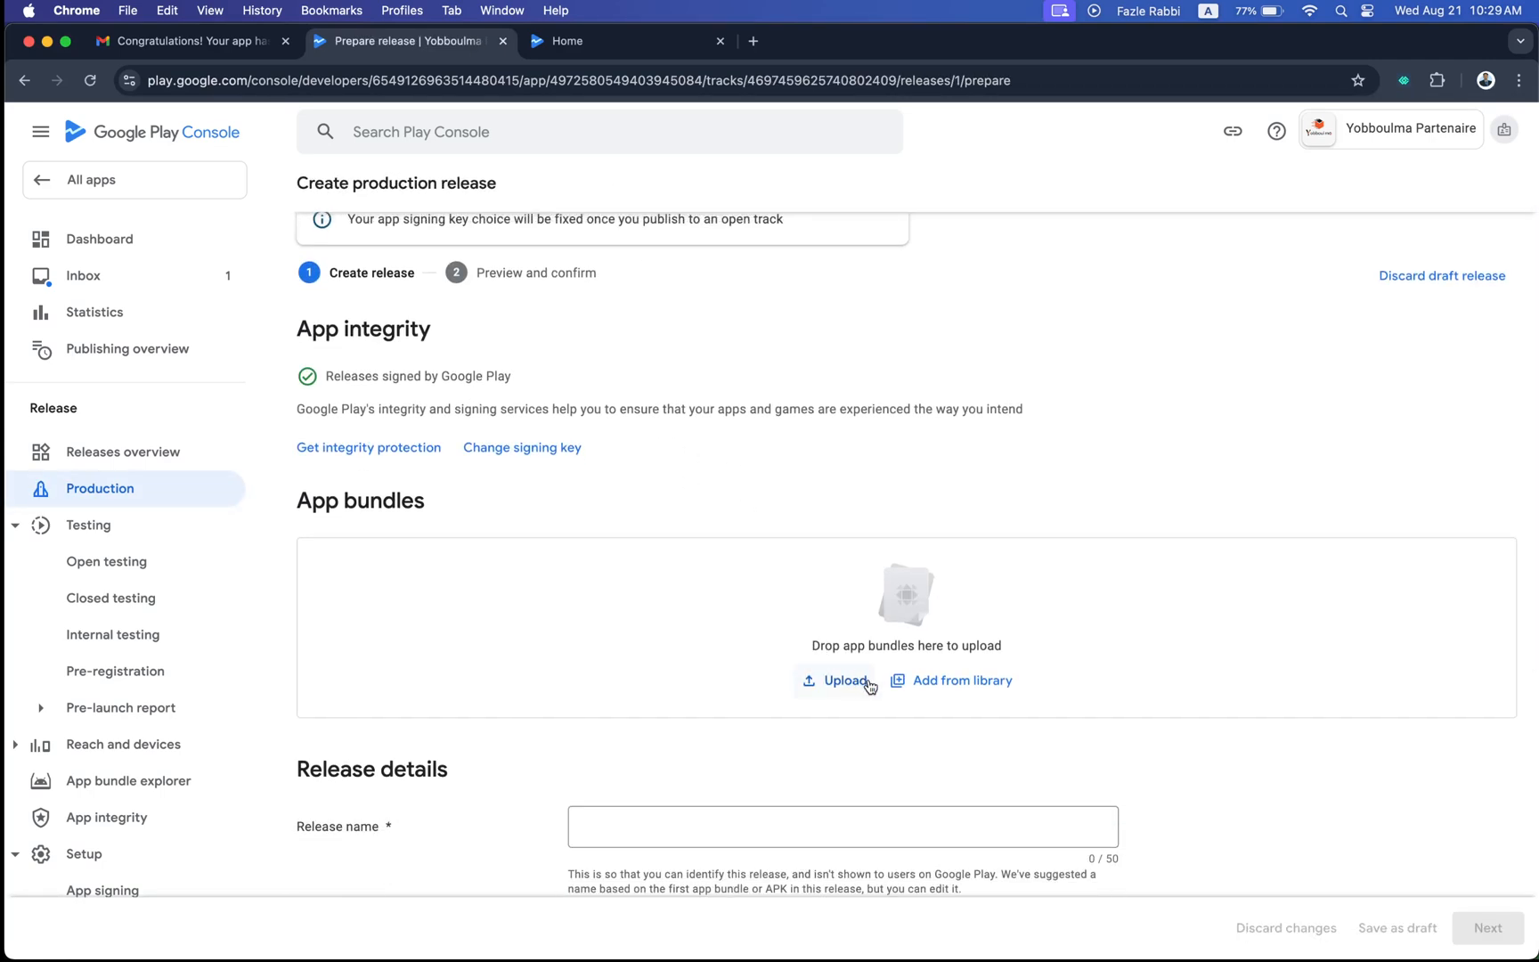
scroll("down", 3)
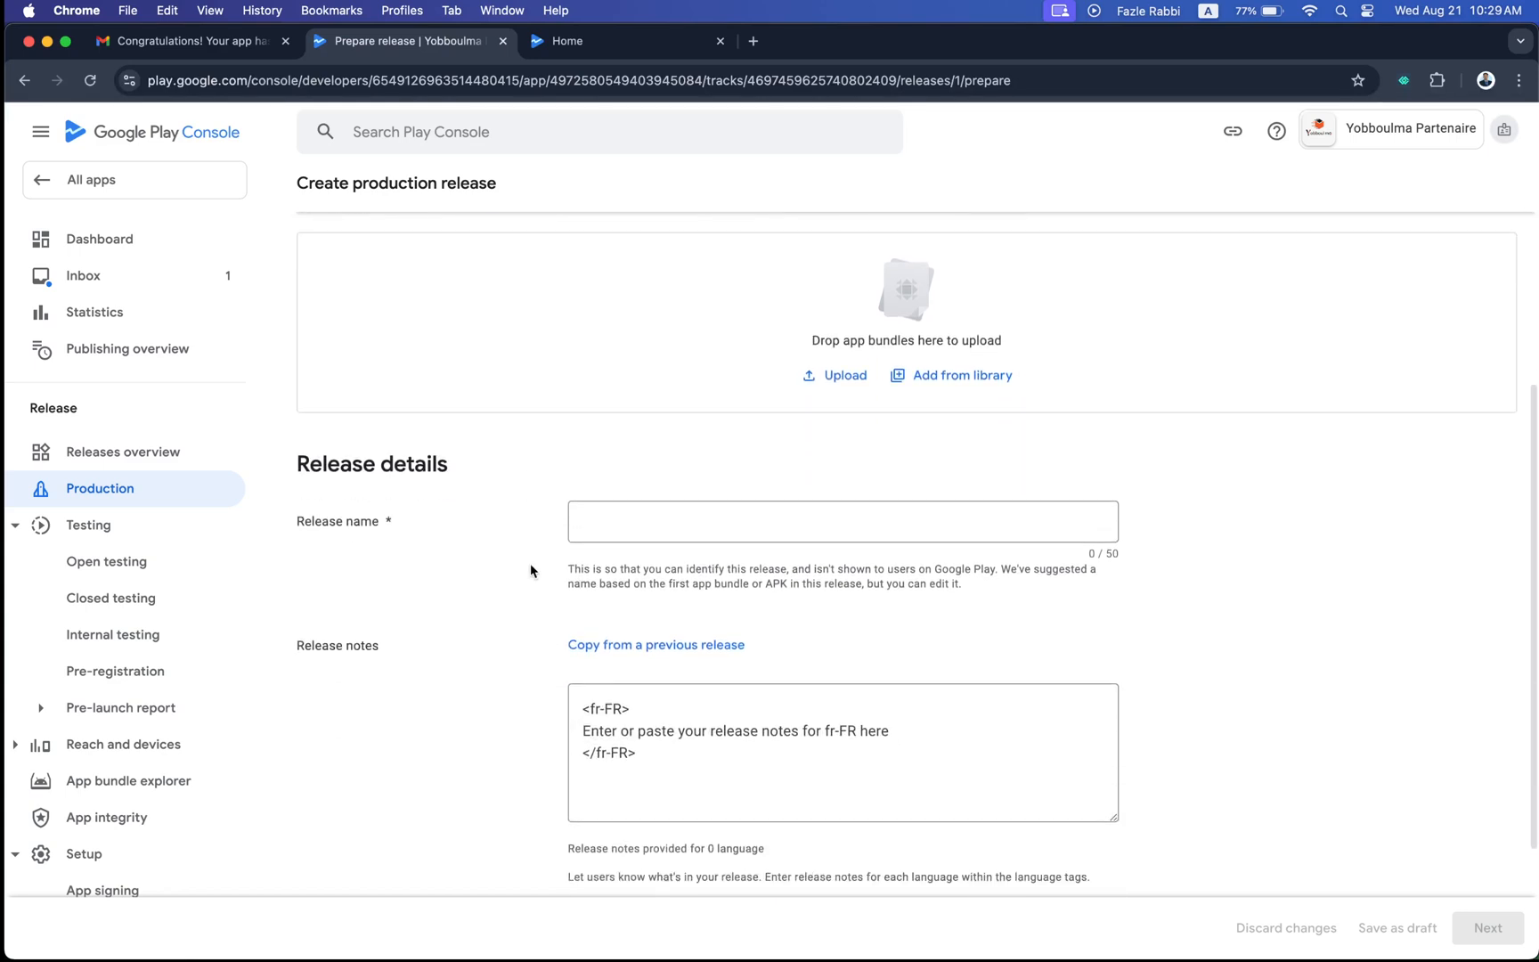
left_click(958, 374)
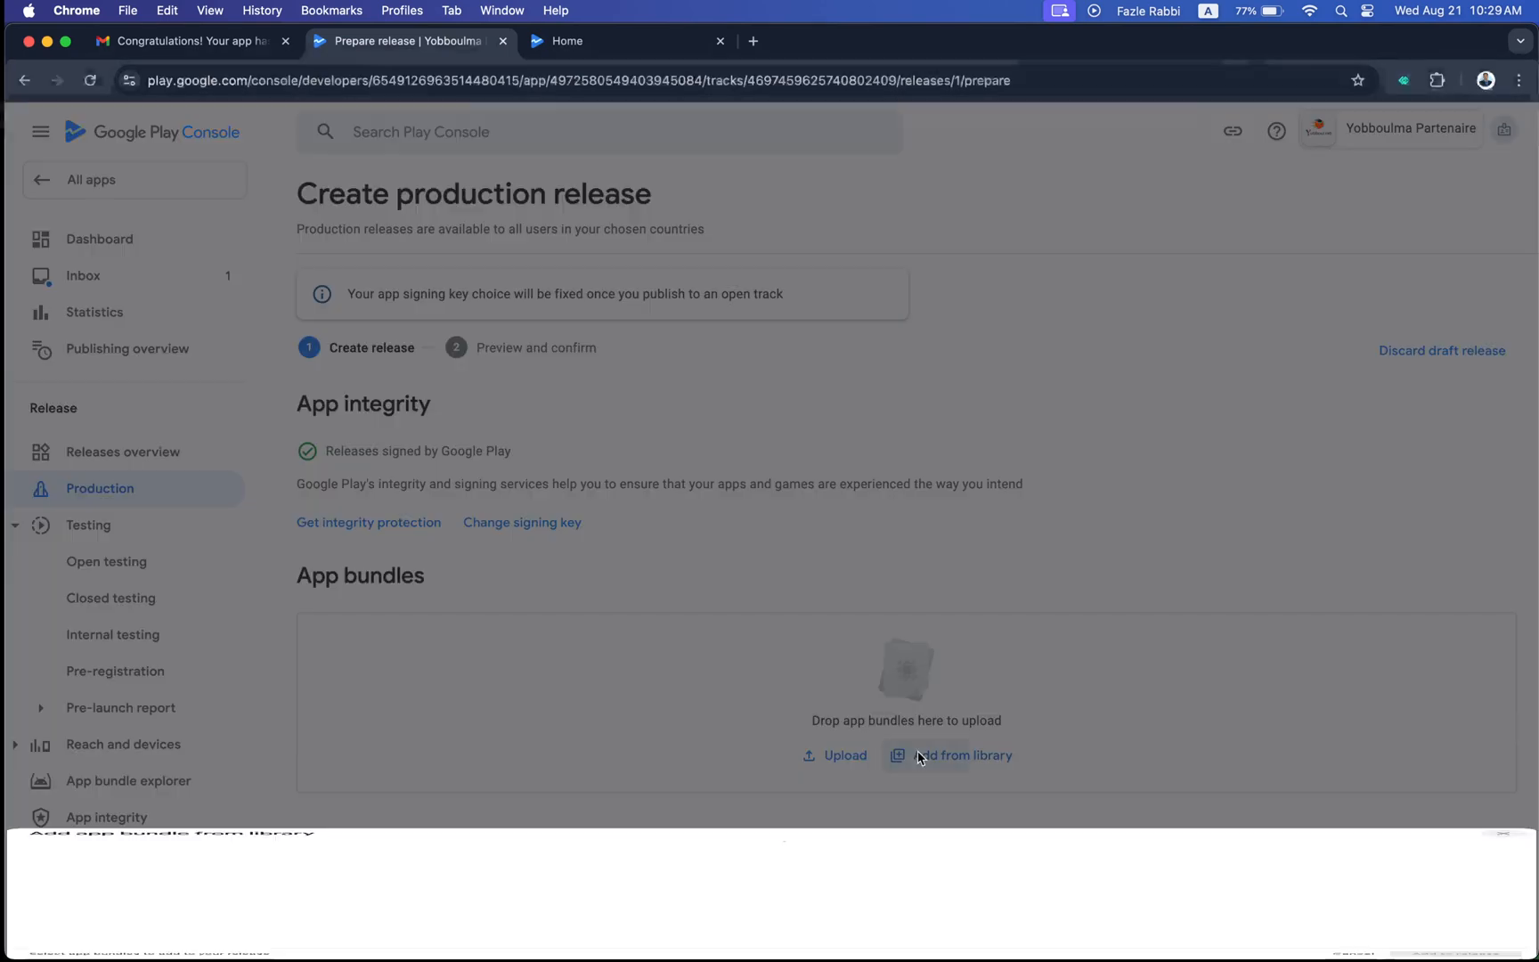
left_click(960, 755)
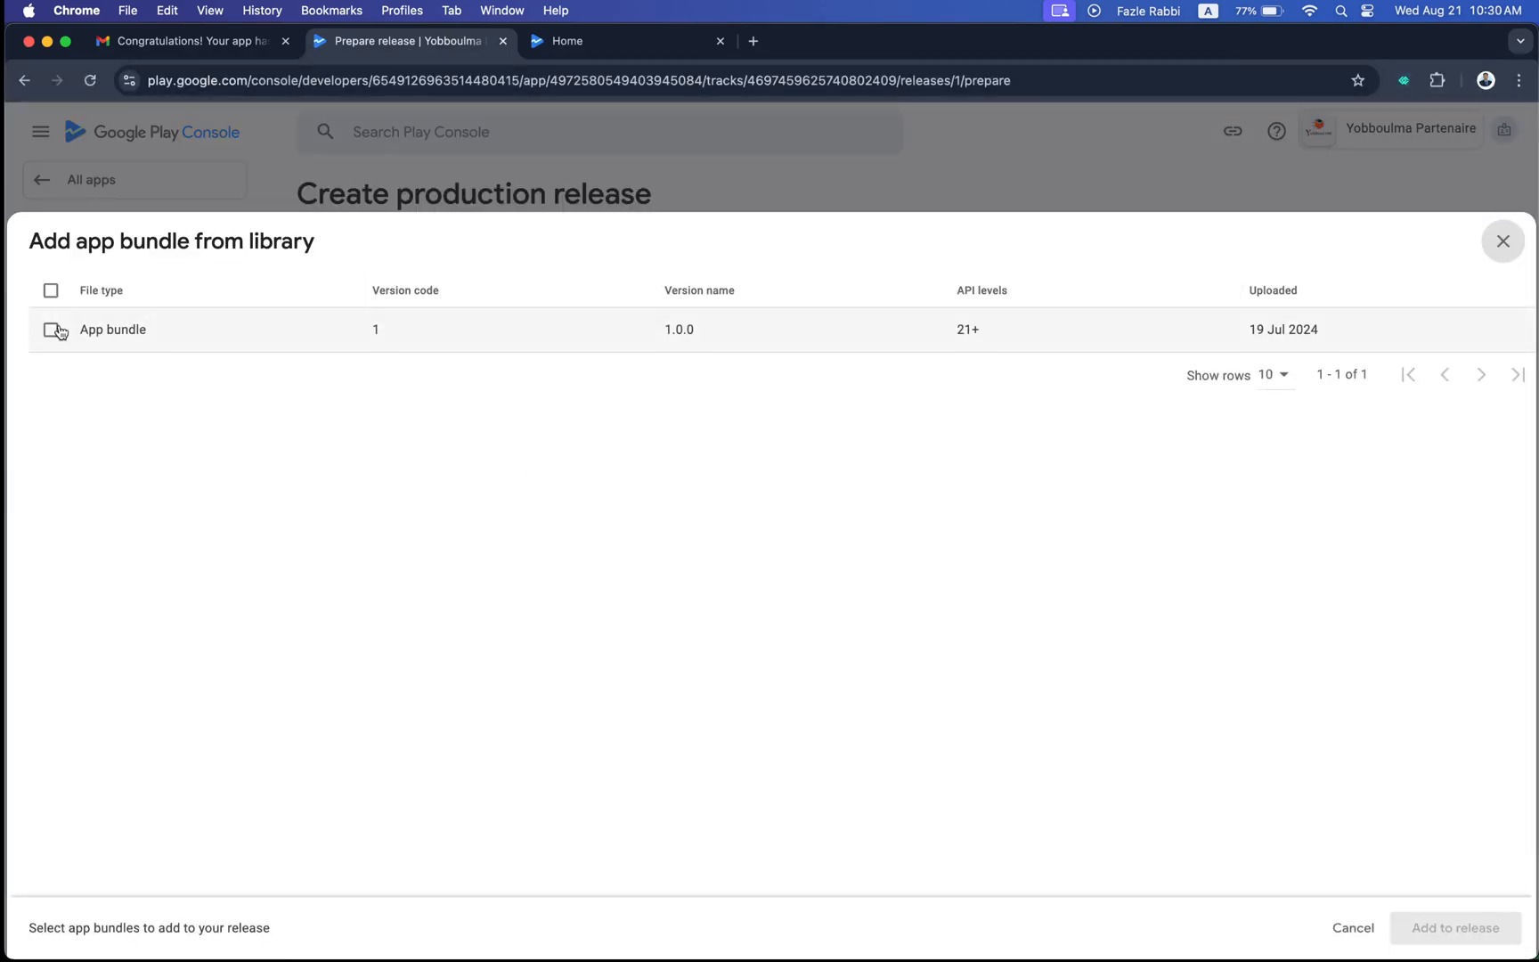
left_click(52, 329)
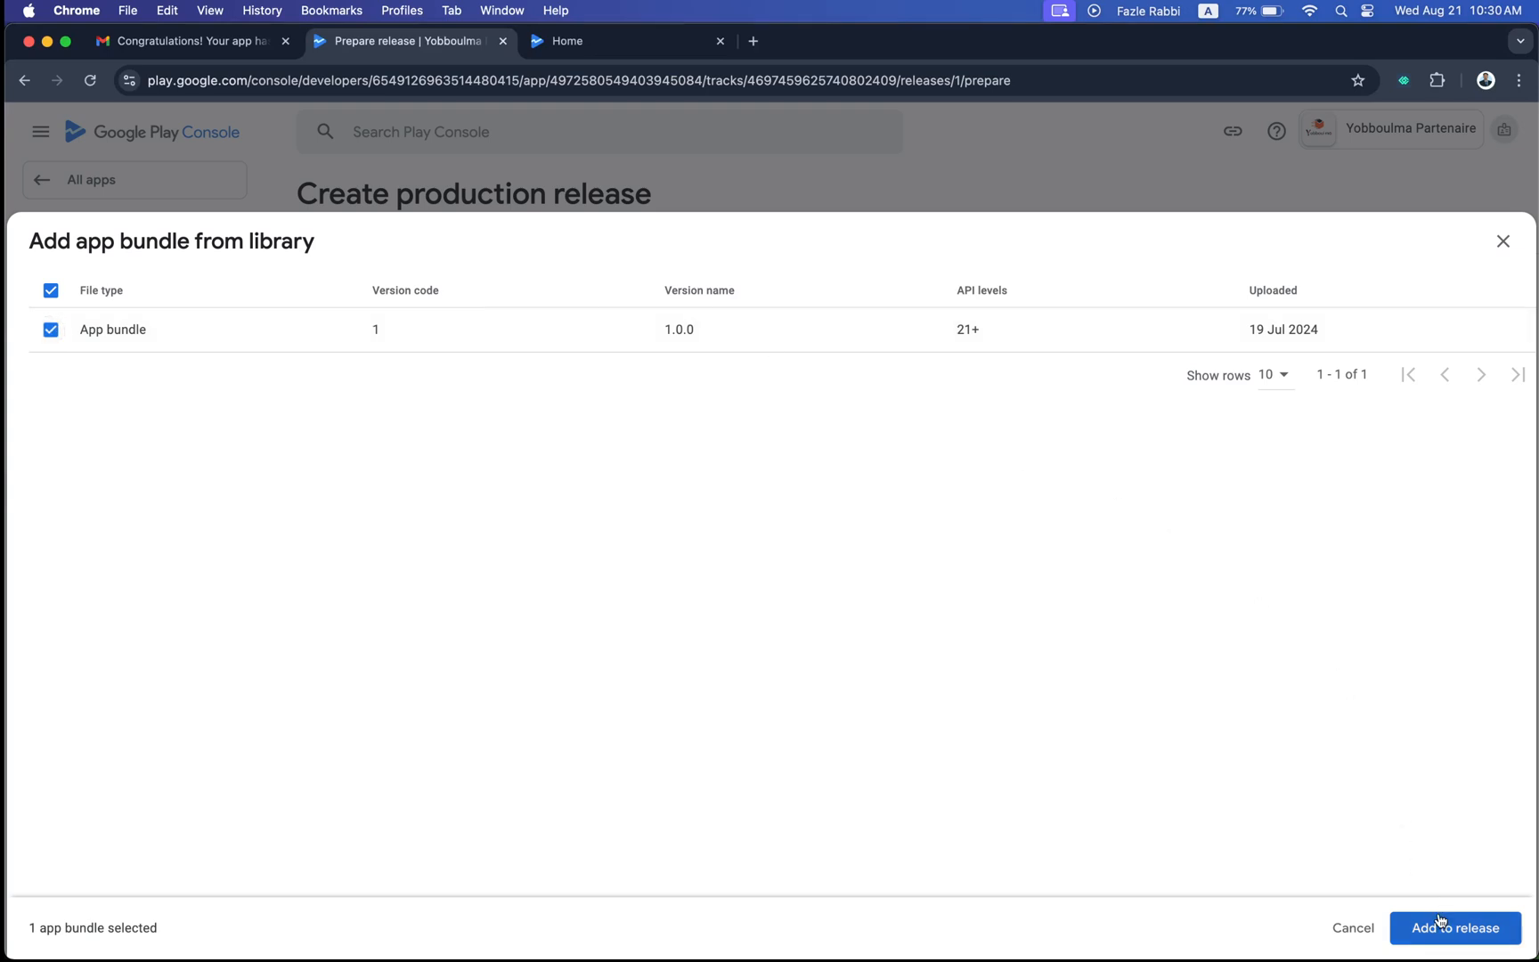
left_click(1453, 928)
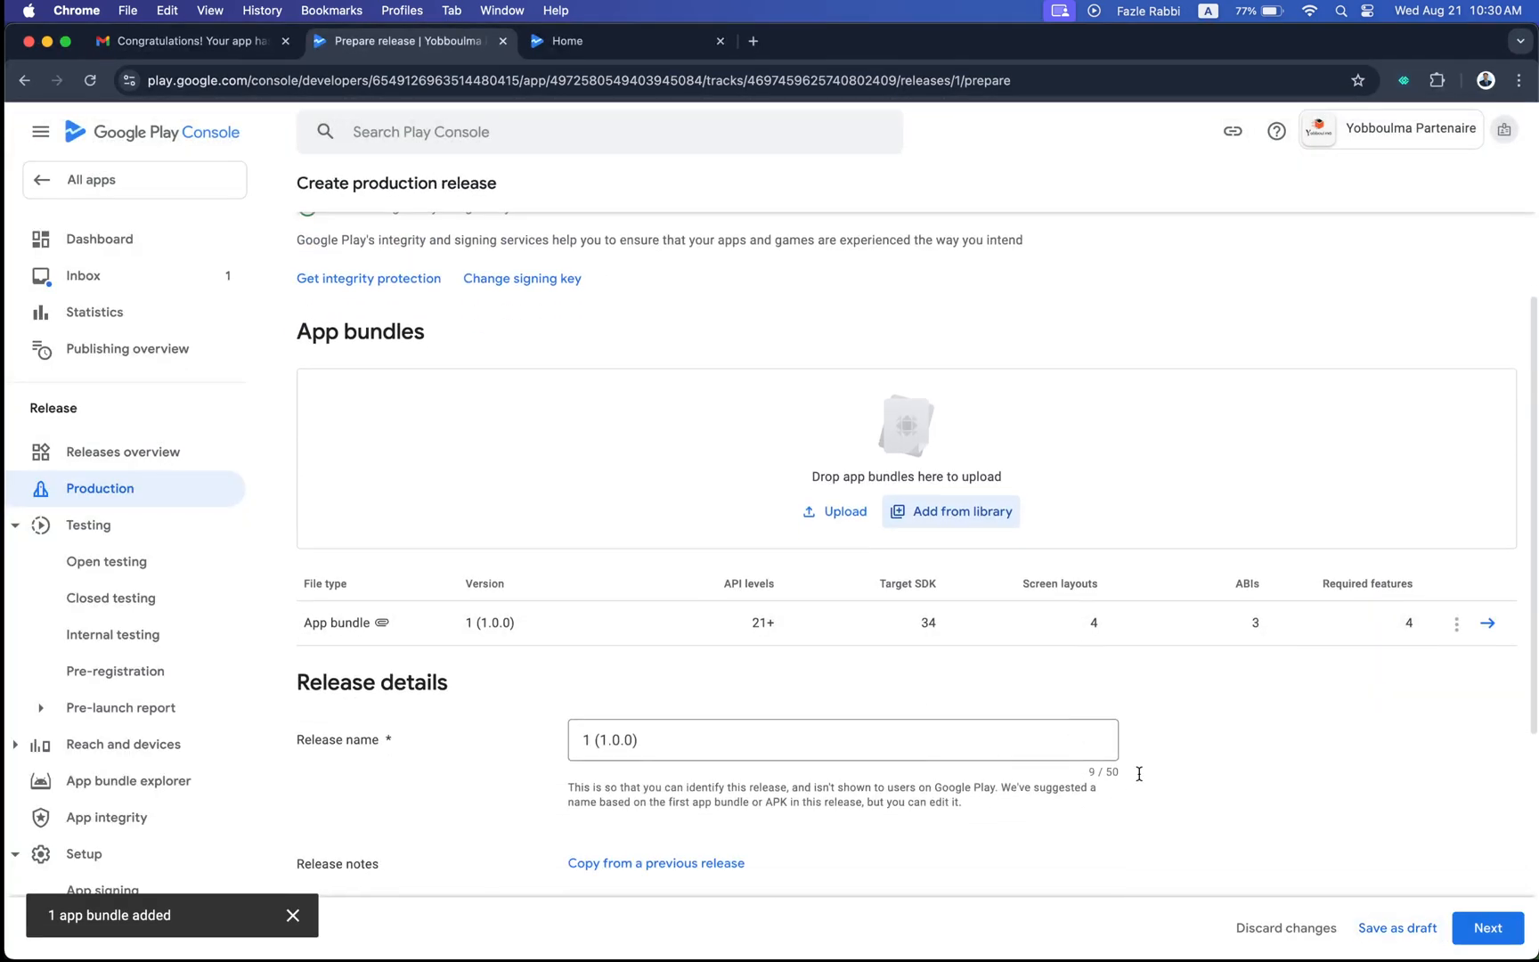
Step: Proceed to the release preview, choosing to release without the advertising ID permission and reviewing the warning
left_click(1485, 928)
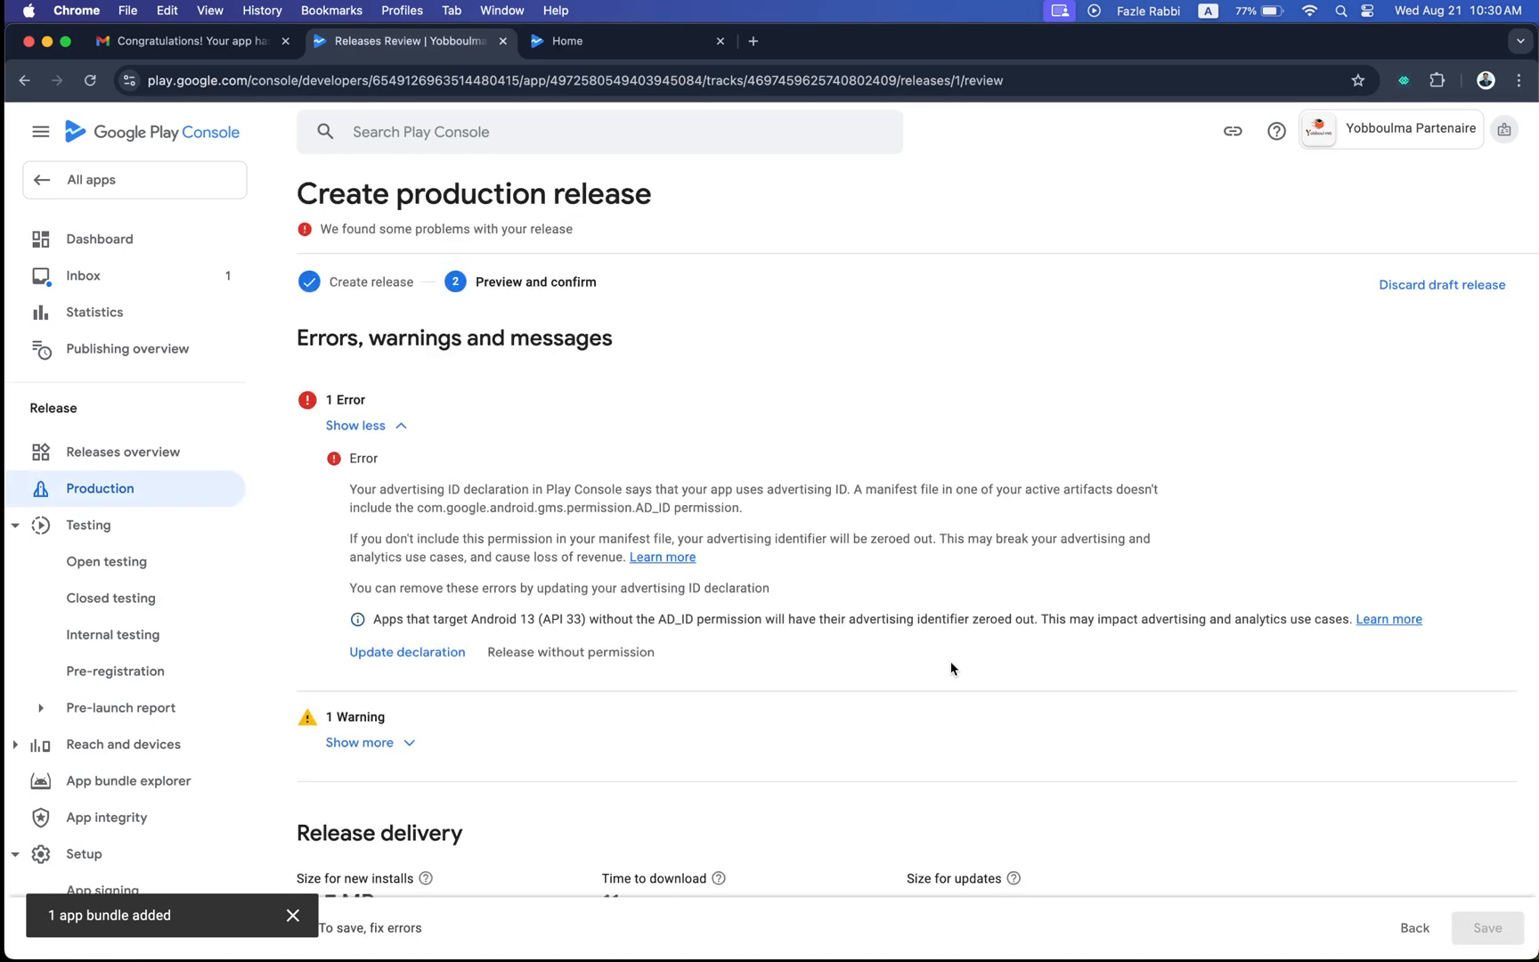
mouse_move(464, 592)
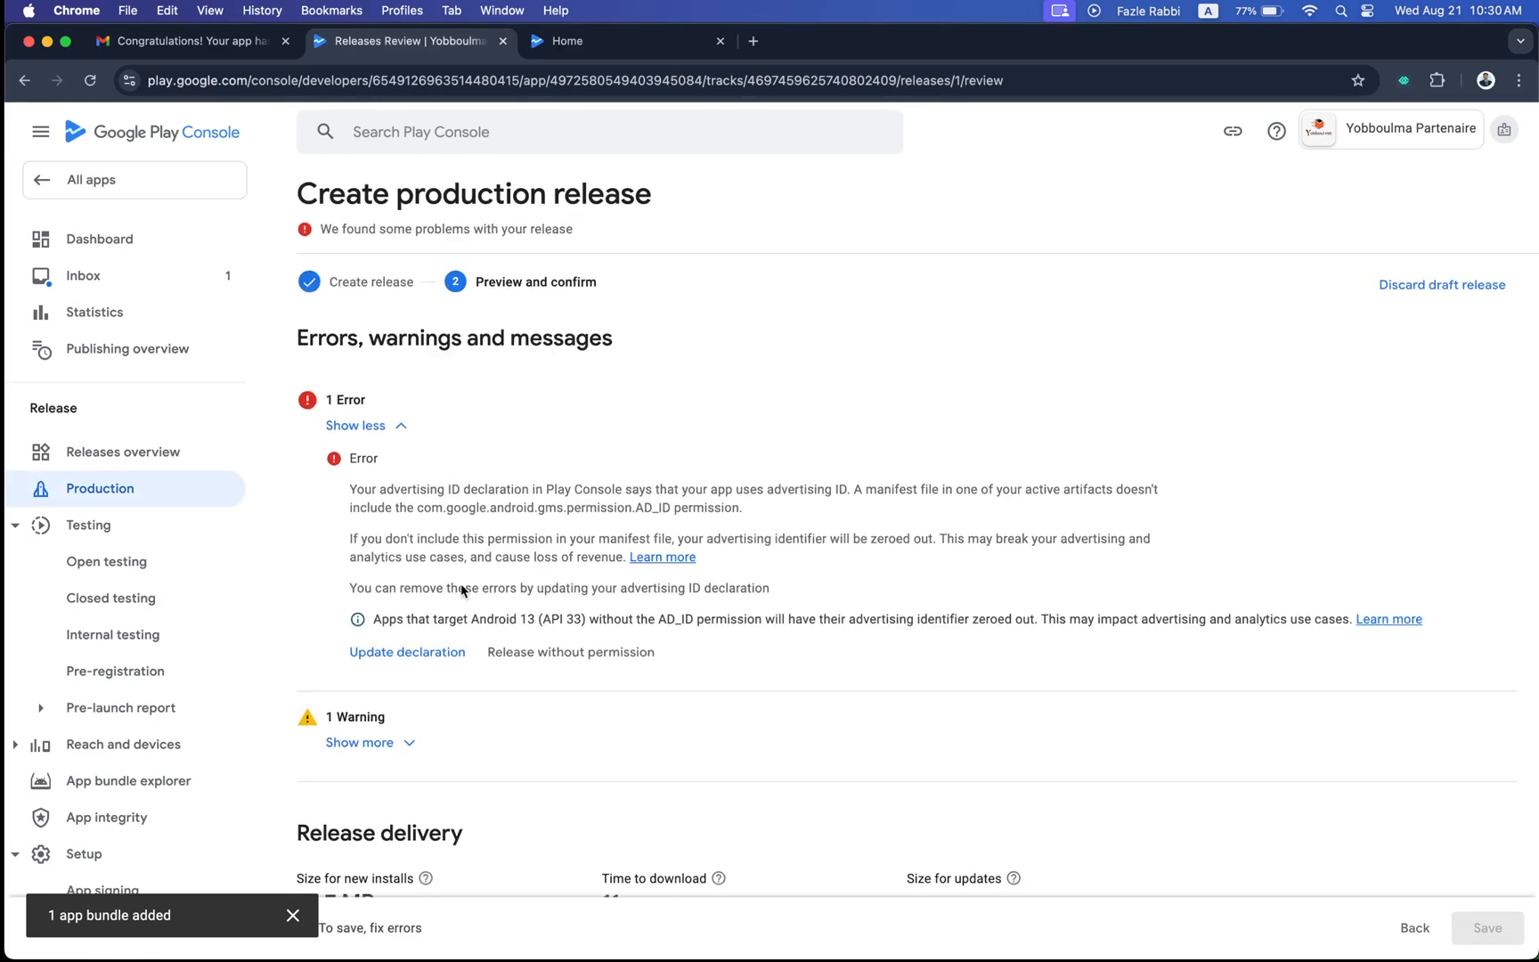
left_click(570, 652)
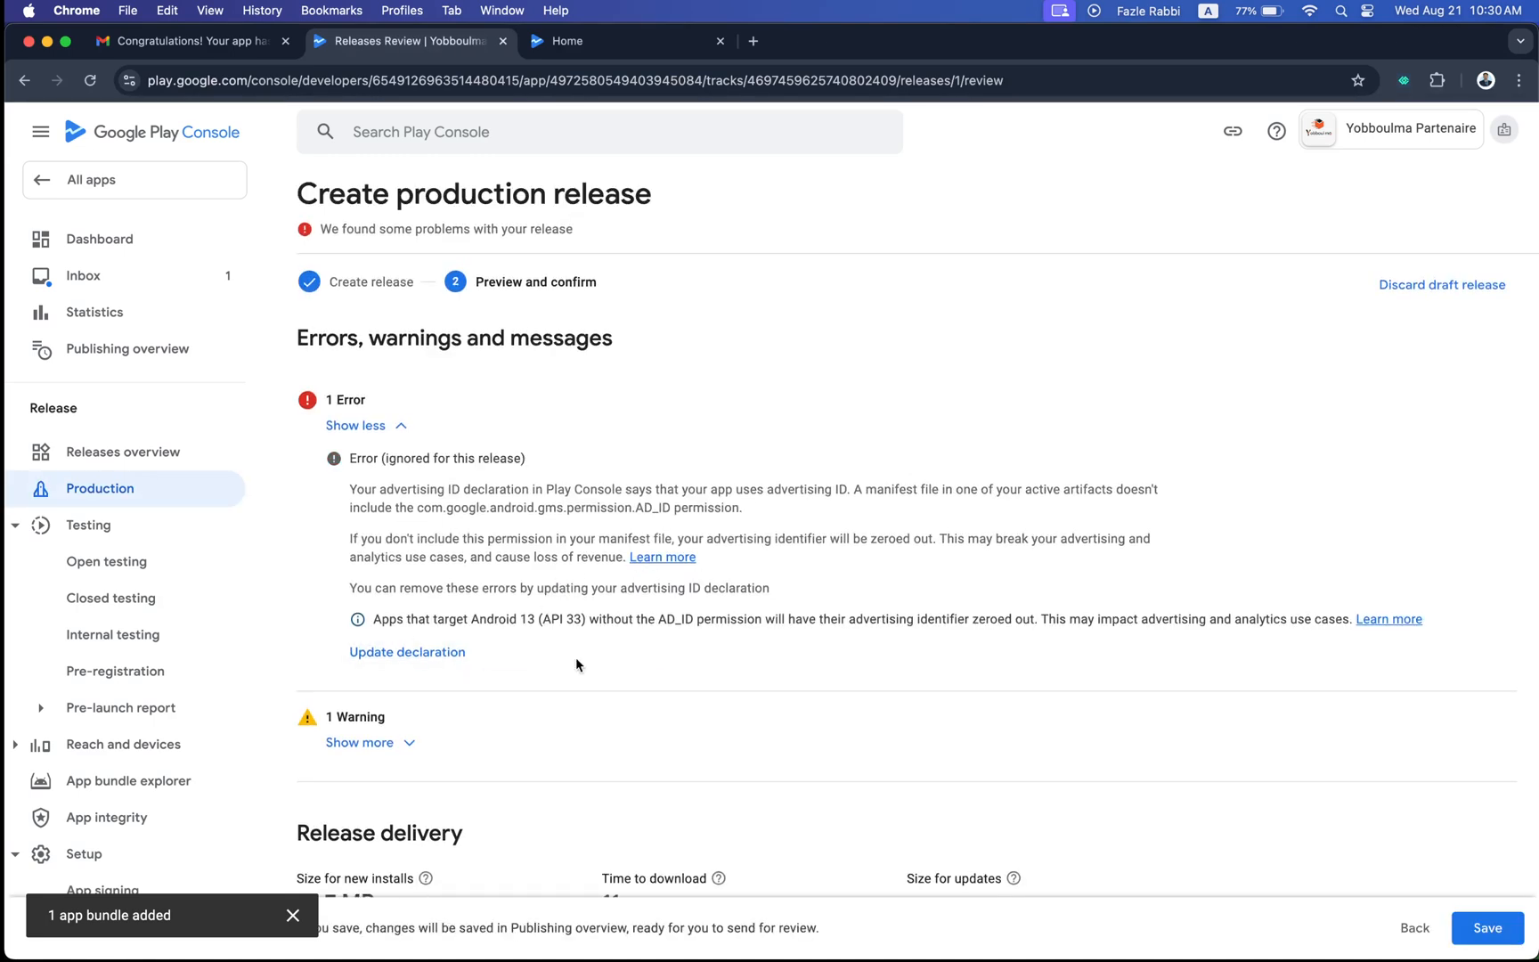
scroll("down", 3)
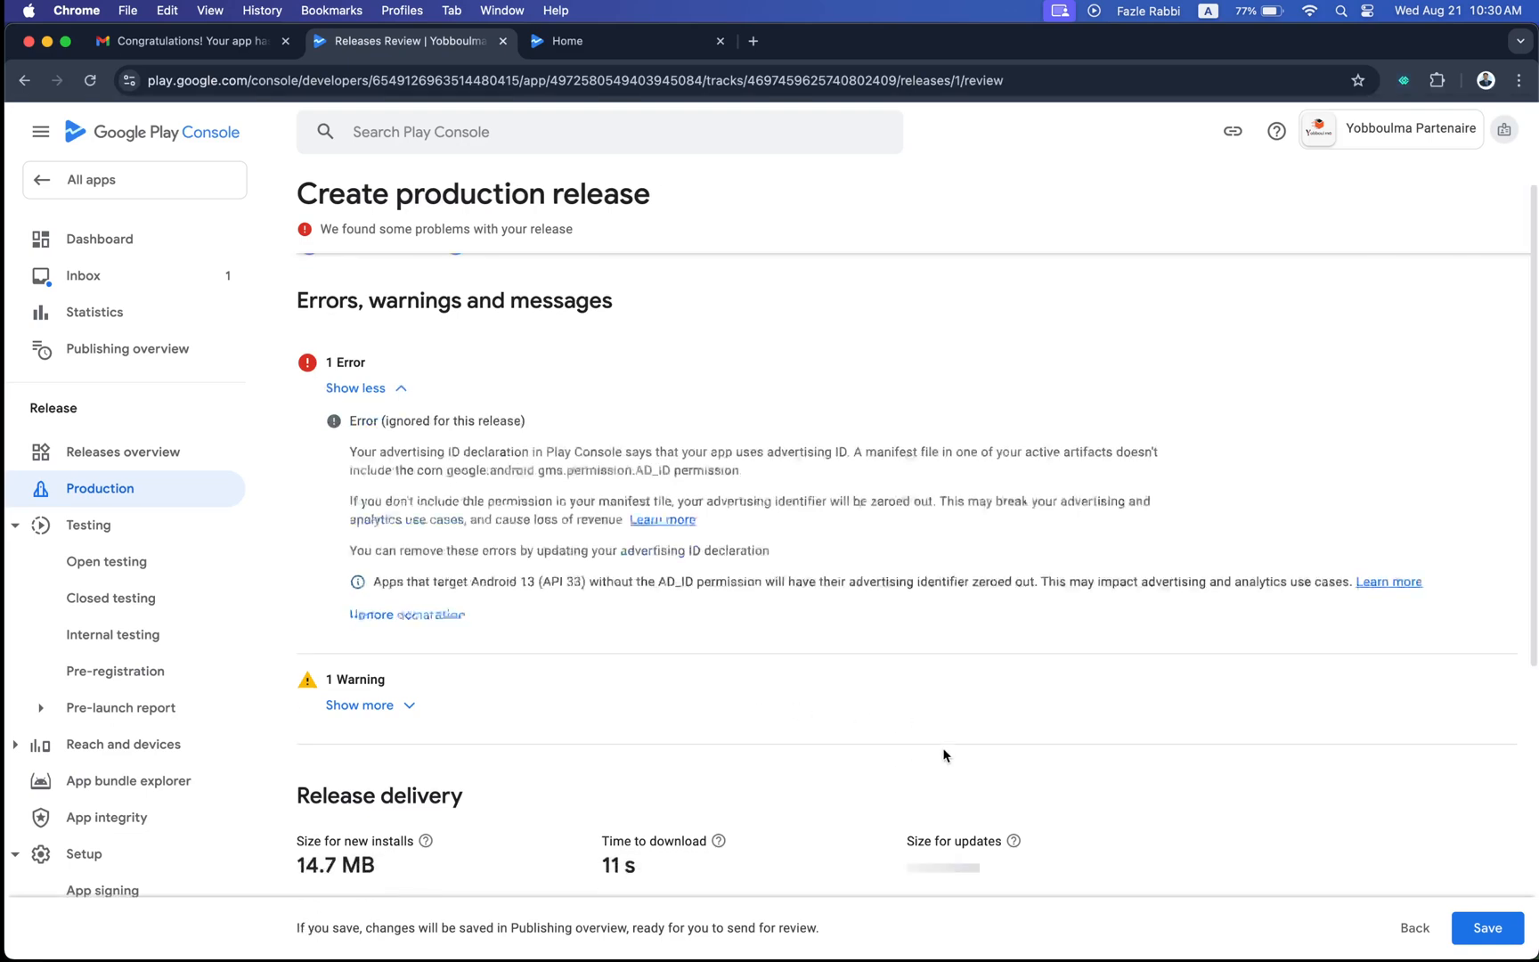
scroll("down", 3)
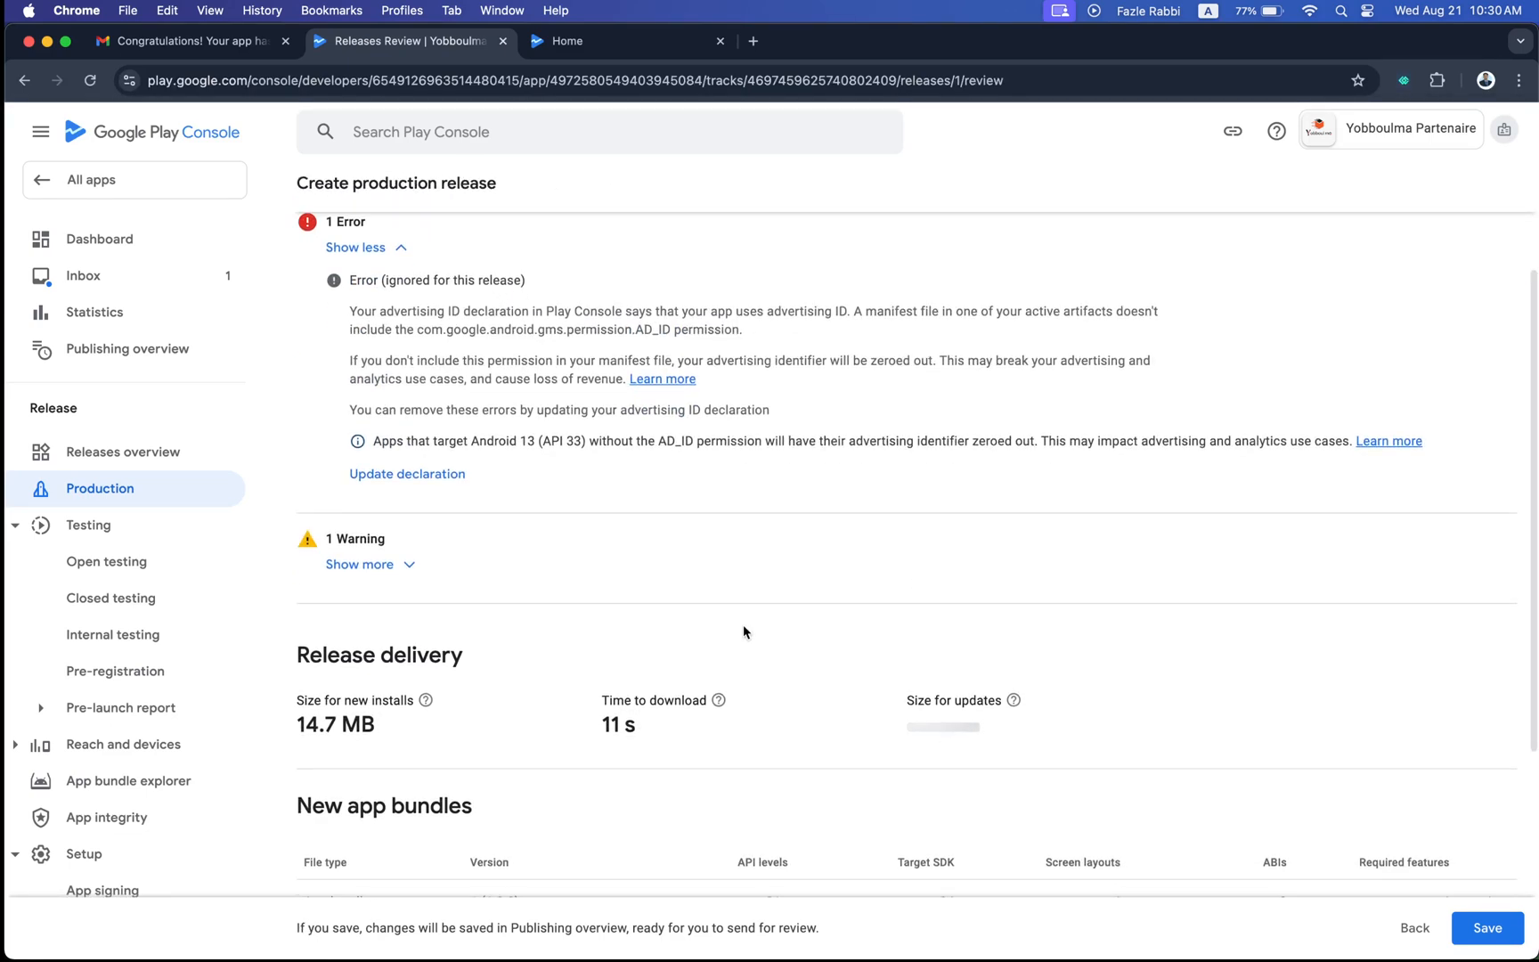
left_click(359, 563)
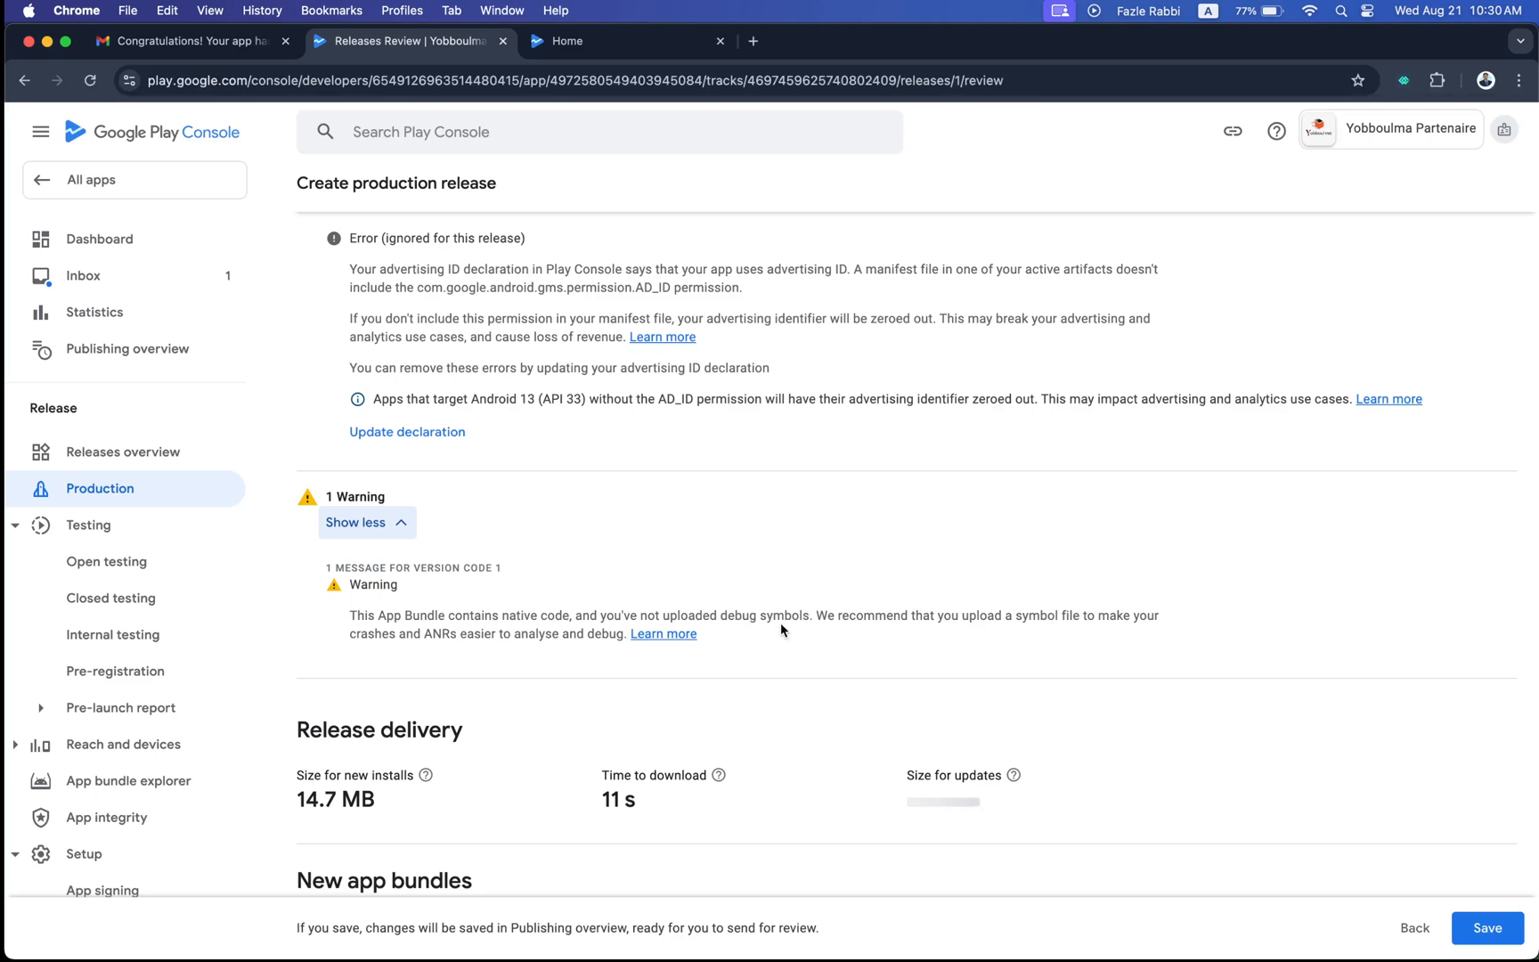
Step: Save release 1 (1.0.0) as not yet sent for review, declining the Publishing overview prompt
scroll("down", 3)
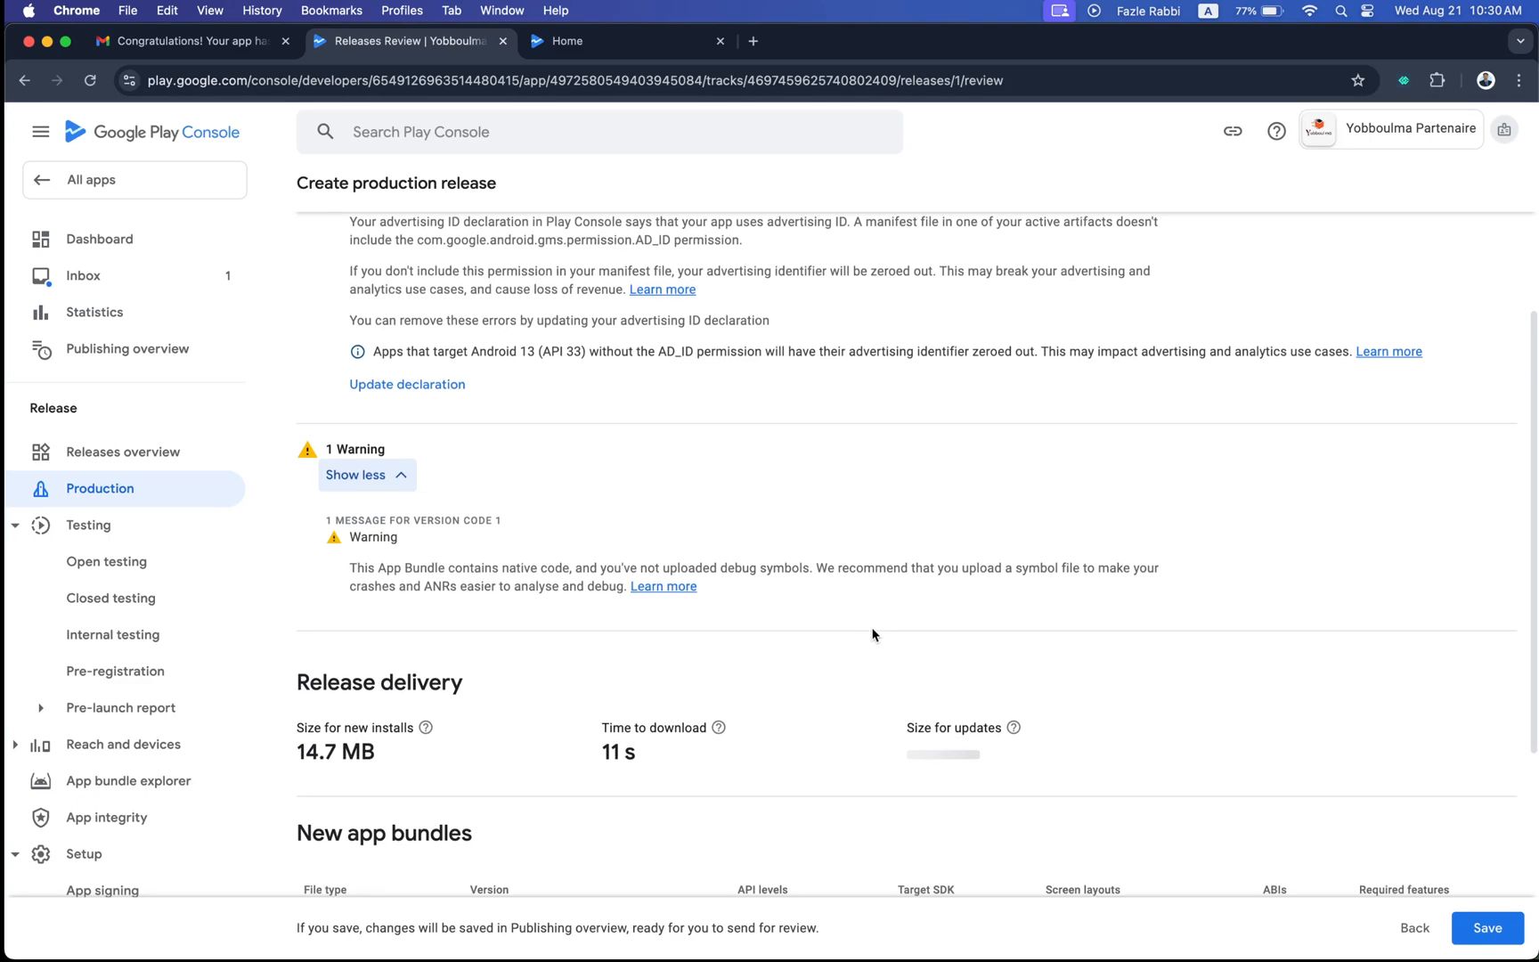
scroll("down", 3)
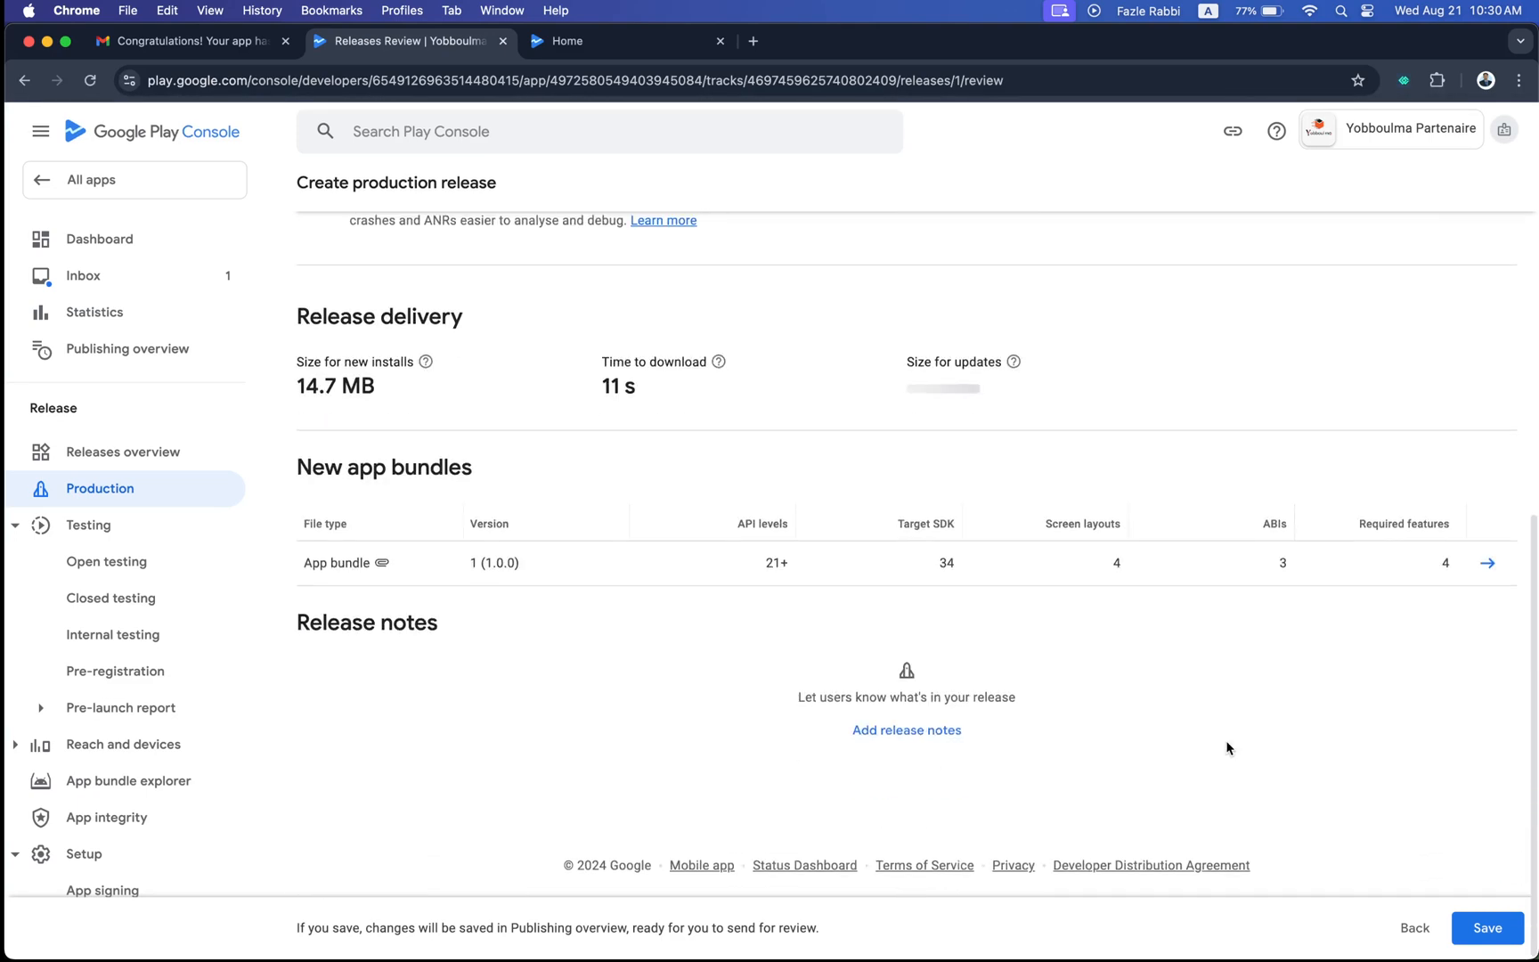
left_click(1486, 928)
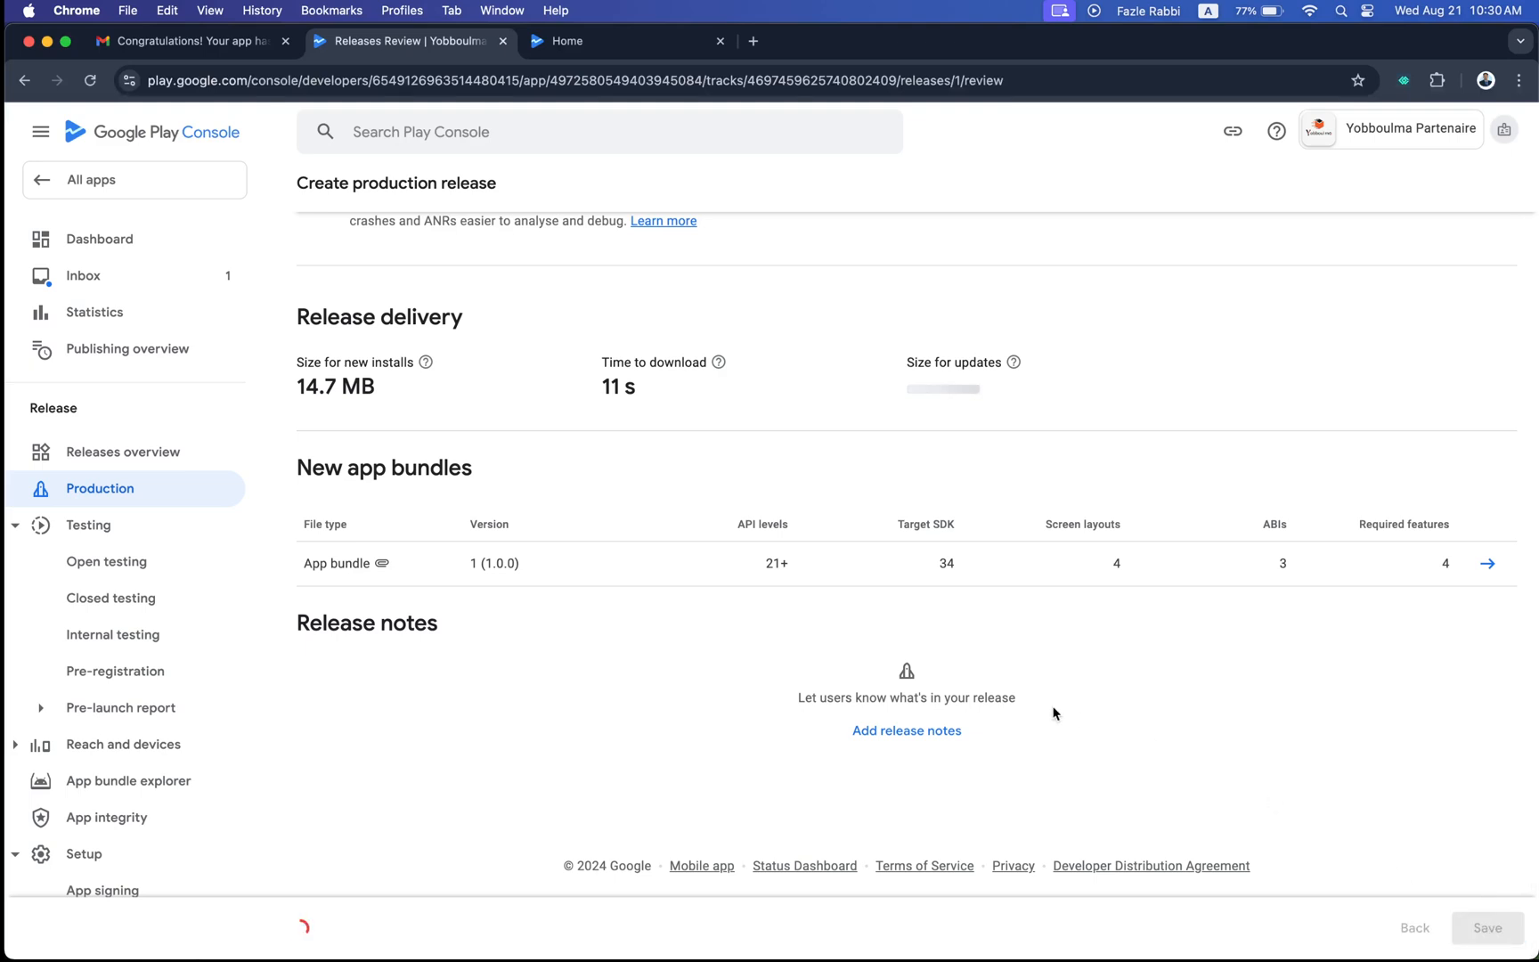
left_click(1486, 928)
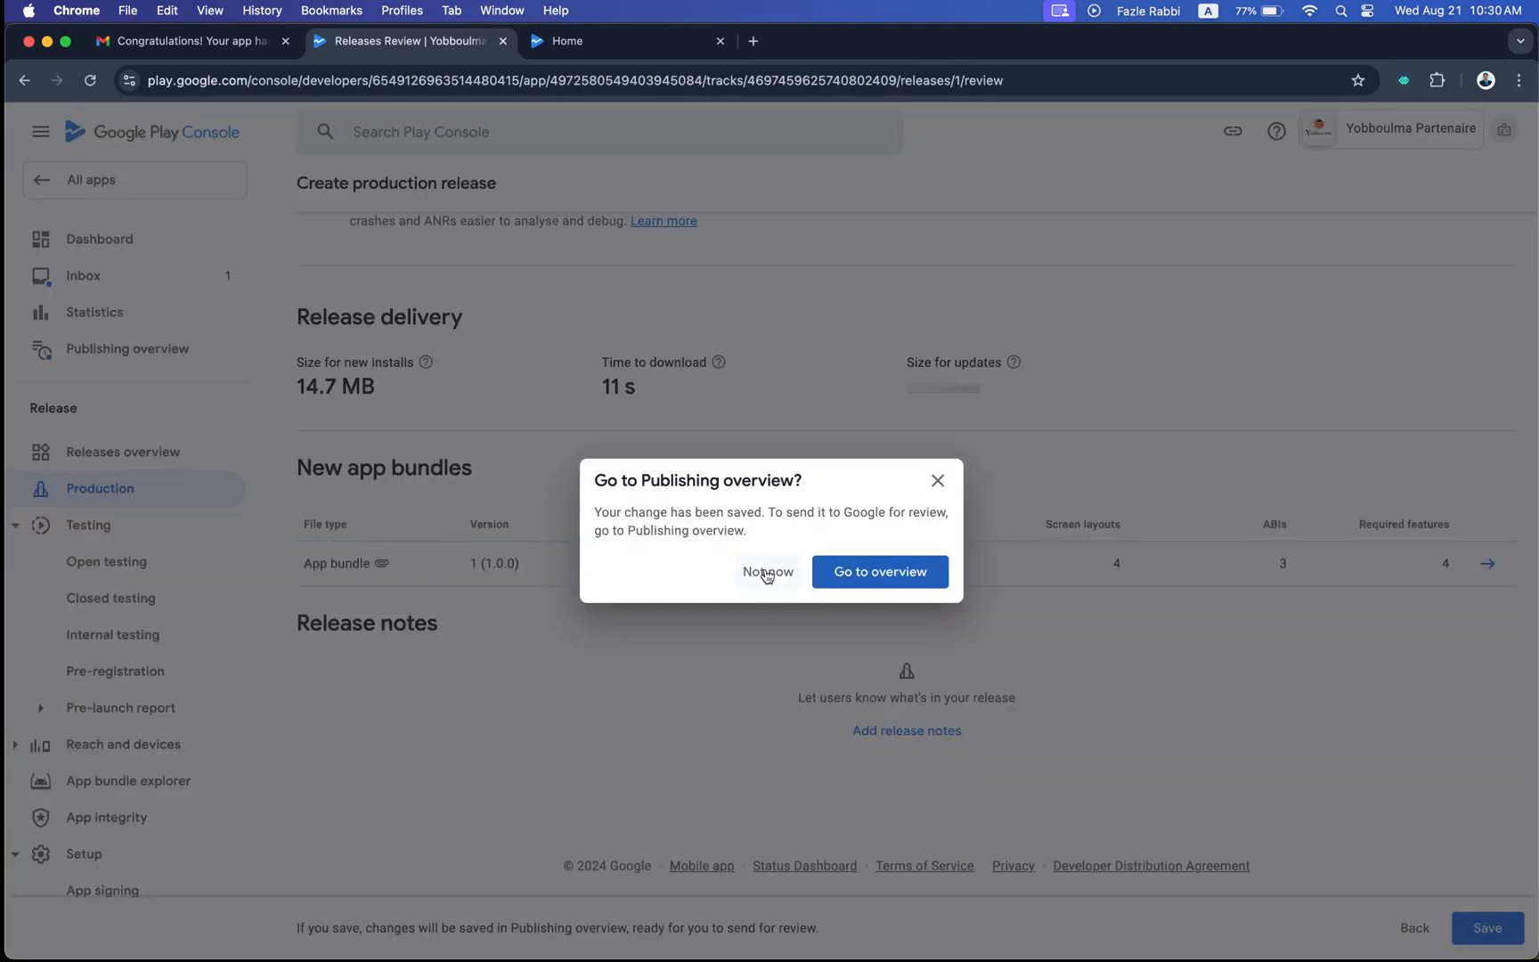
left_click(768, 571)
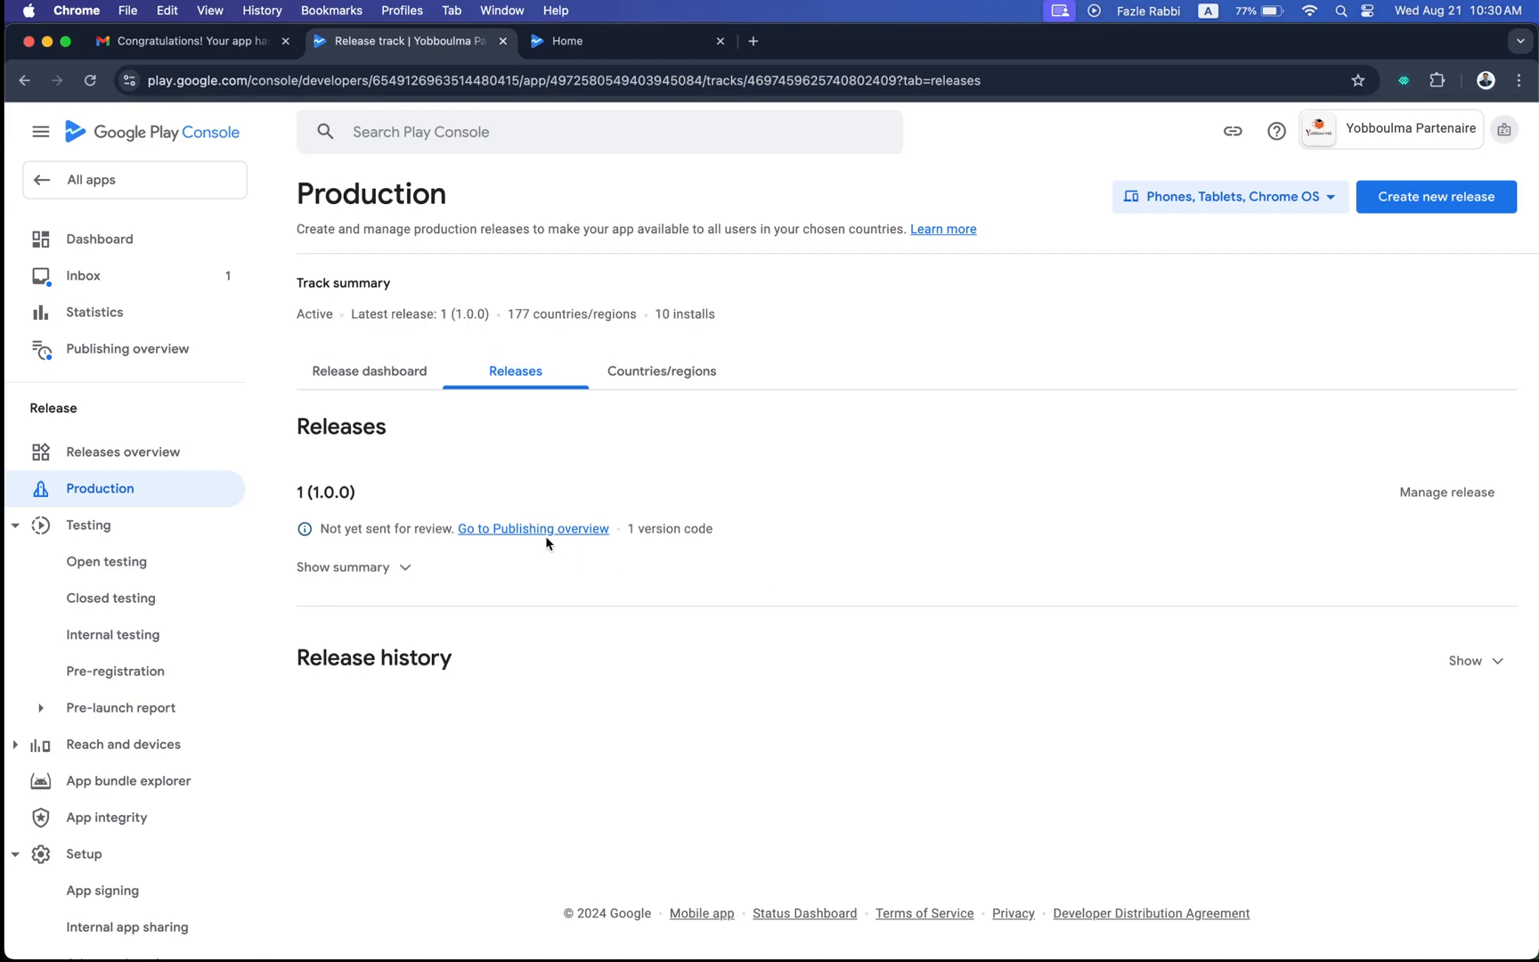
mouse_move(533, 527)
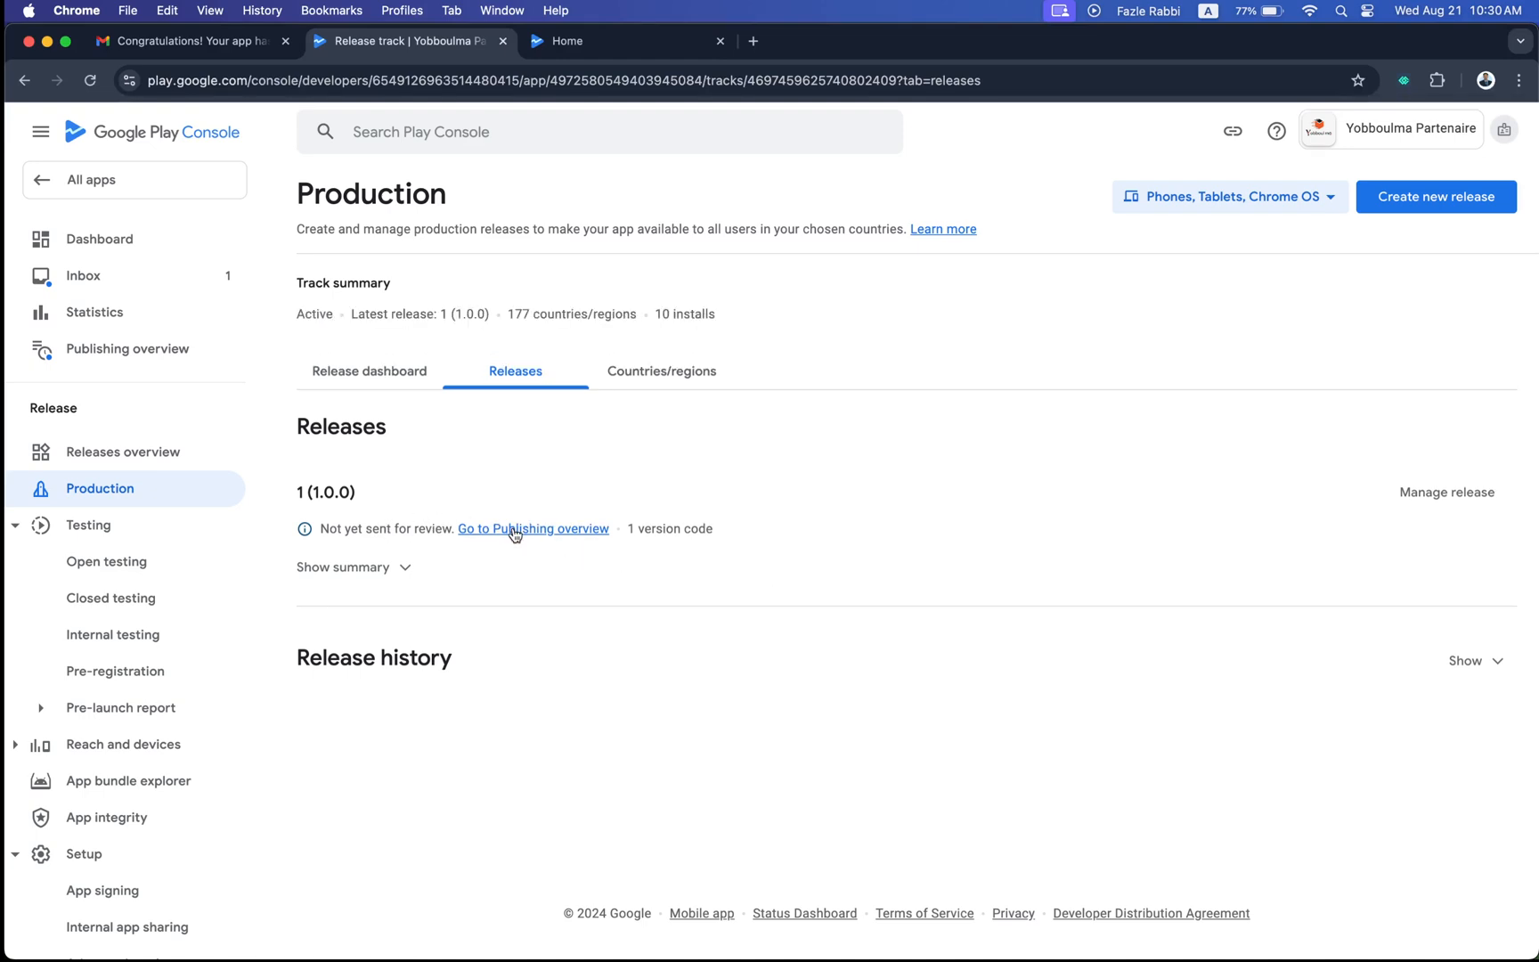
Step: Send release 1 (1.0.0) to Google for review from the Publishing overview
left_click(533, 527)
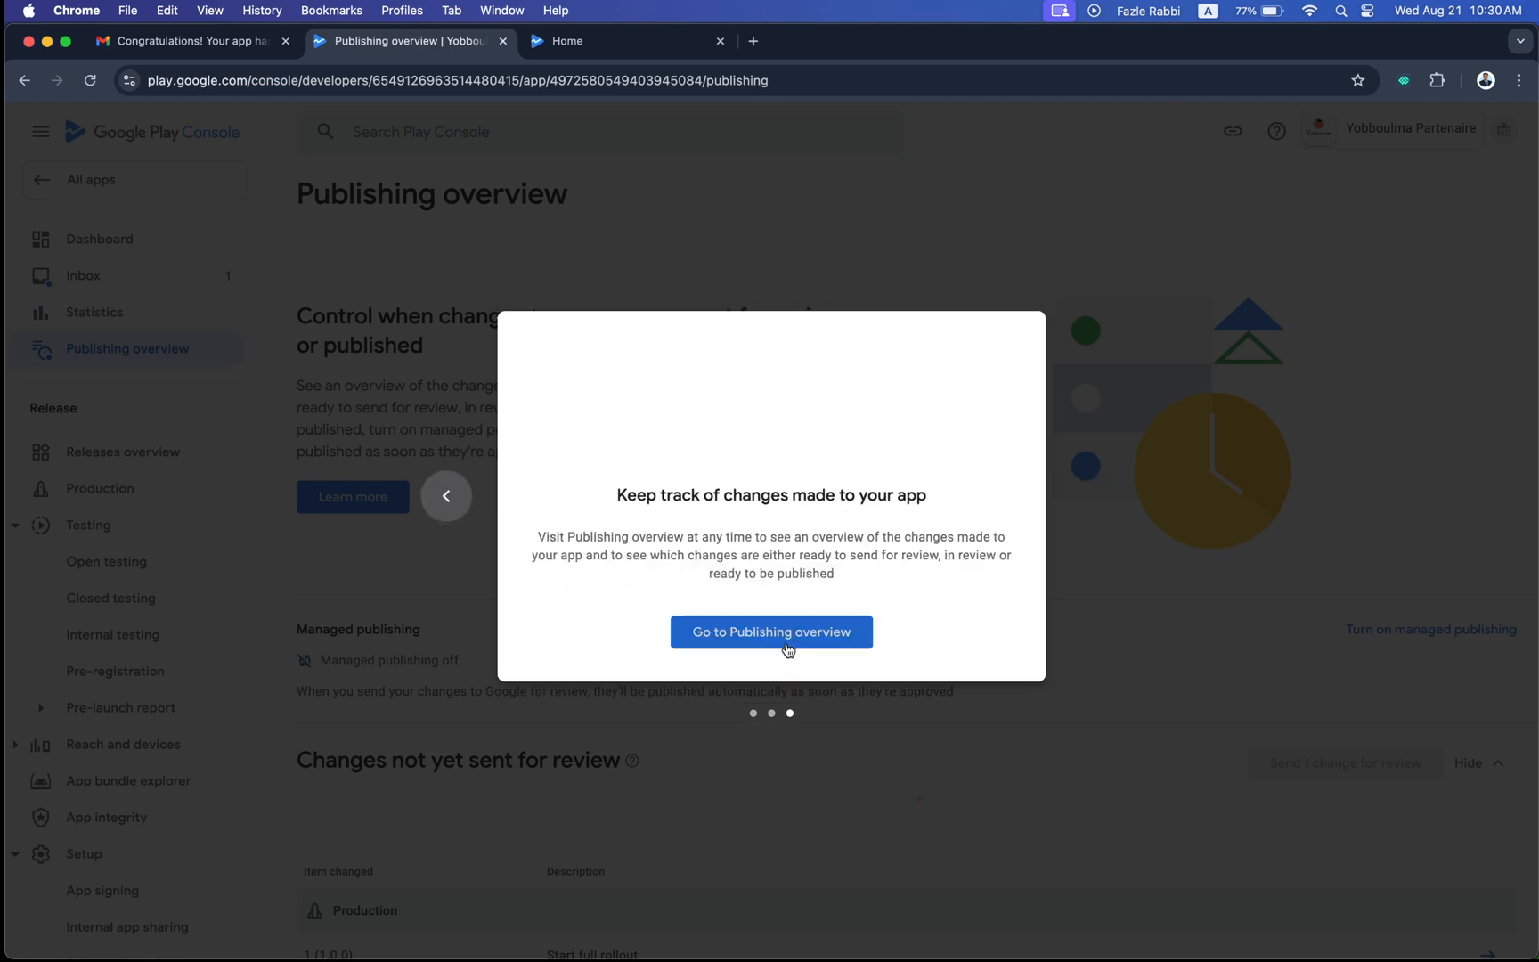
left_click(771, 630)
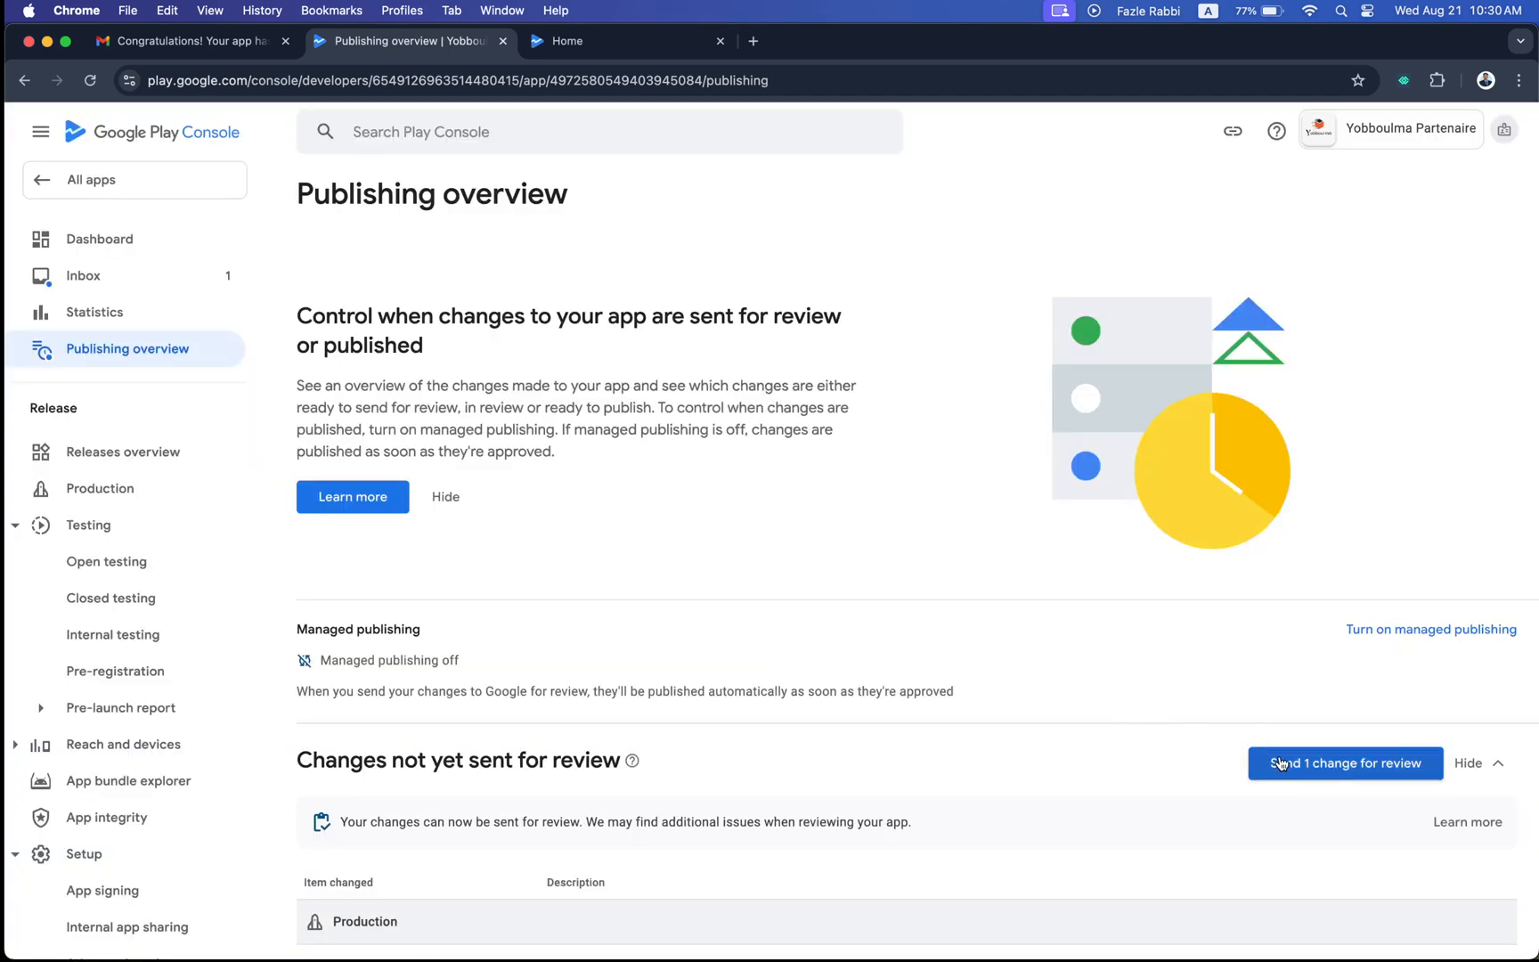
left_click(1345, 762)
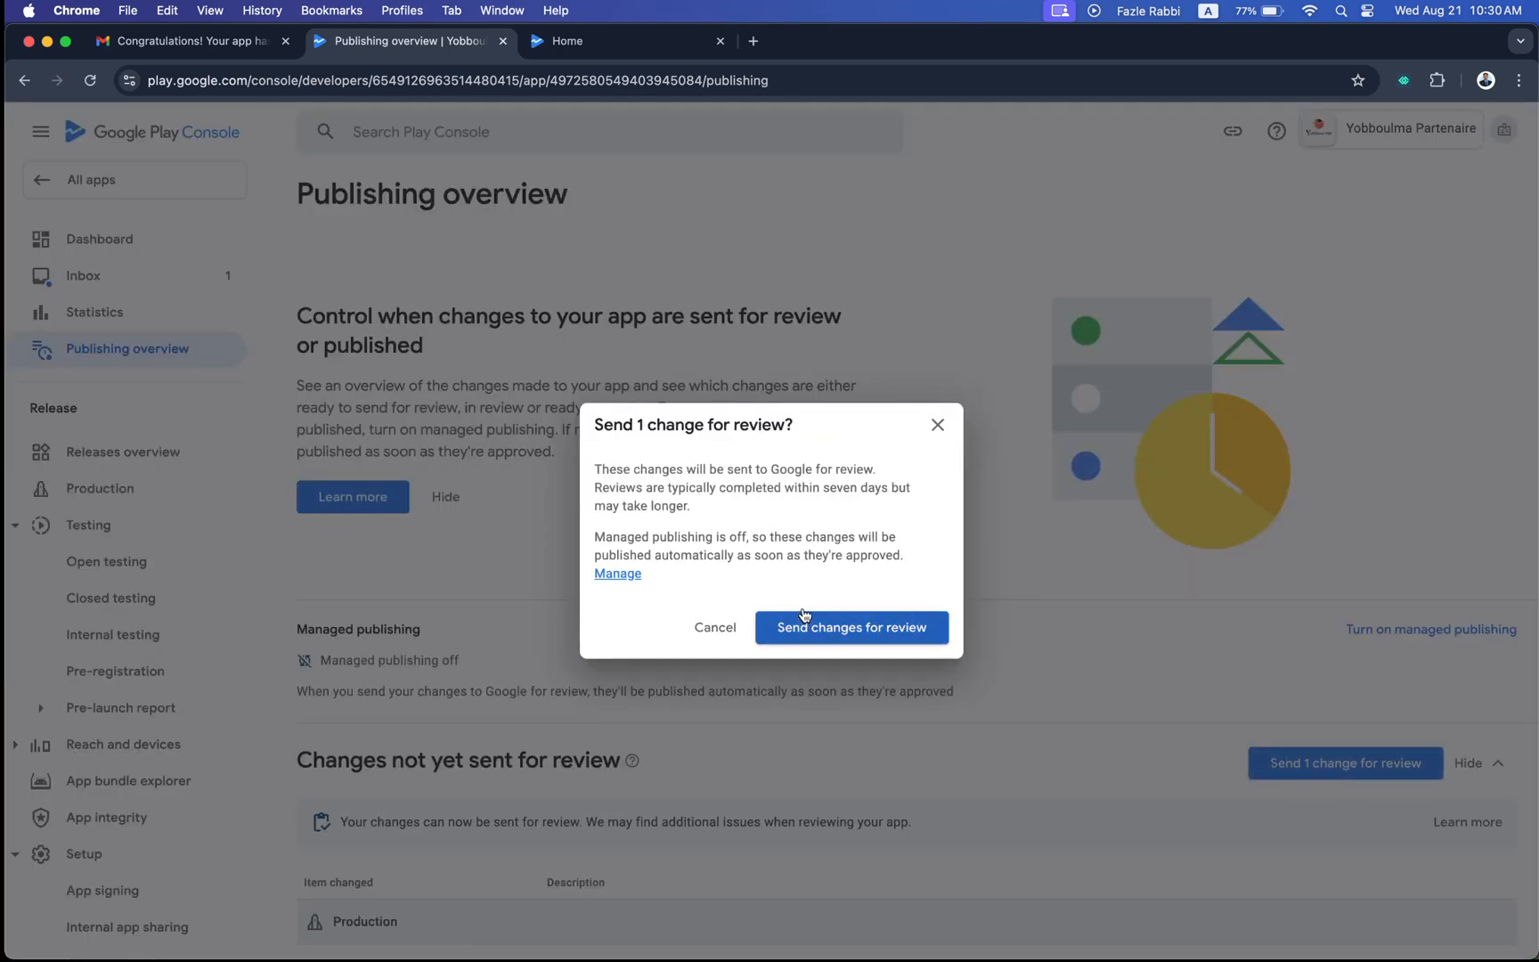
left_click(851, 627)
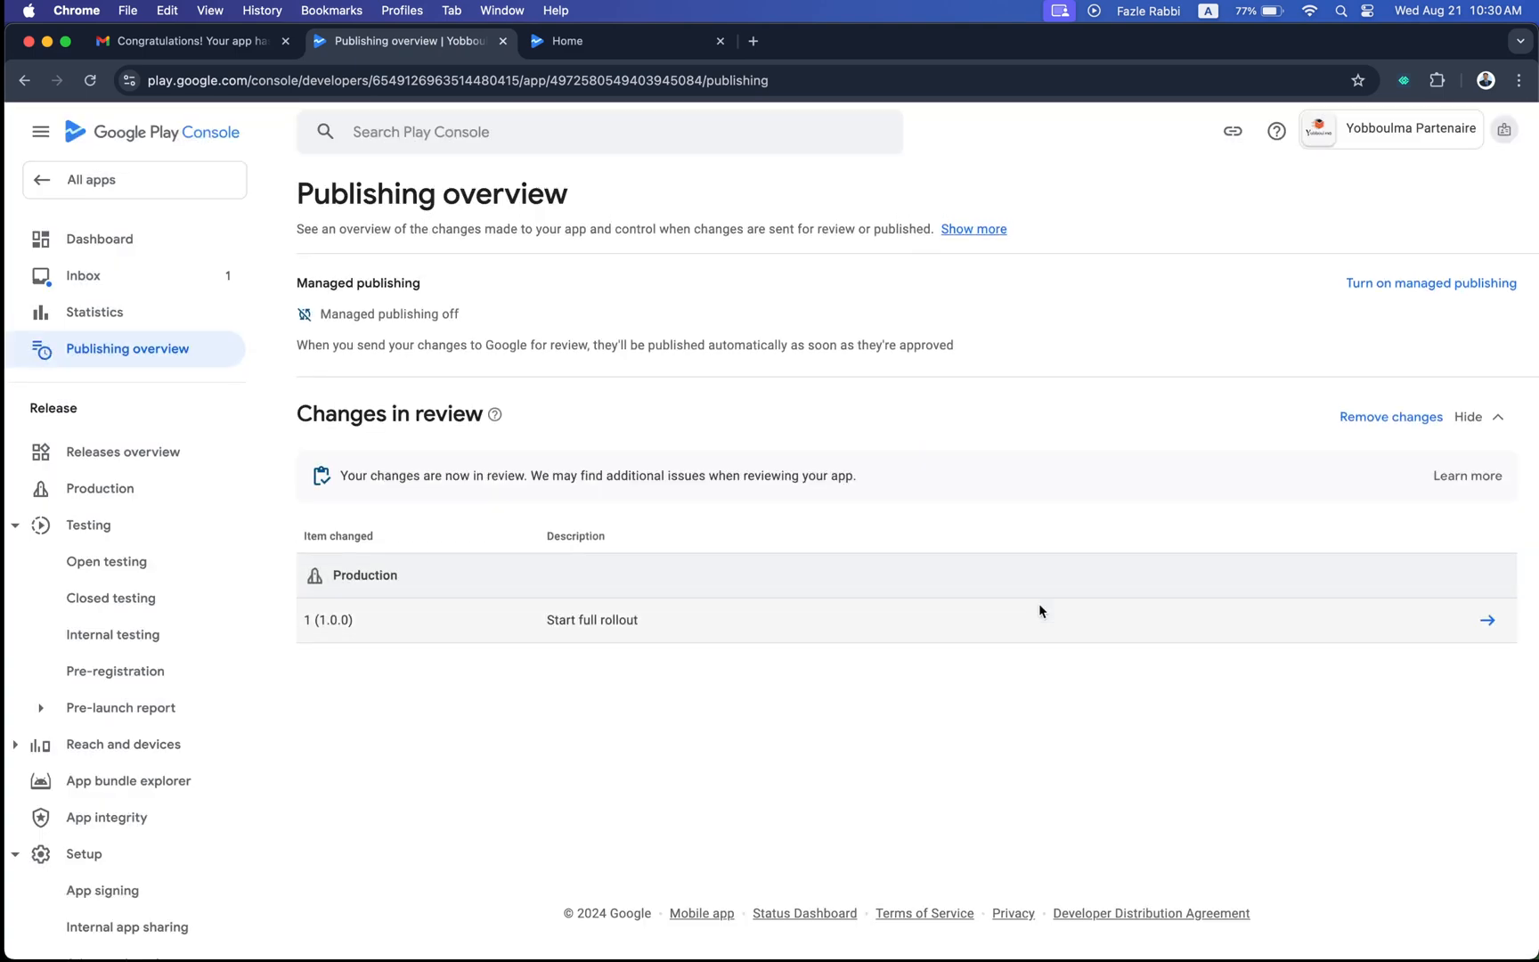
mouse_move(835, 527)
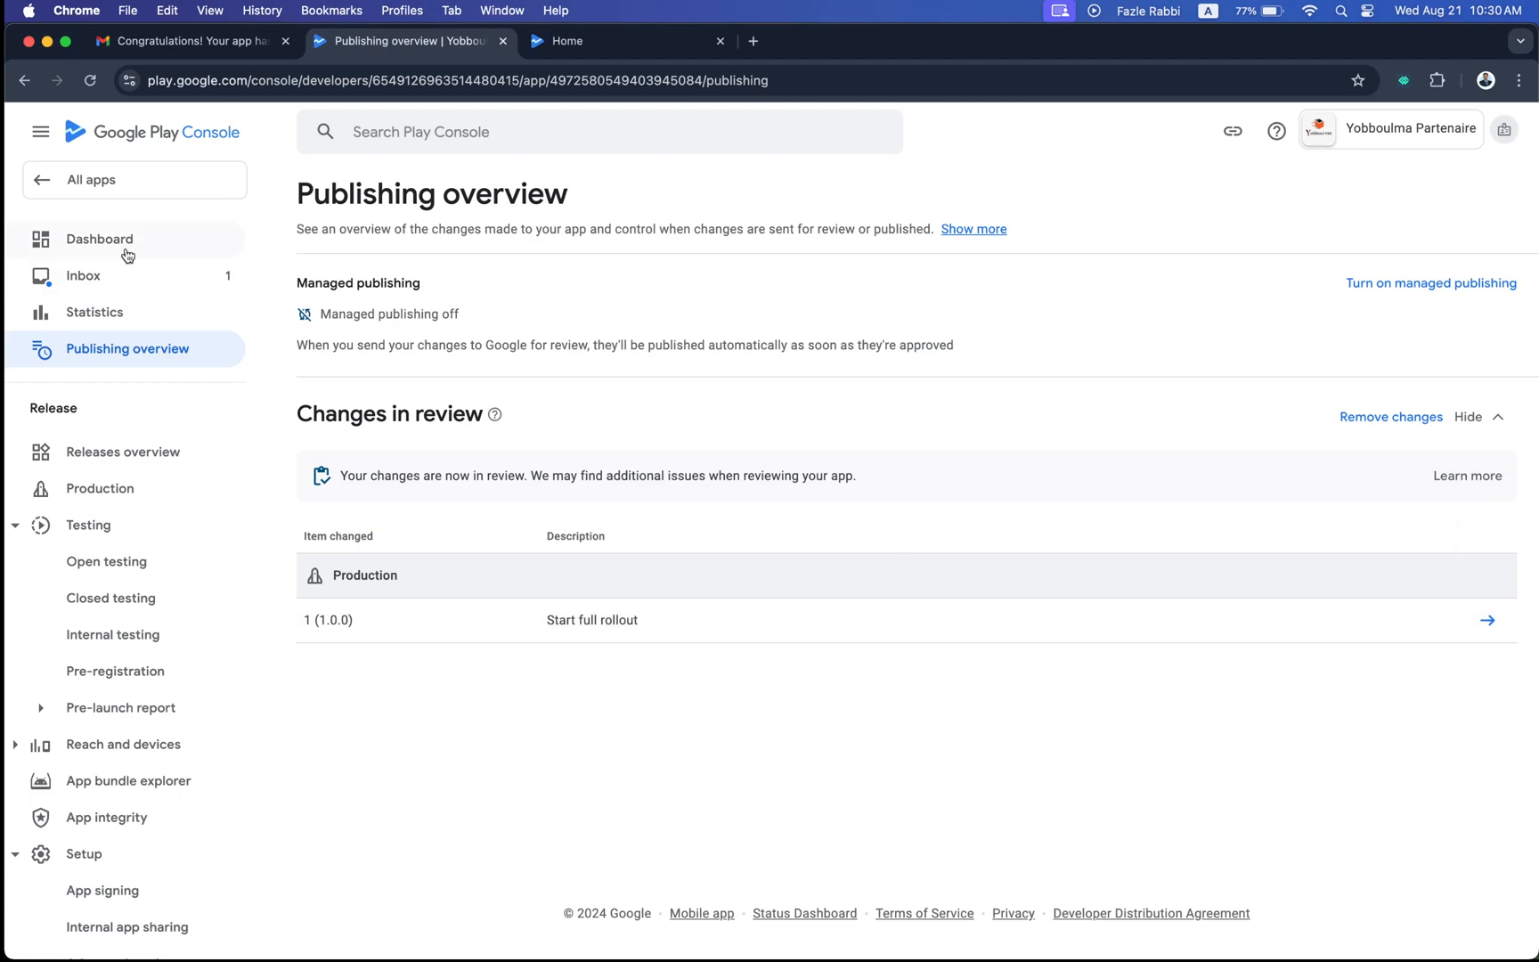
Step: View the app's Inbox messages, then return to the all-apps home listing both Yobboulma apps in review
left_click(84, 275)
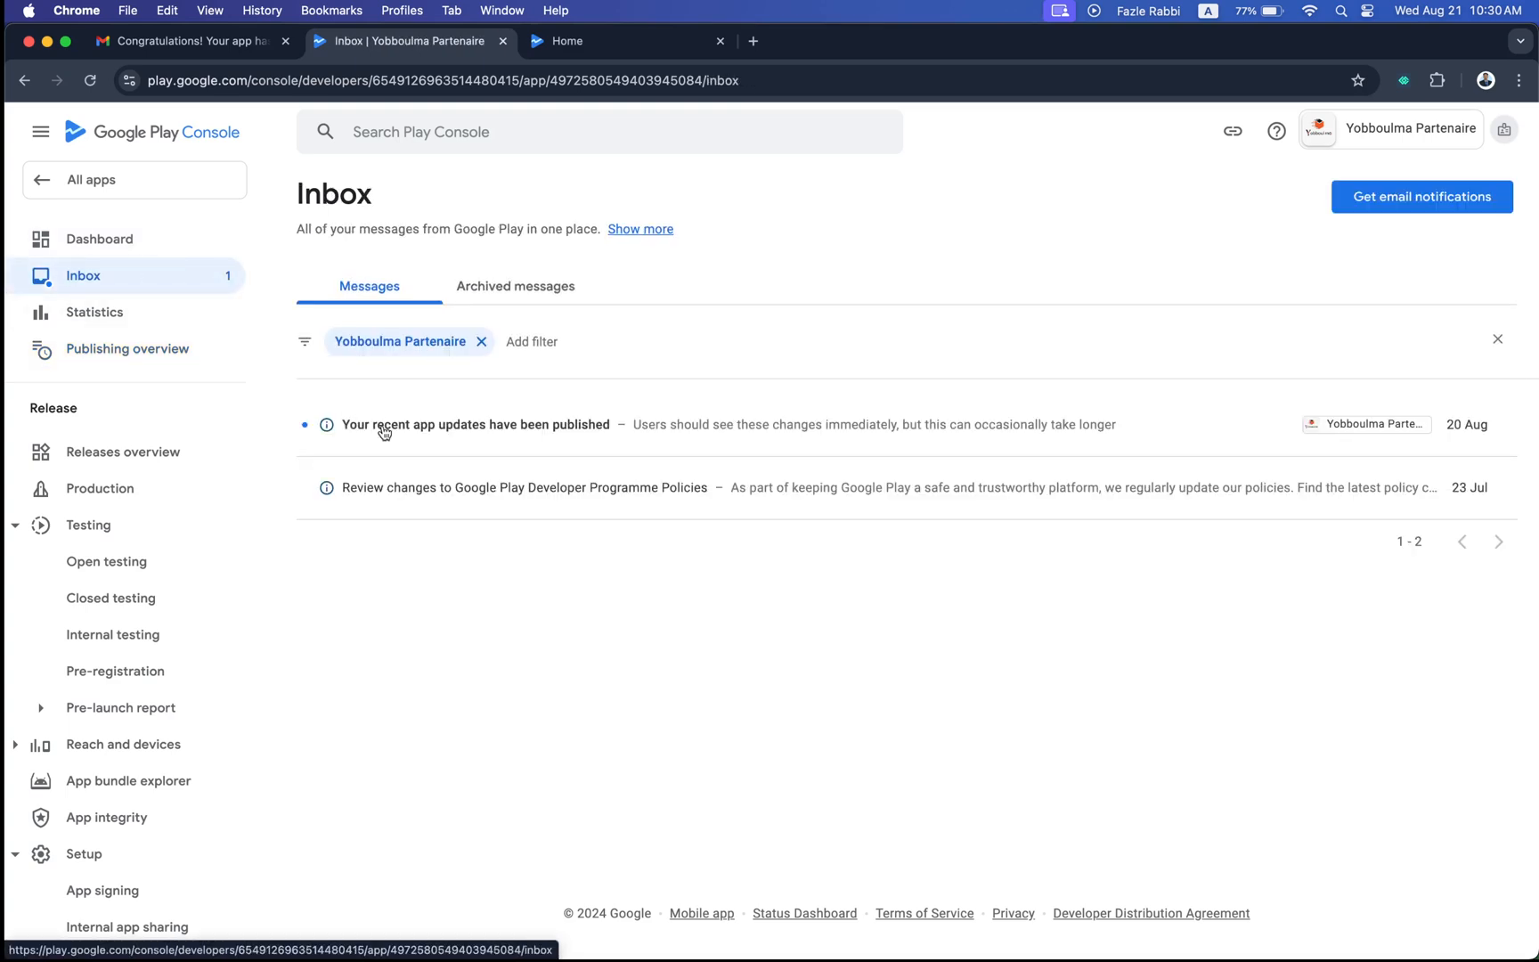
left_click(134, 180)
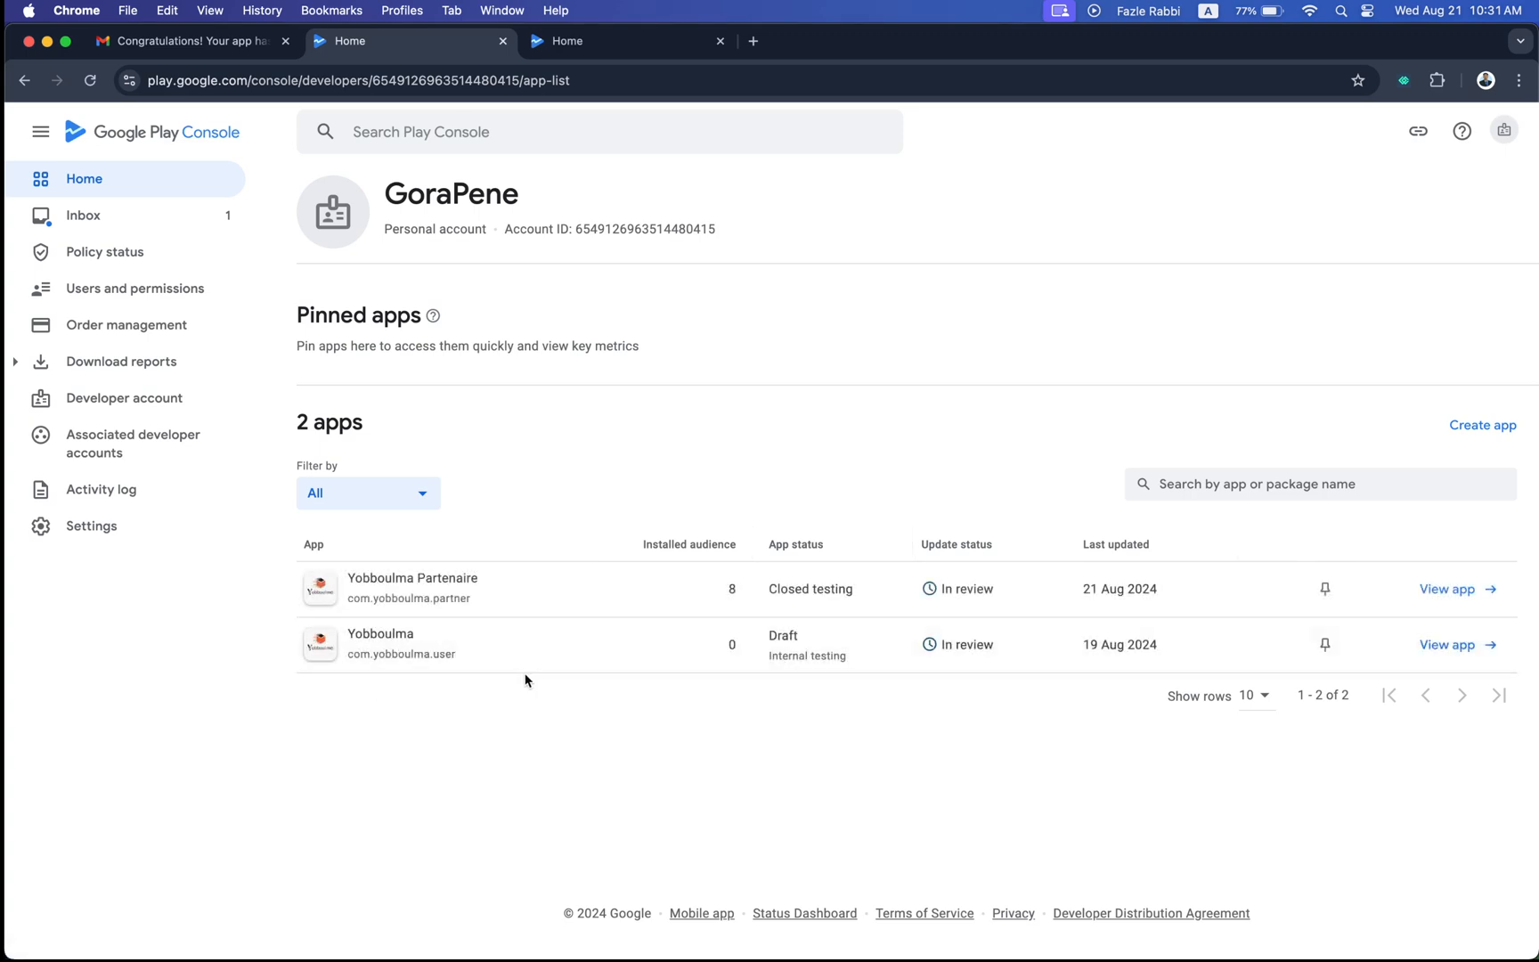
mouse_move(469, 661)
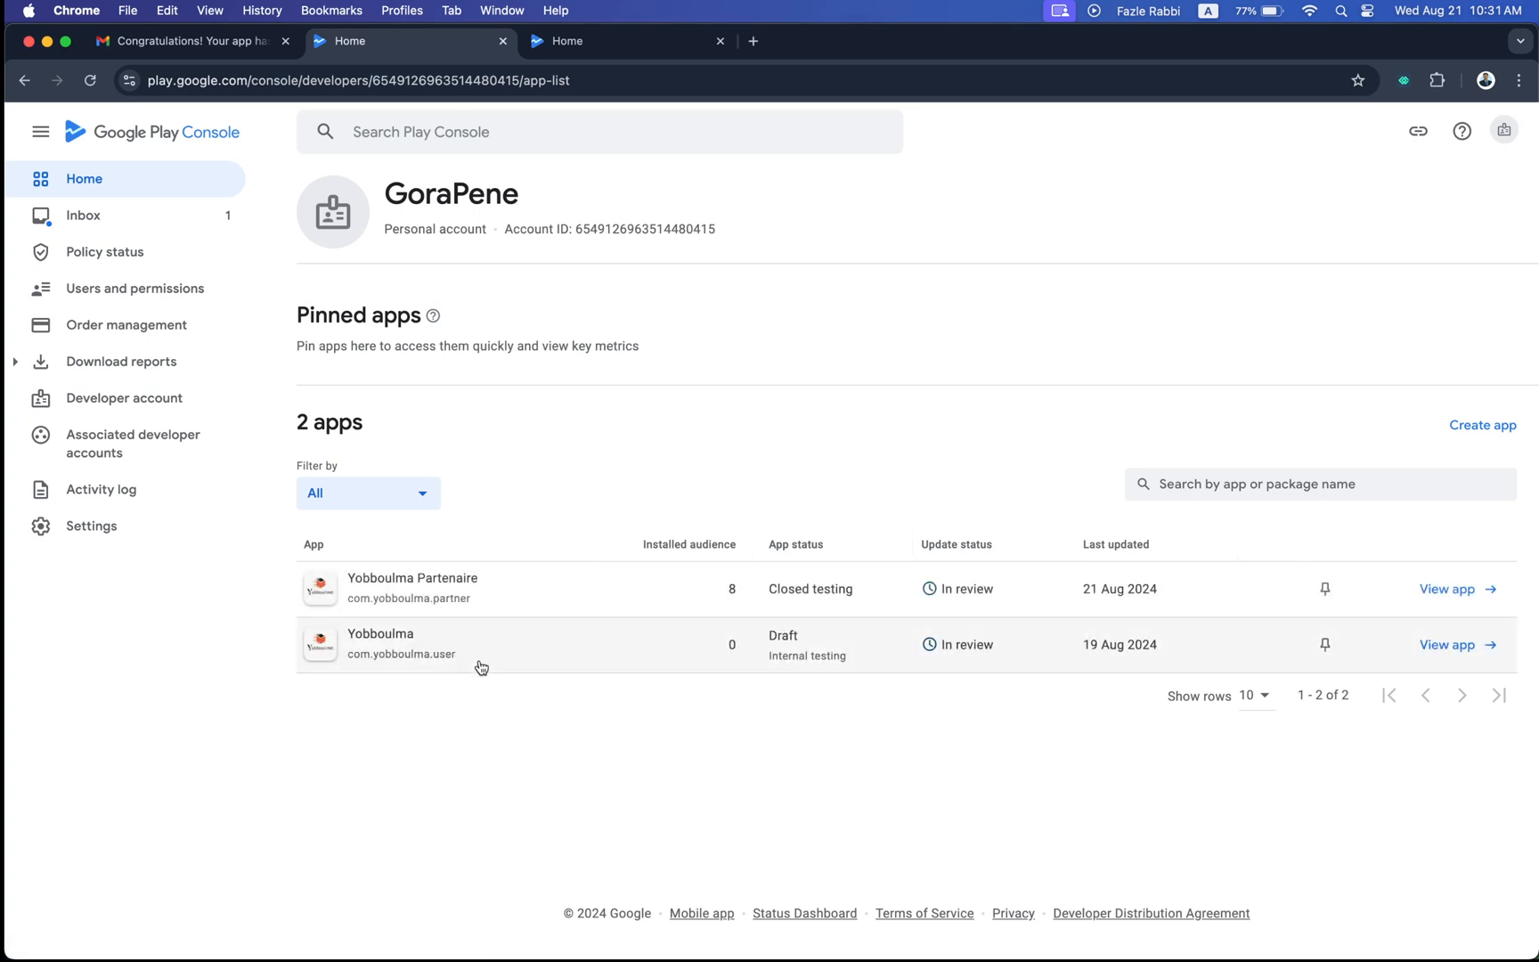
mouse_move(617, 481)
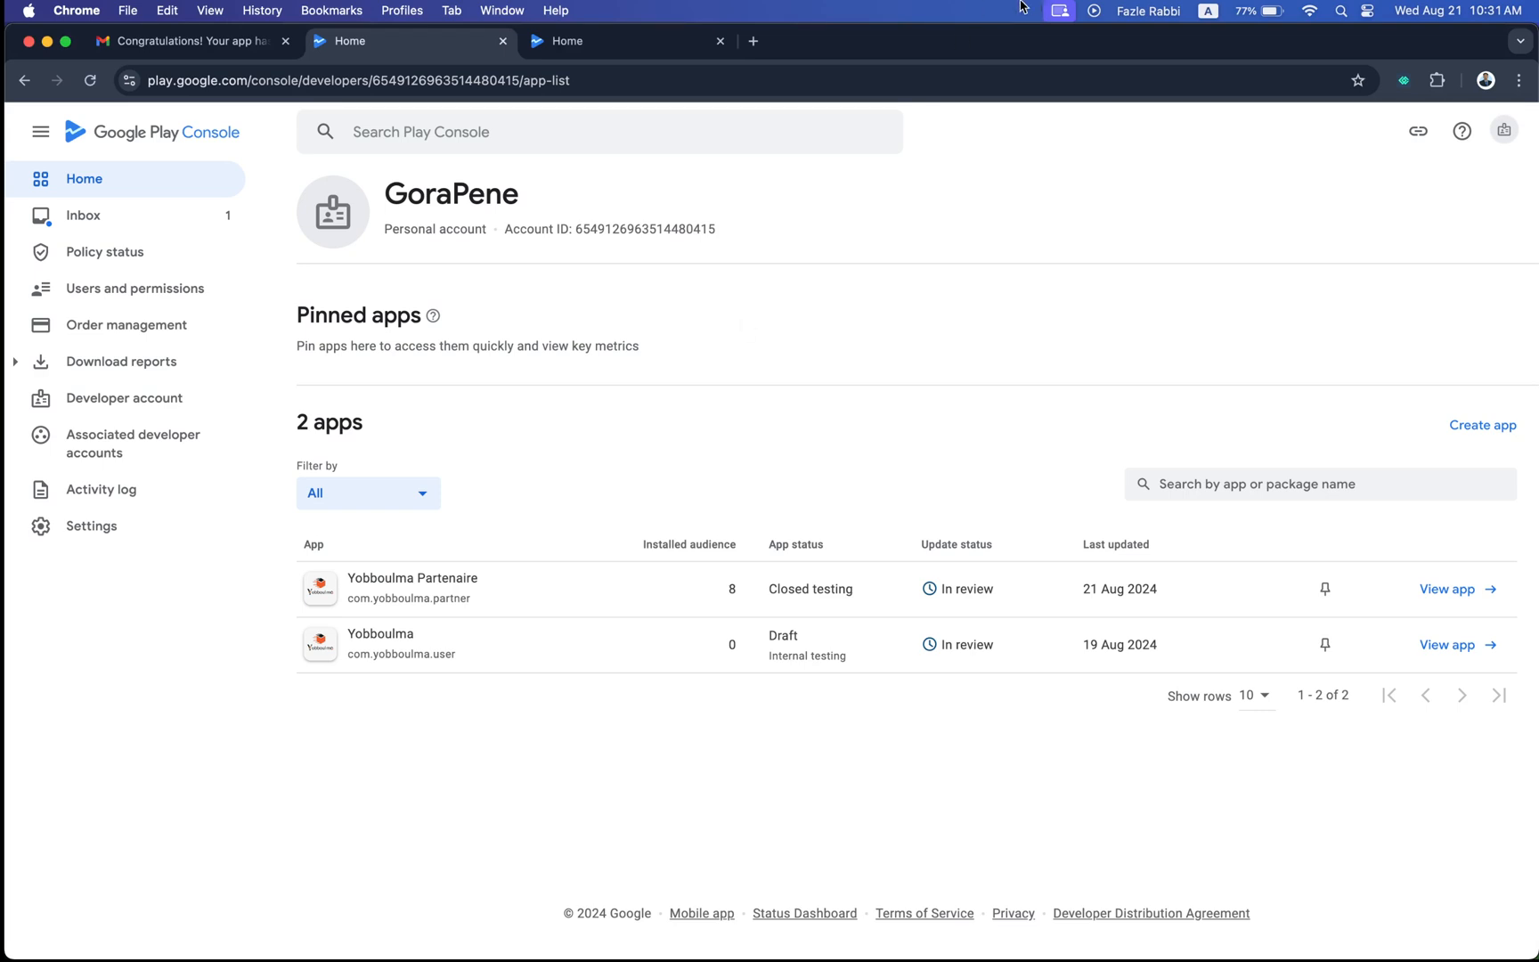
mouse_move(1021, 11)
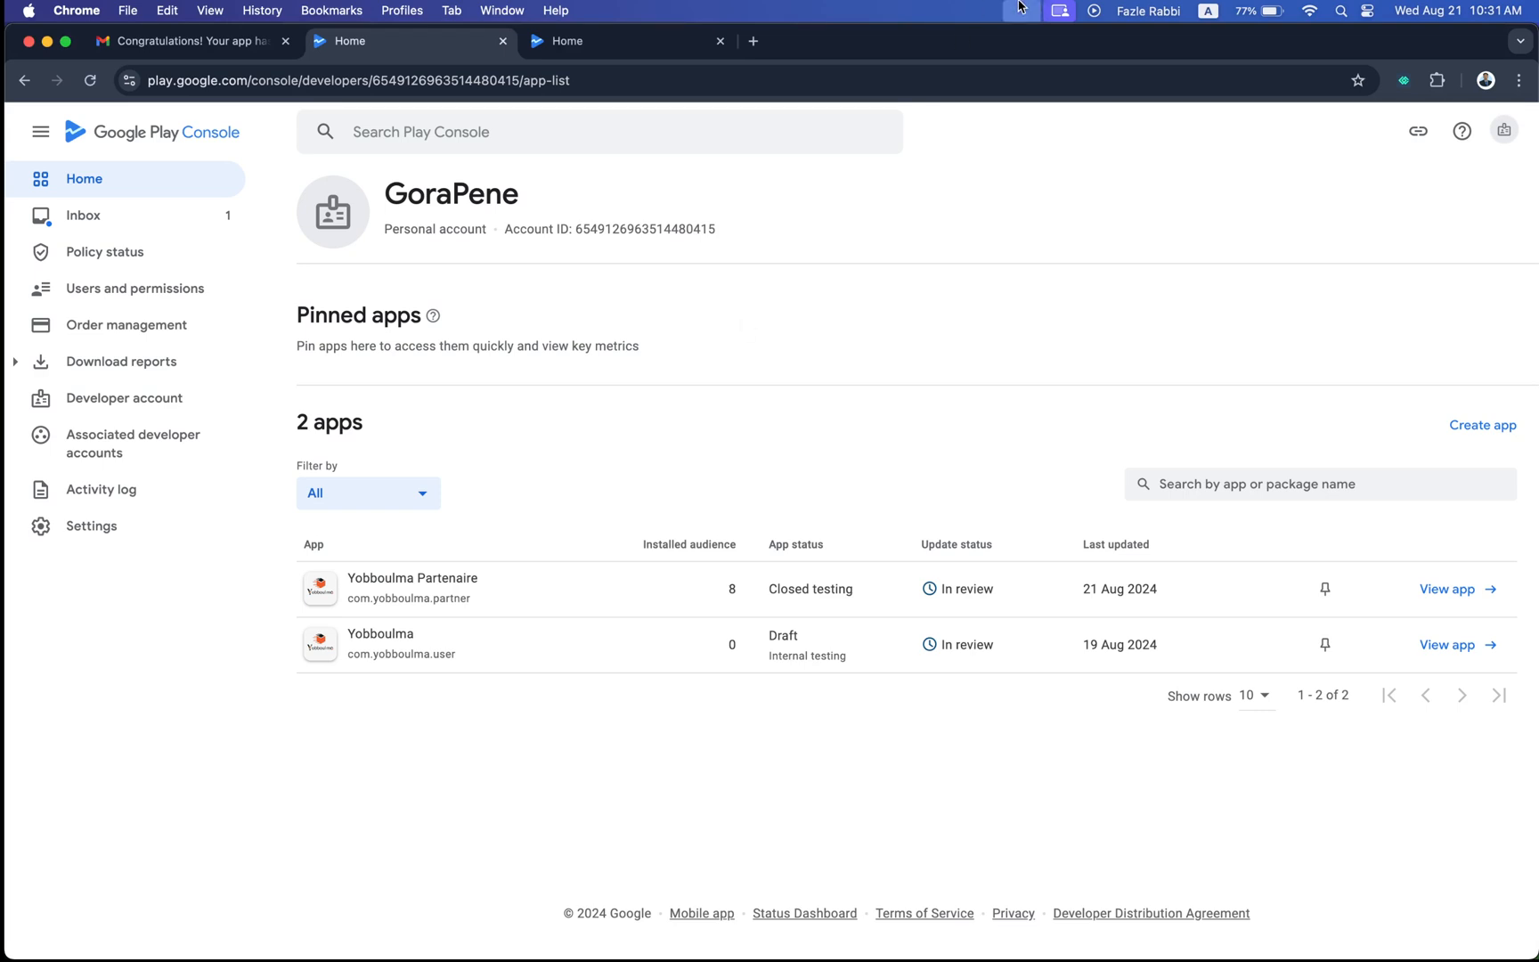
mouse_move(1076, 127)
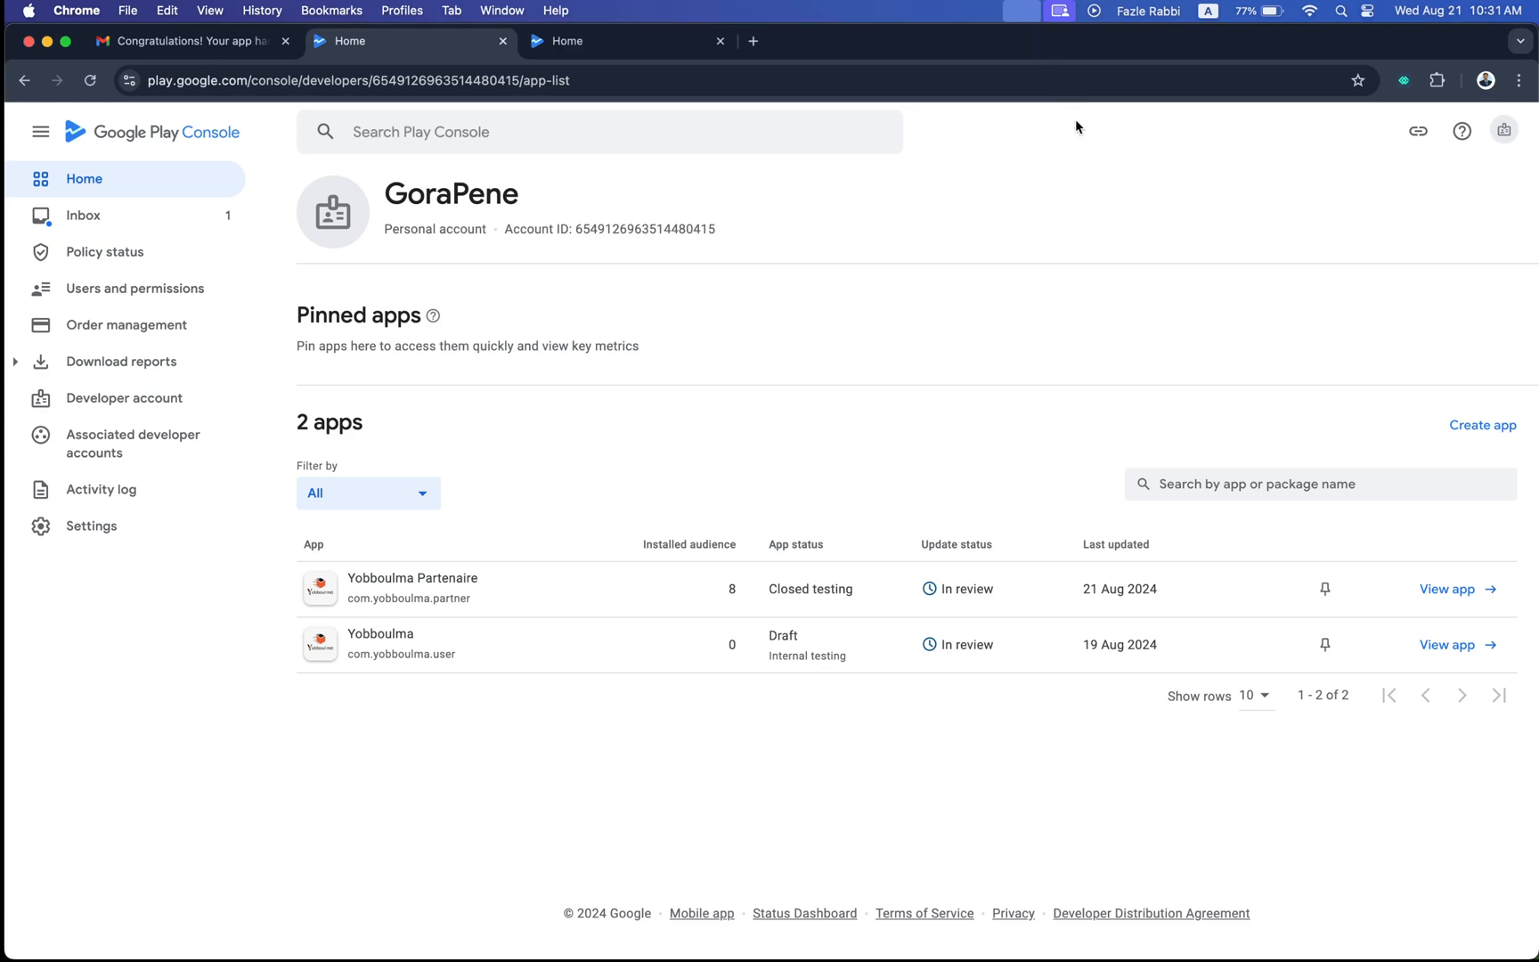